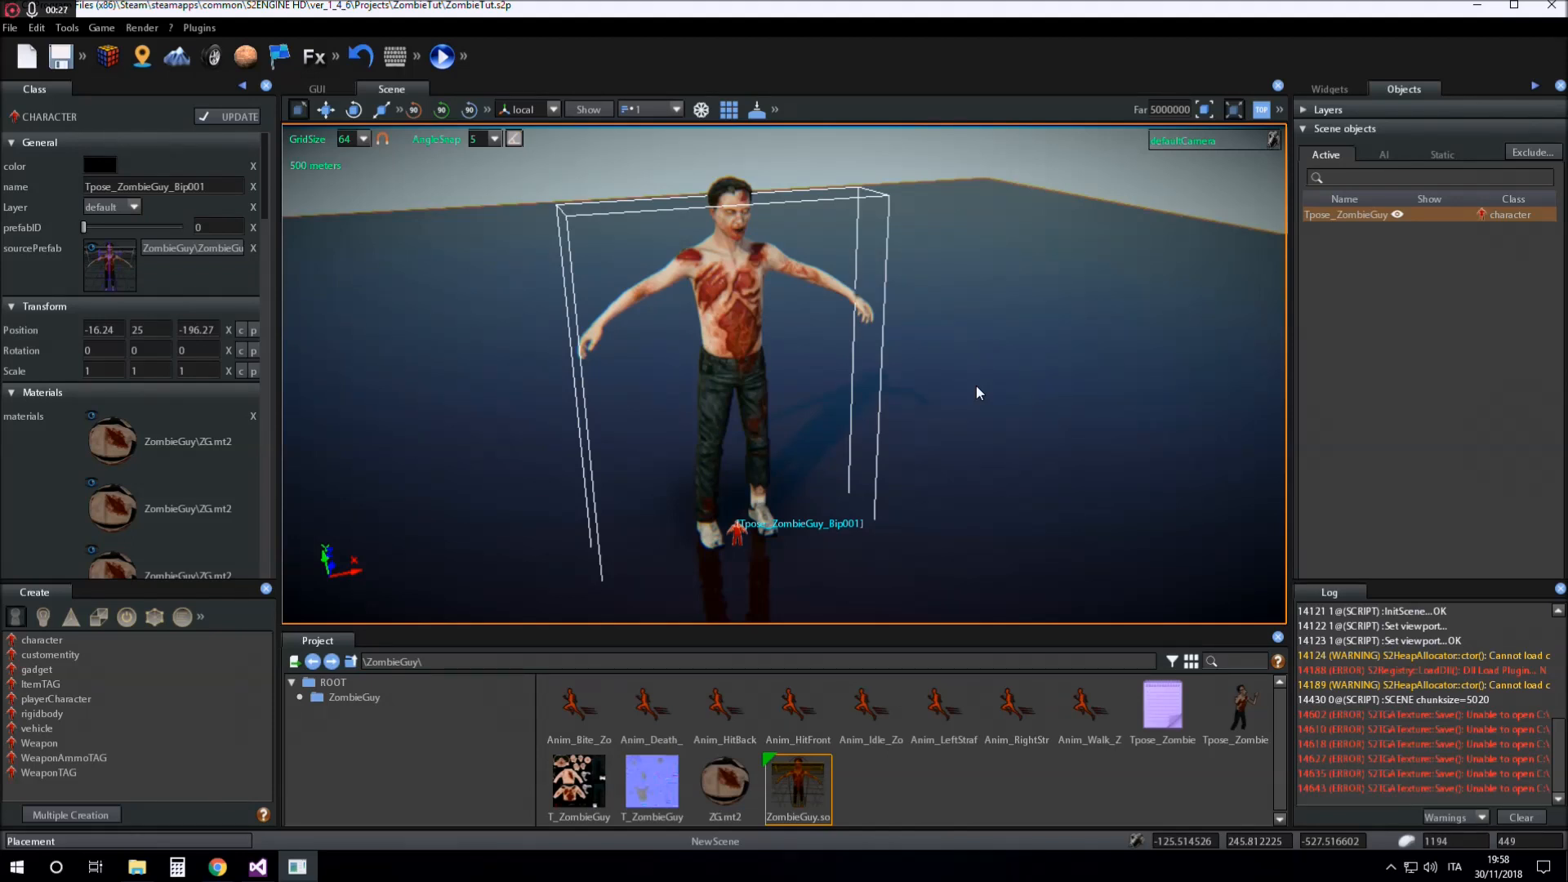
mouse_move(739, 320)
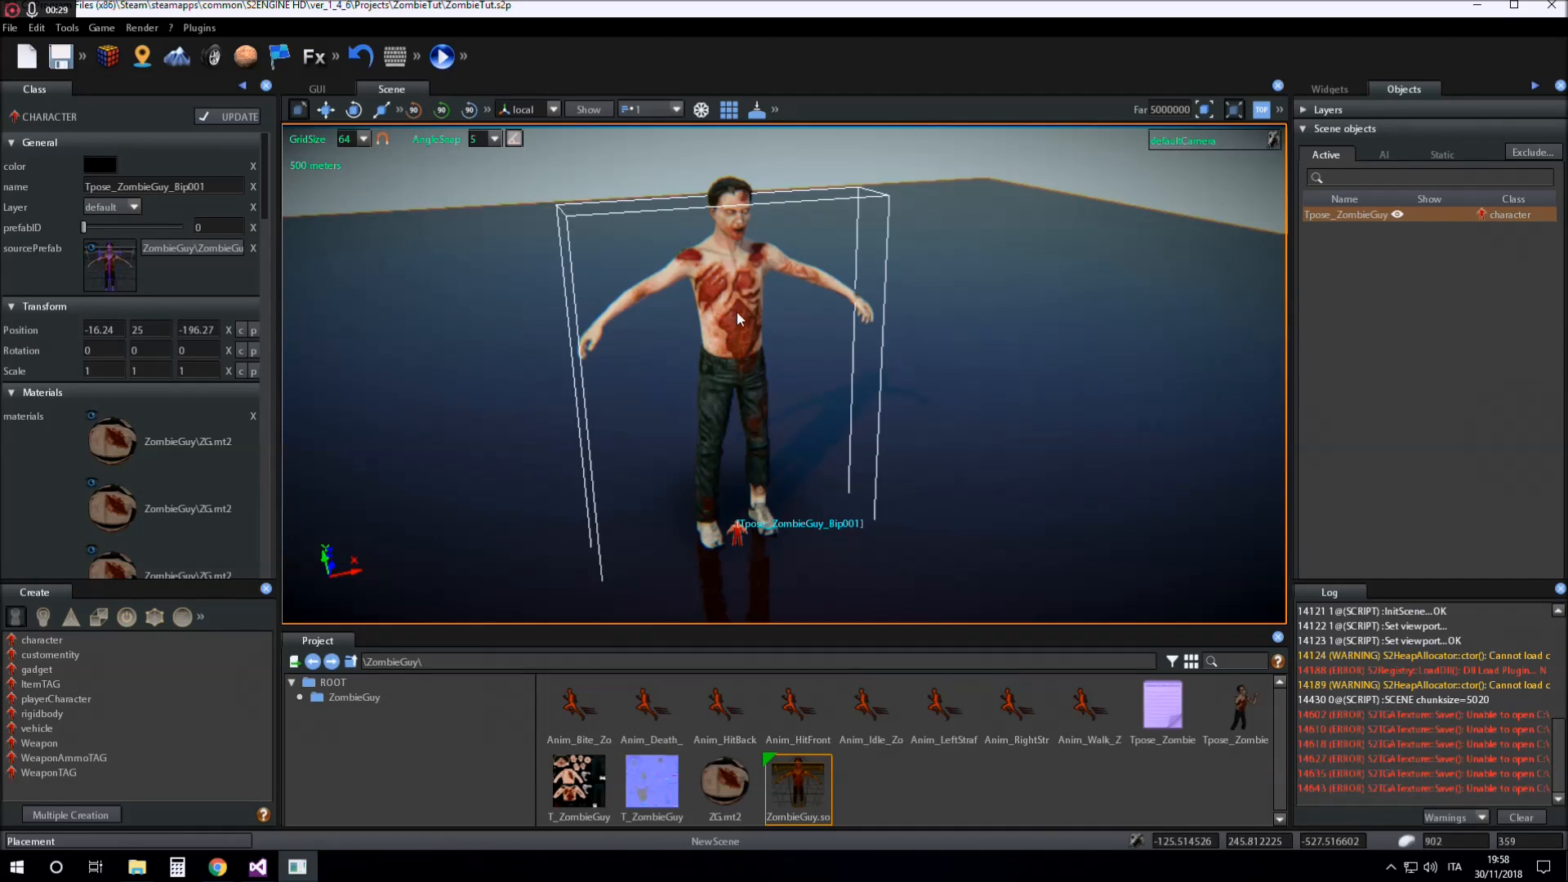
Open the zombie character's model in the model editor with its bone hierarchy and timeline
right_click(738, 321)
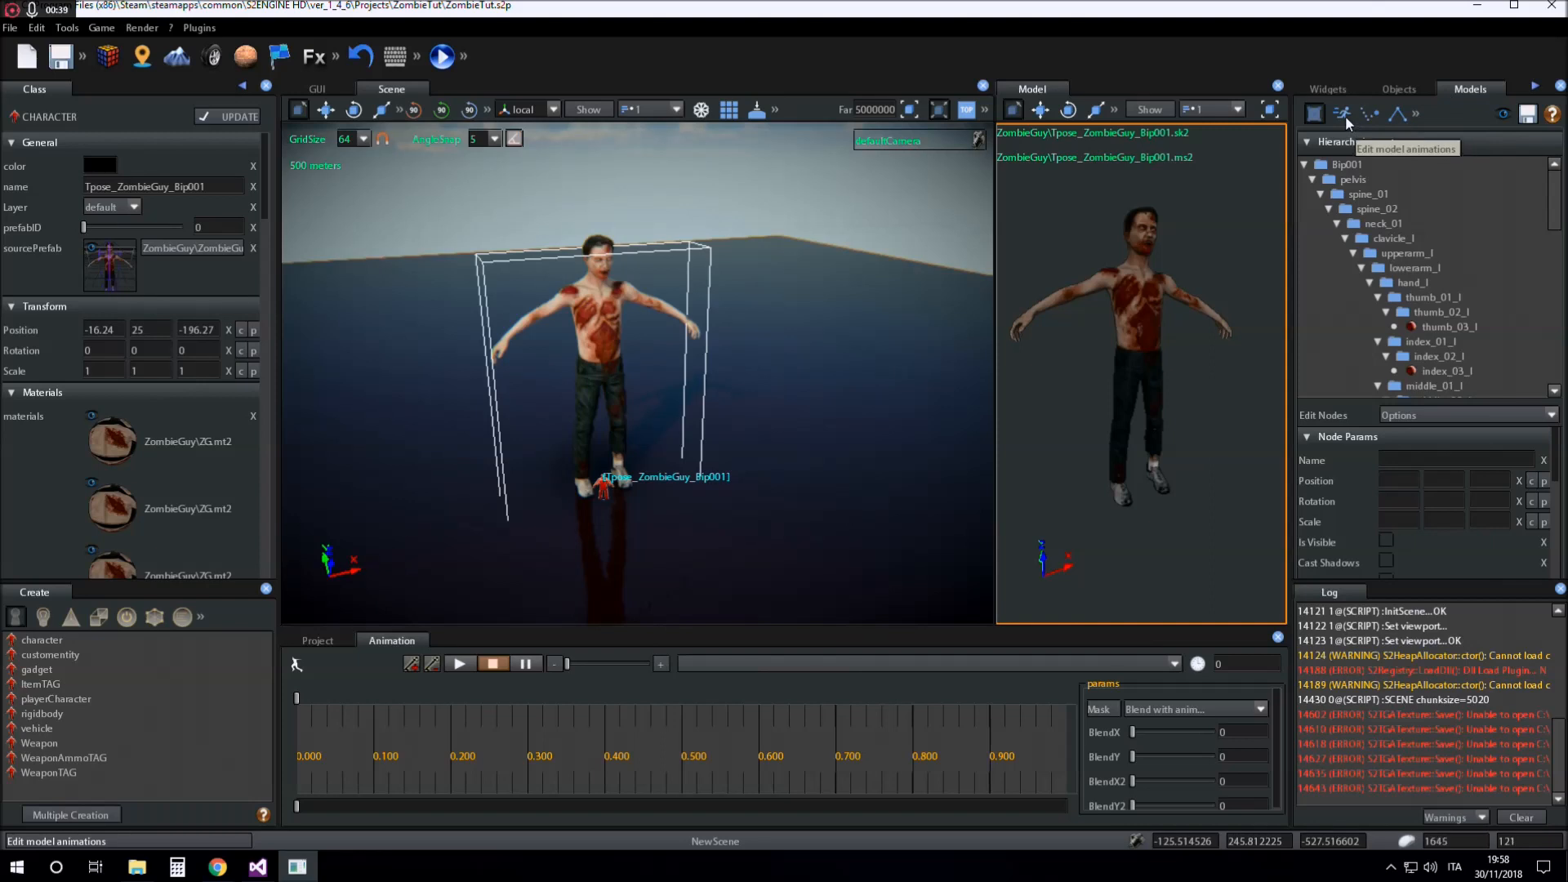
Show the zombie model's animation list and enter 'idle' as the new animation's name
click(1343, 113)
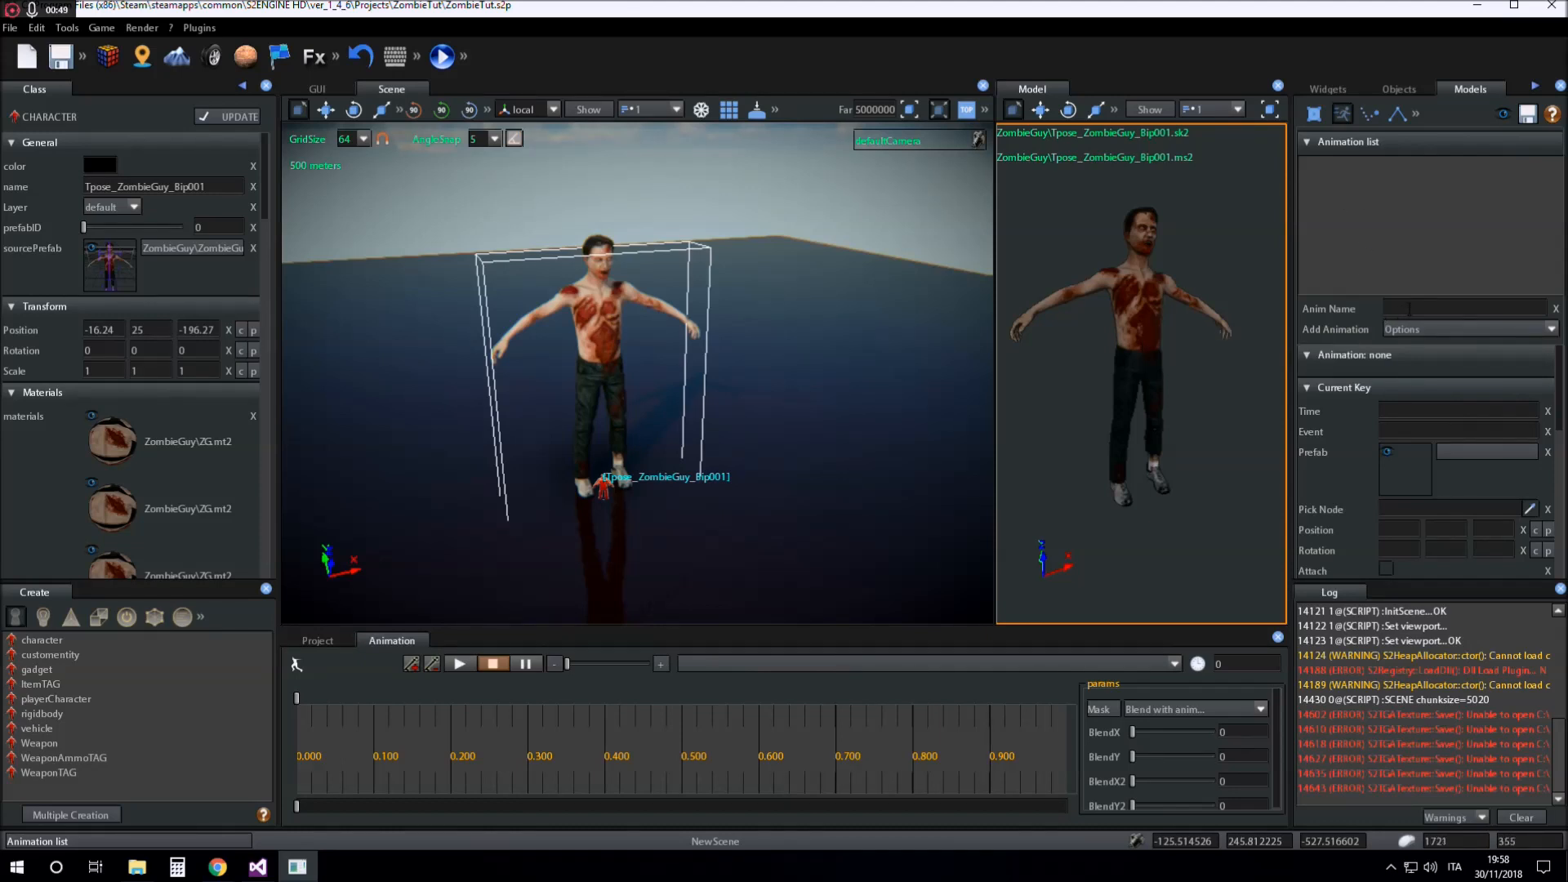
click(1465, 309)
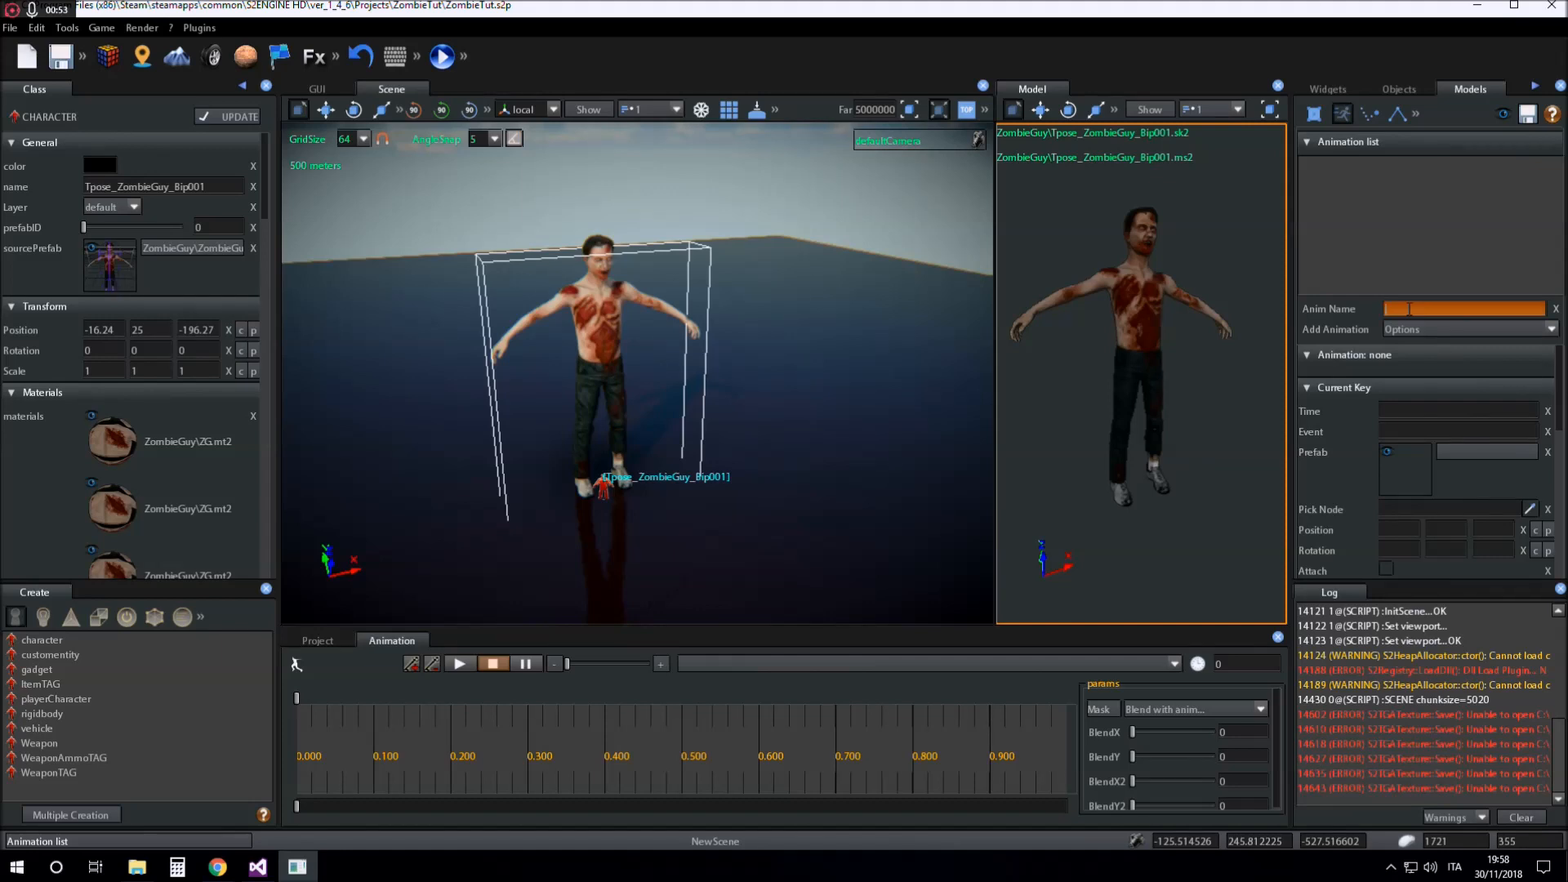
text(idle)
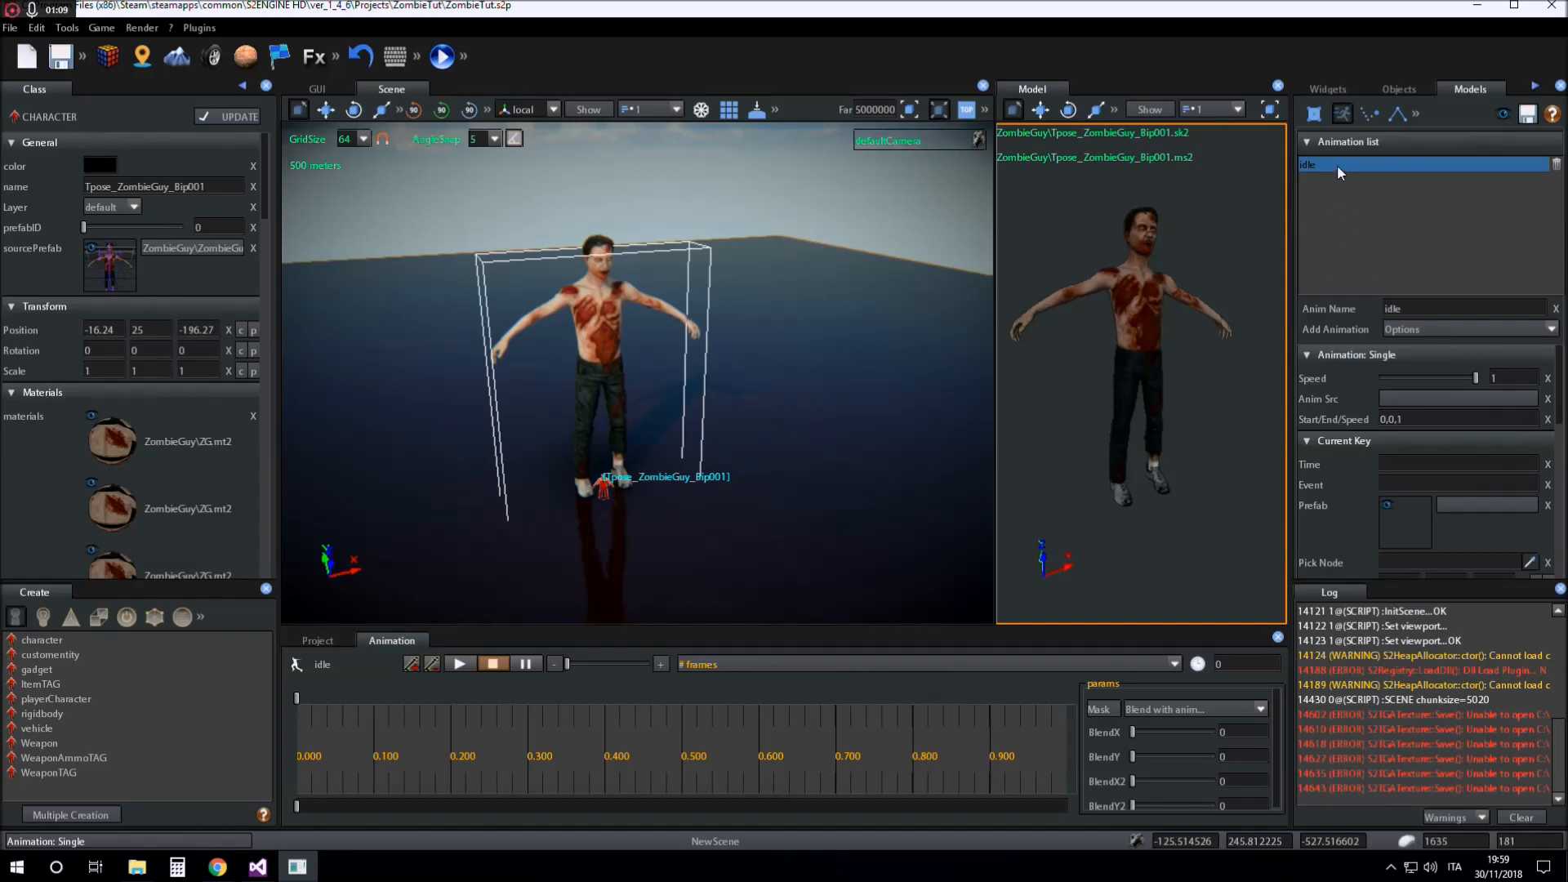
mouse_move(1395, 400)
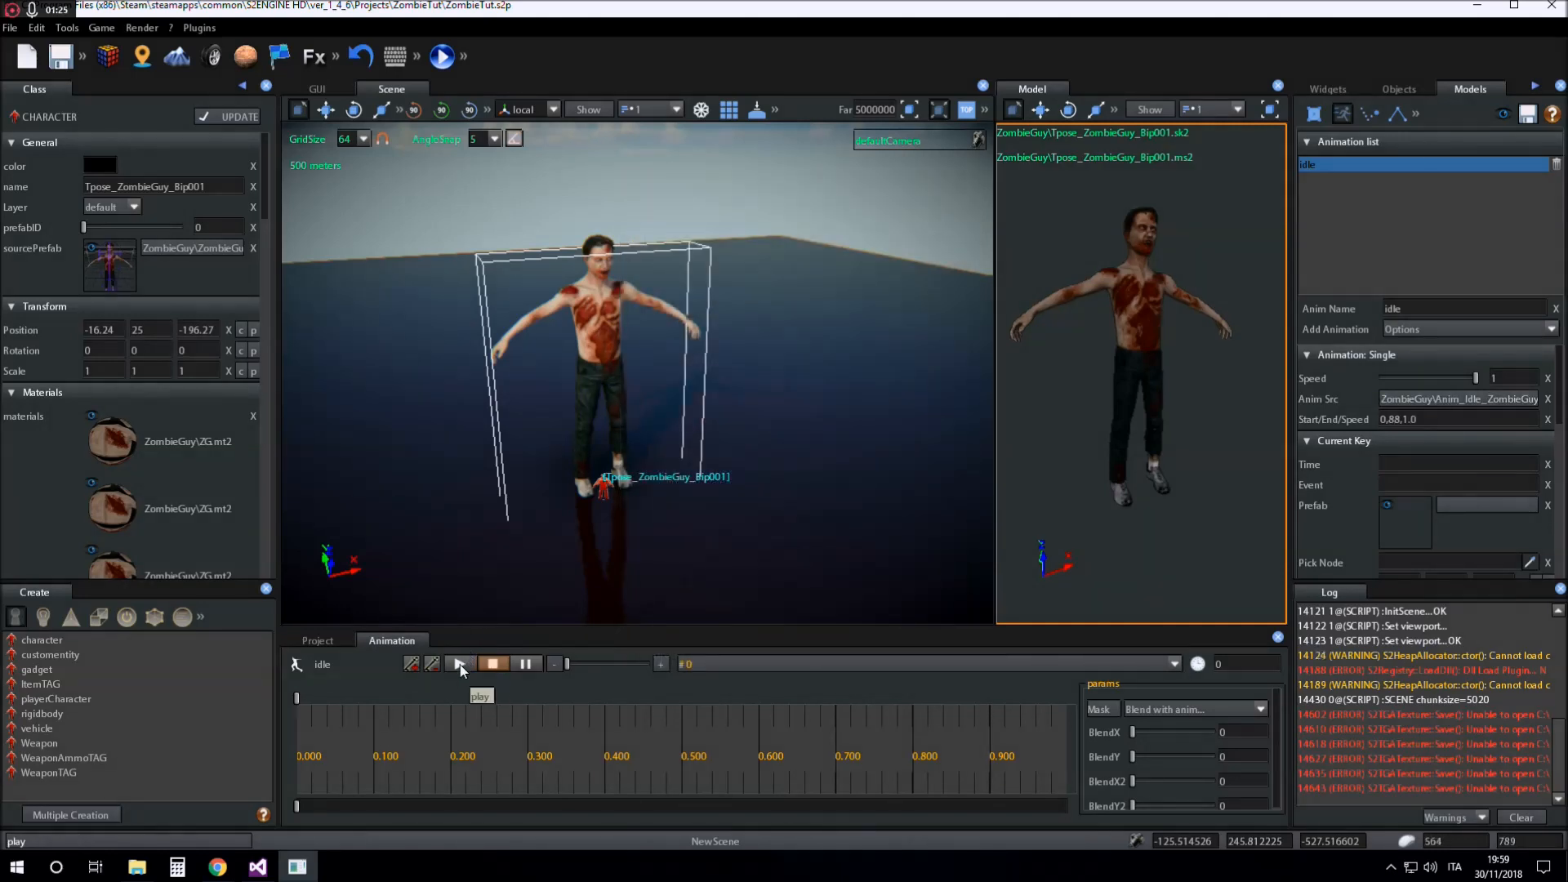
Preview the idle animation on the model and slow its speed to 0.33
click(459, 665)
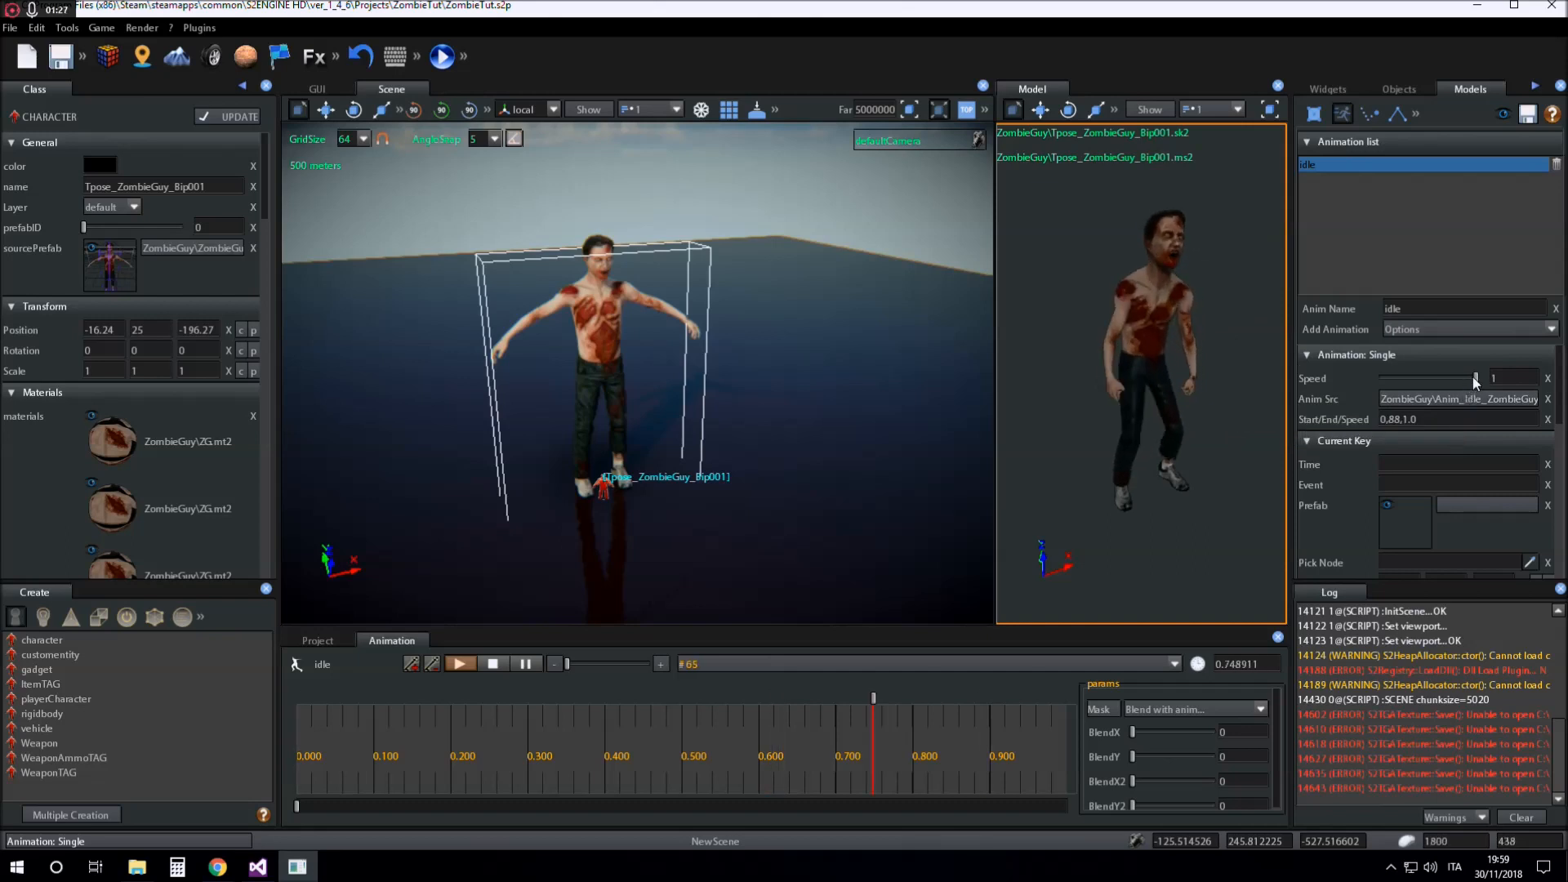
drag(1475, 378, 1431, 377)
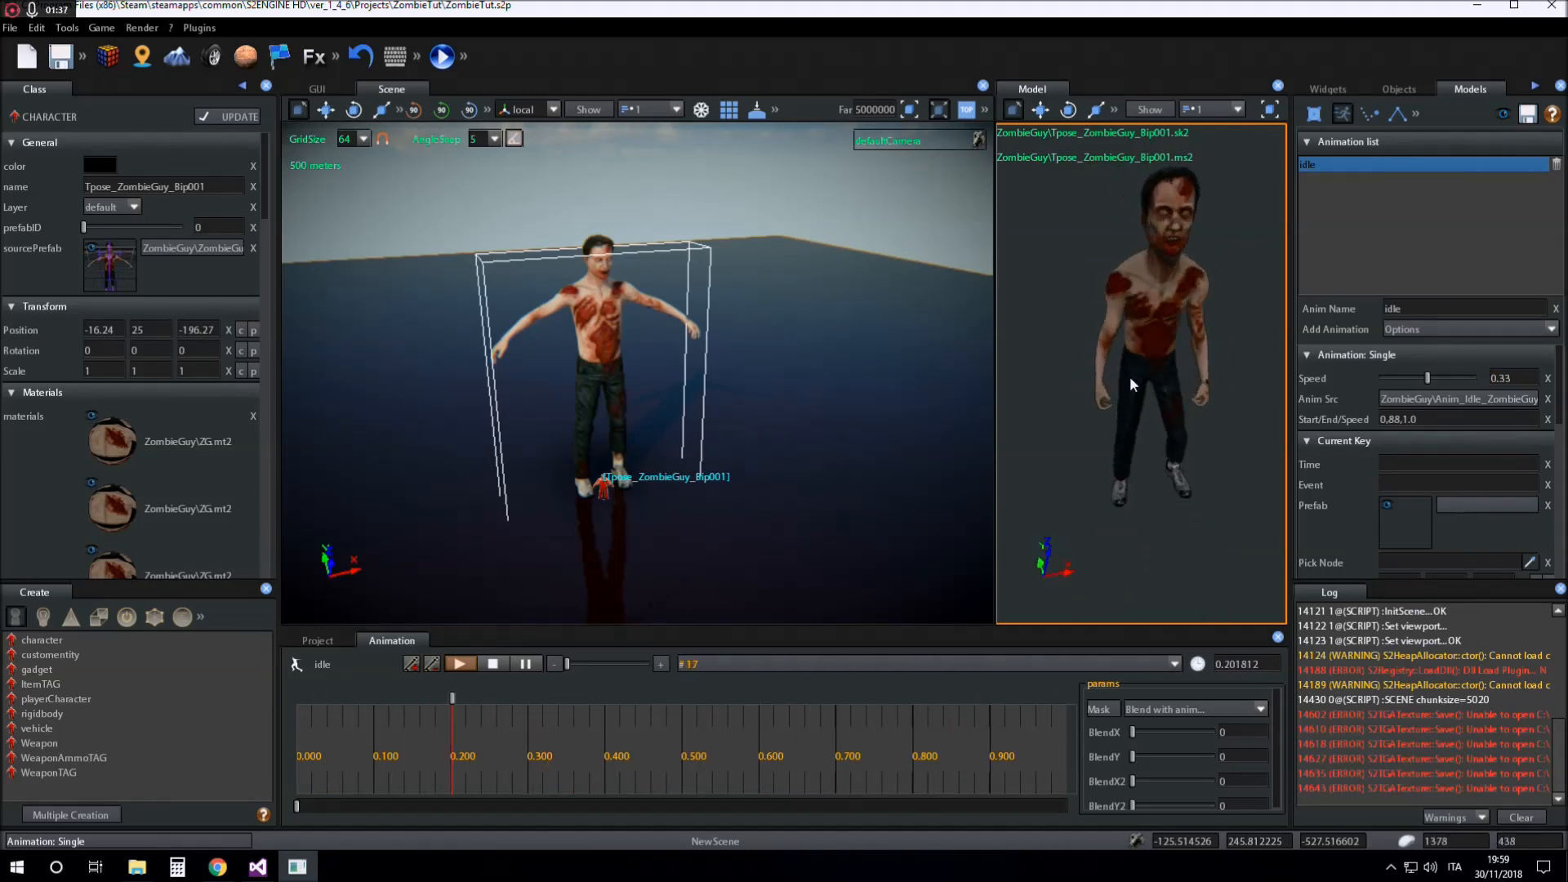
click(459, 664)
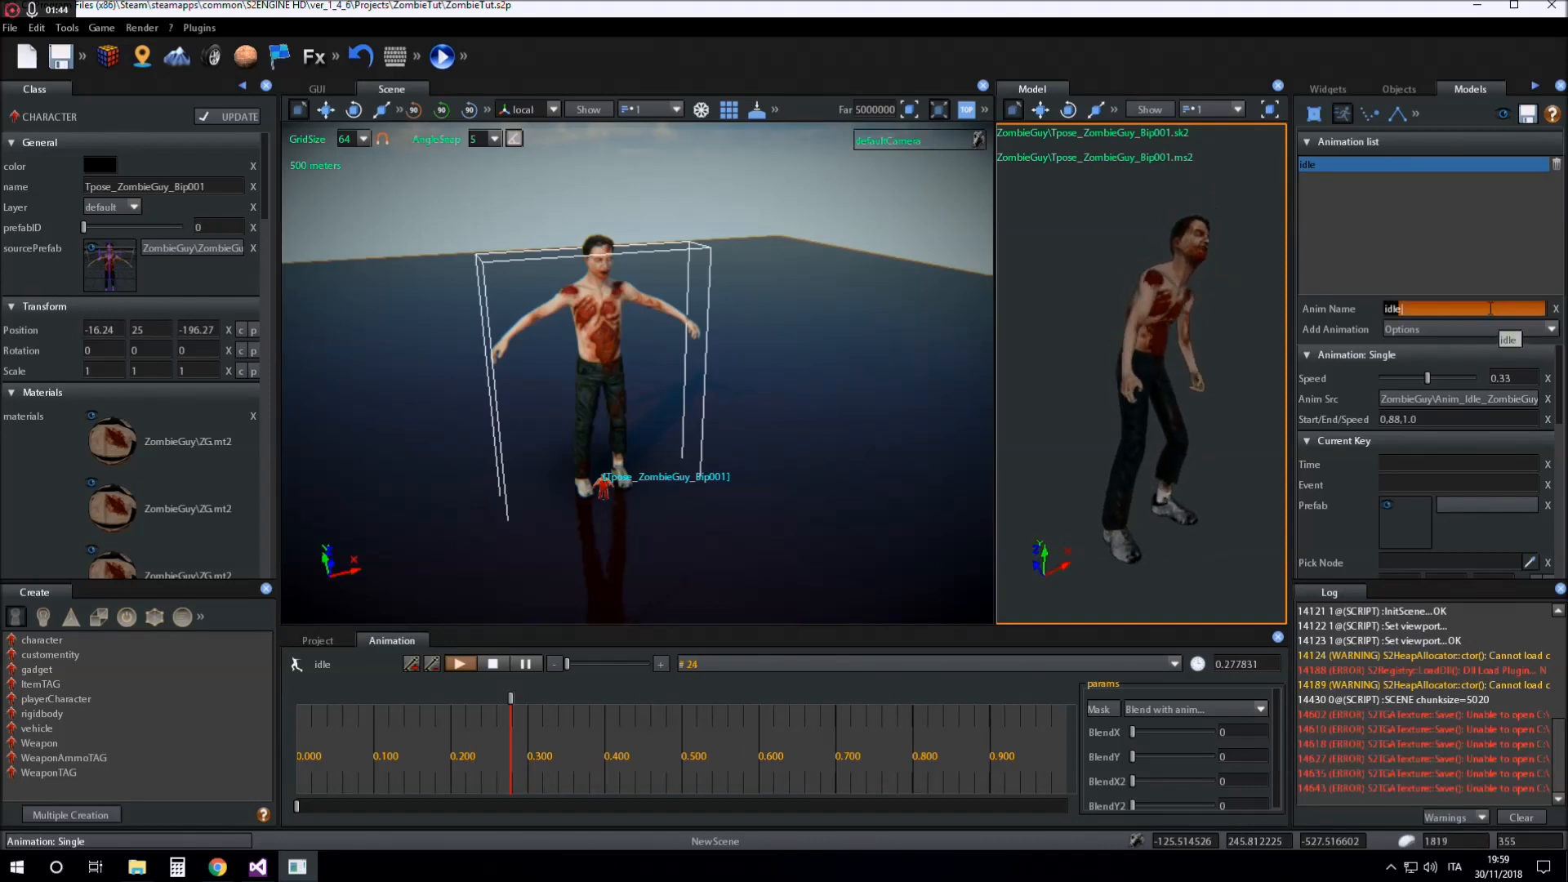
Add 'walk' as a Single animation and browse the ZombieGuy folder for its clip
text(walk)
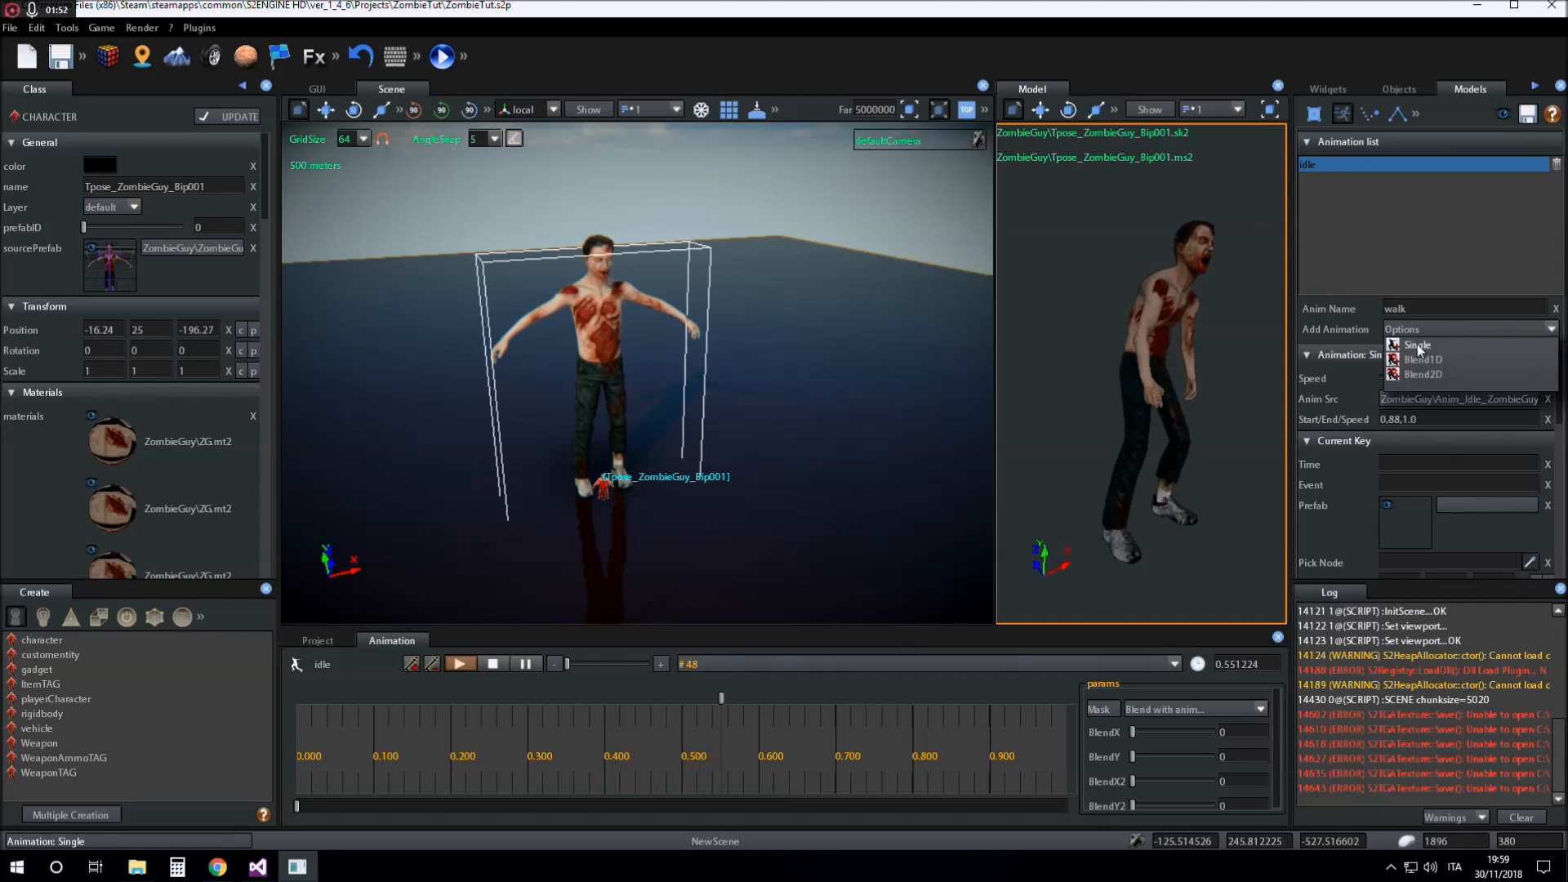
click(1418, 344)
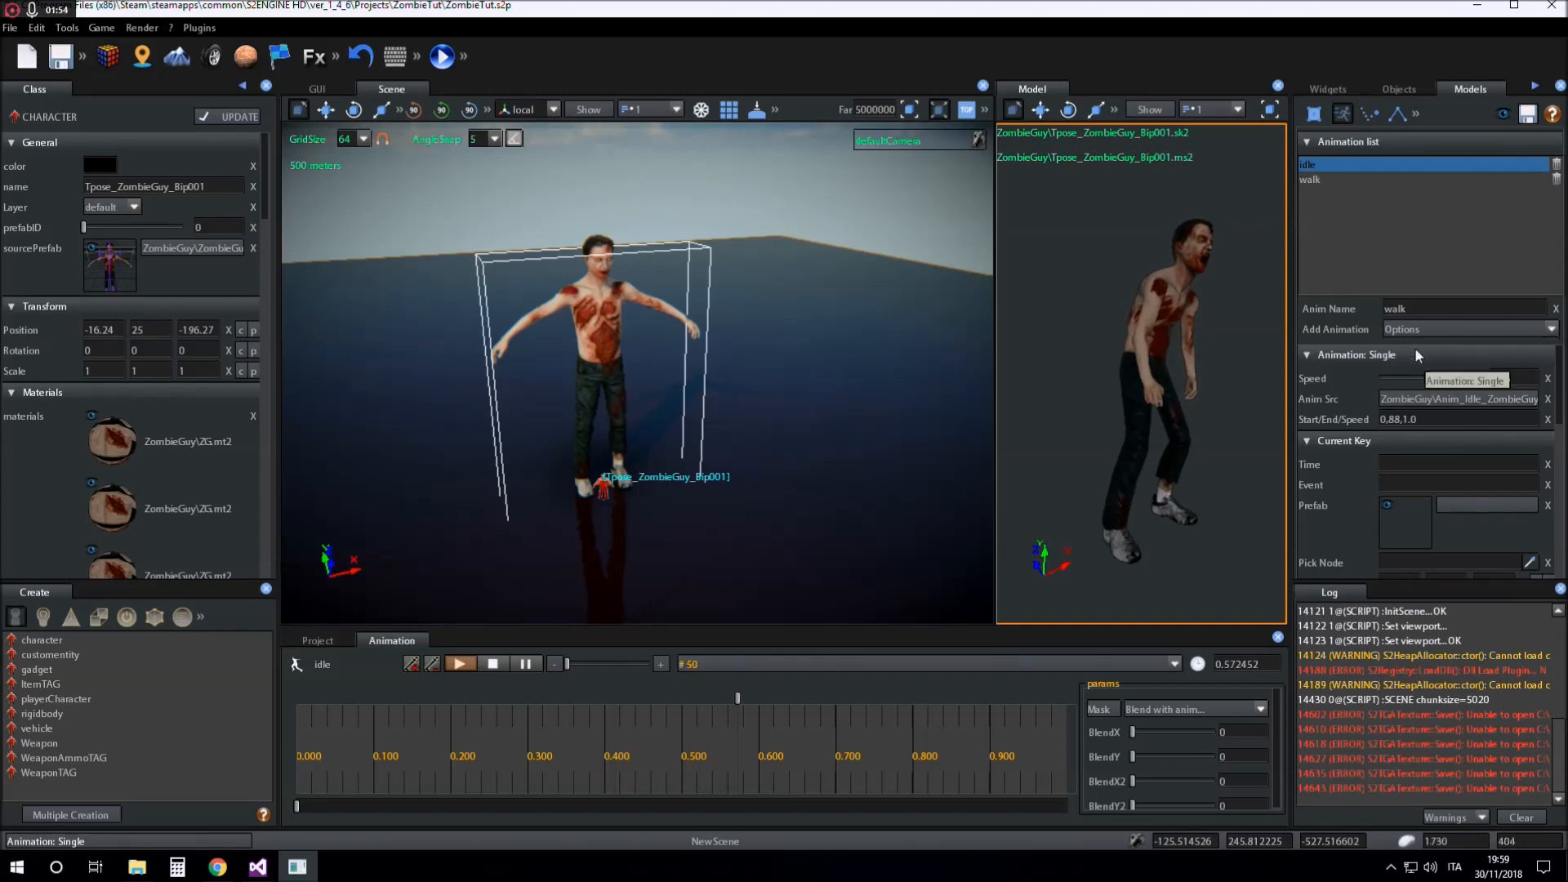
click(1310, 180)
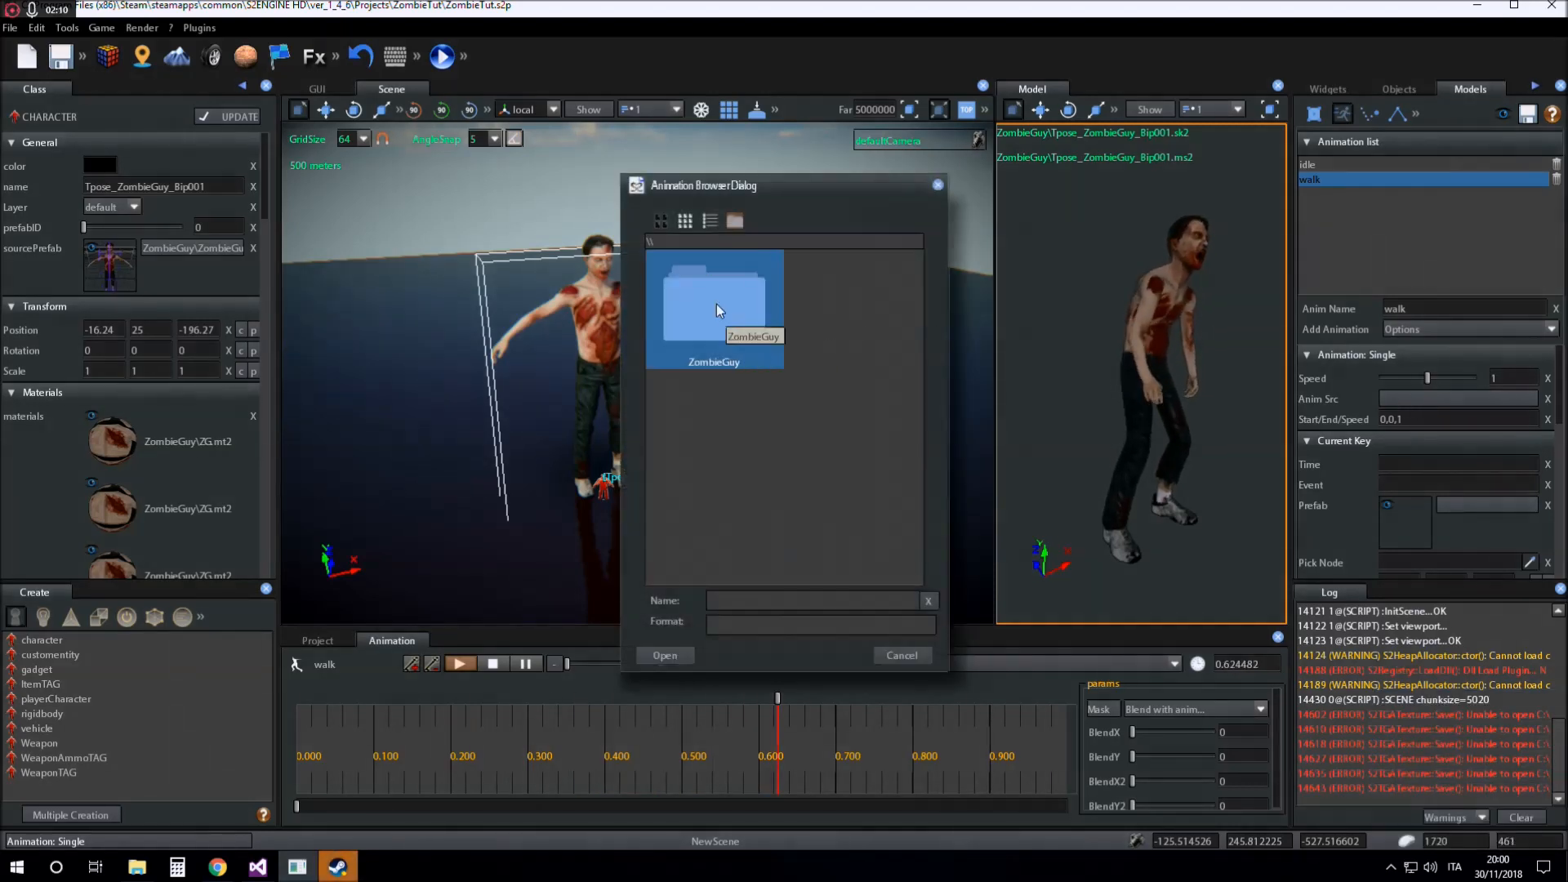
double_click(714, 301)
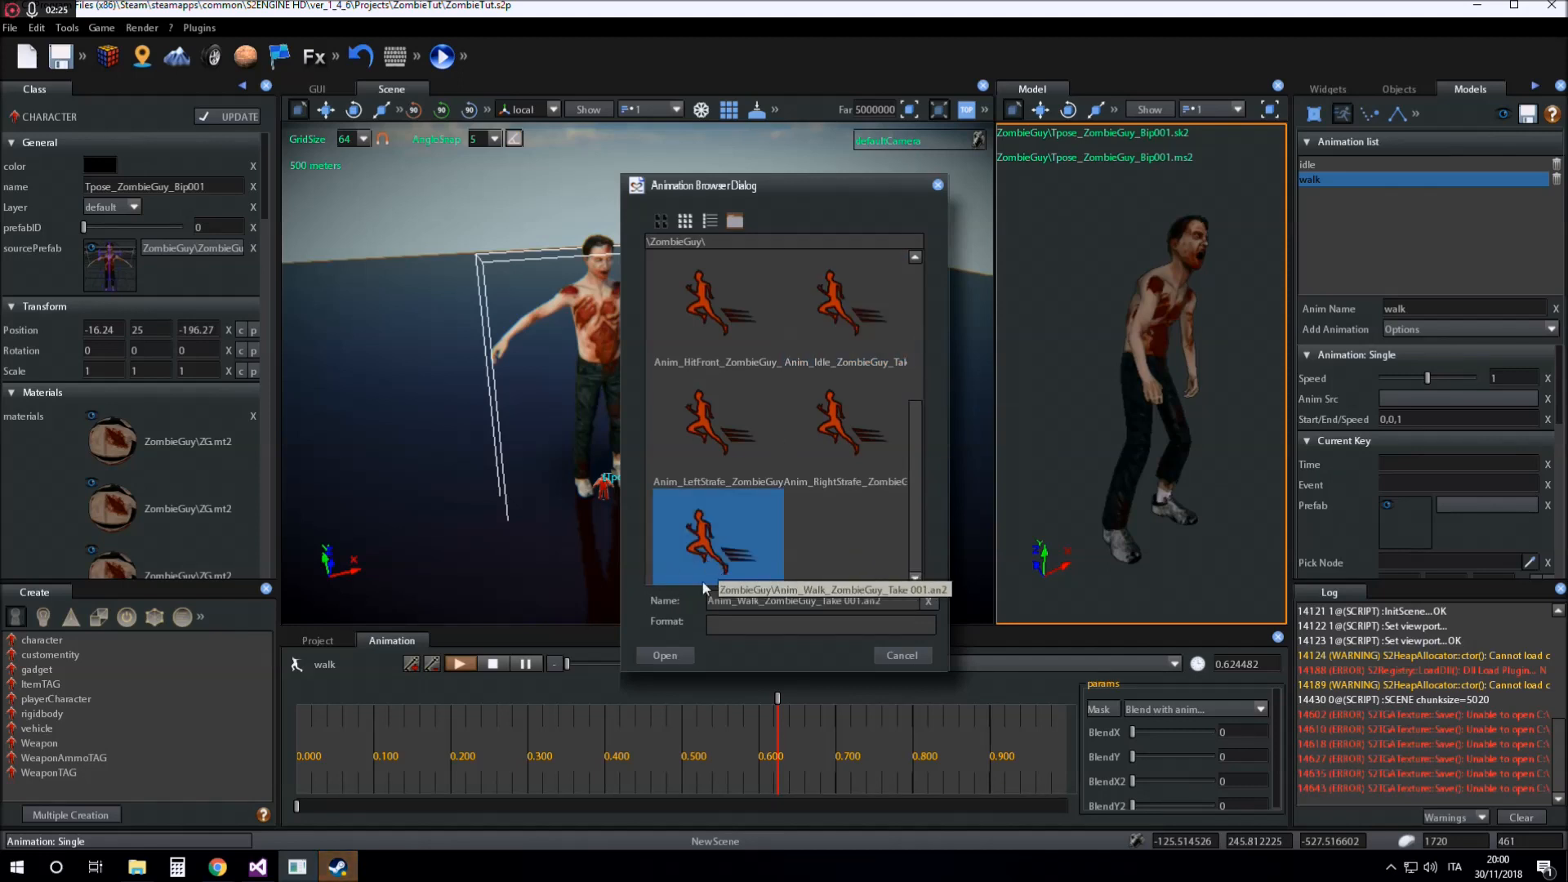
Confirm the zombie walk clip as the source and set the walk animation's speed to 0.33
click(664, 655)
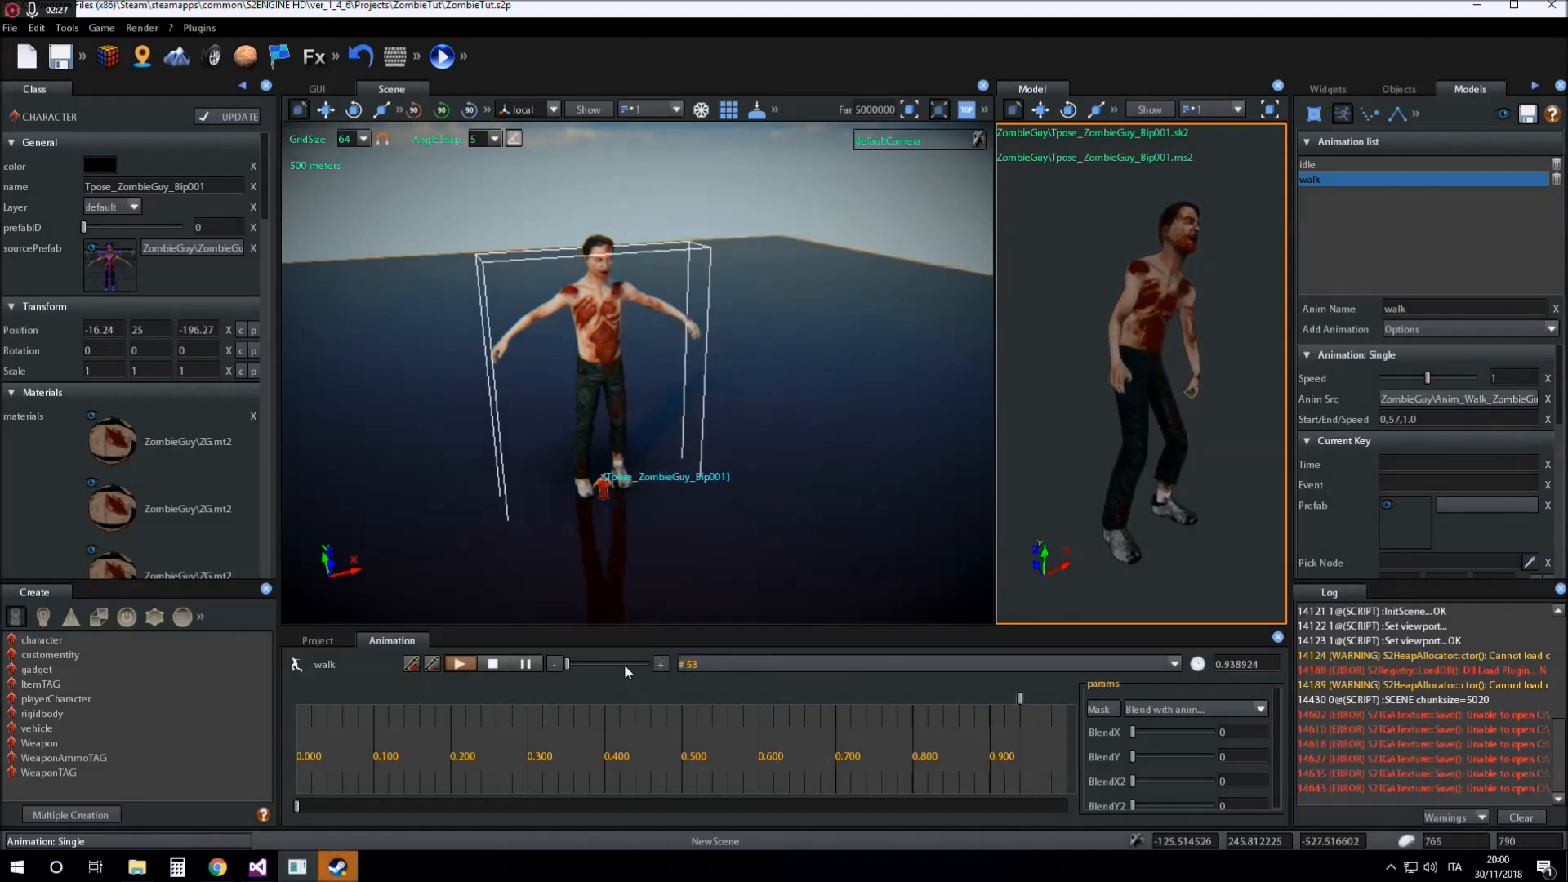
click(460, 664)
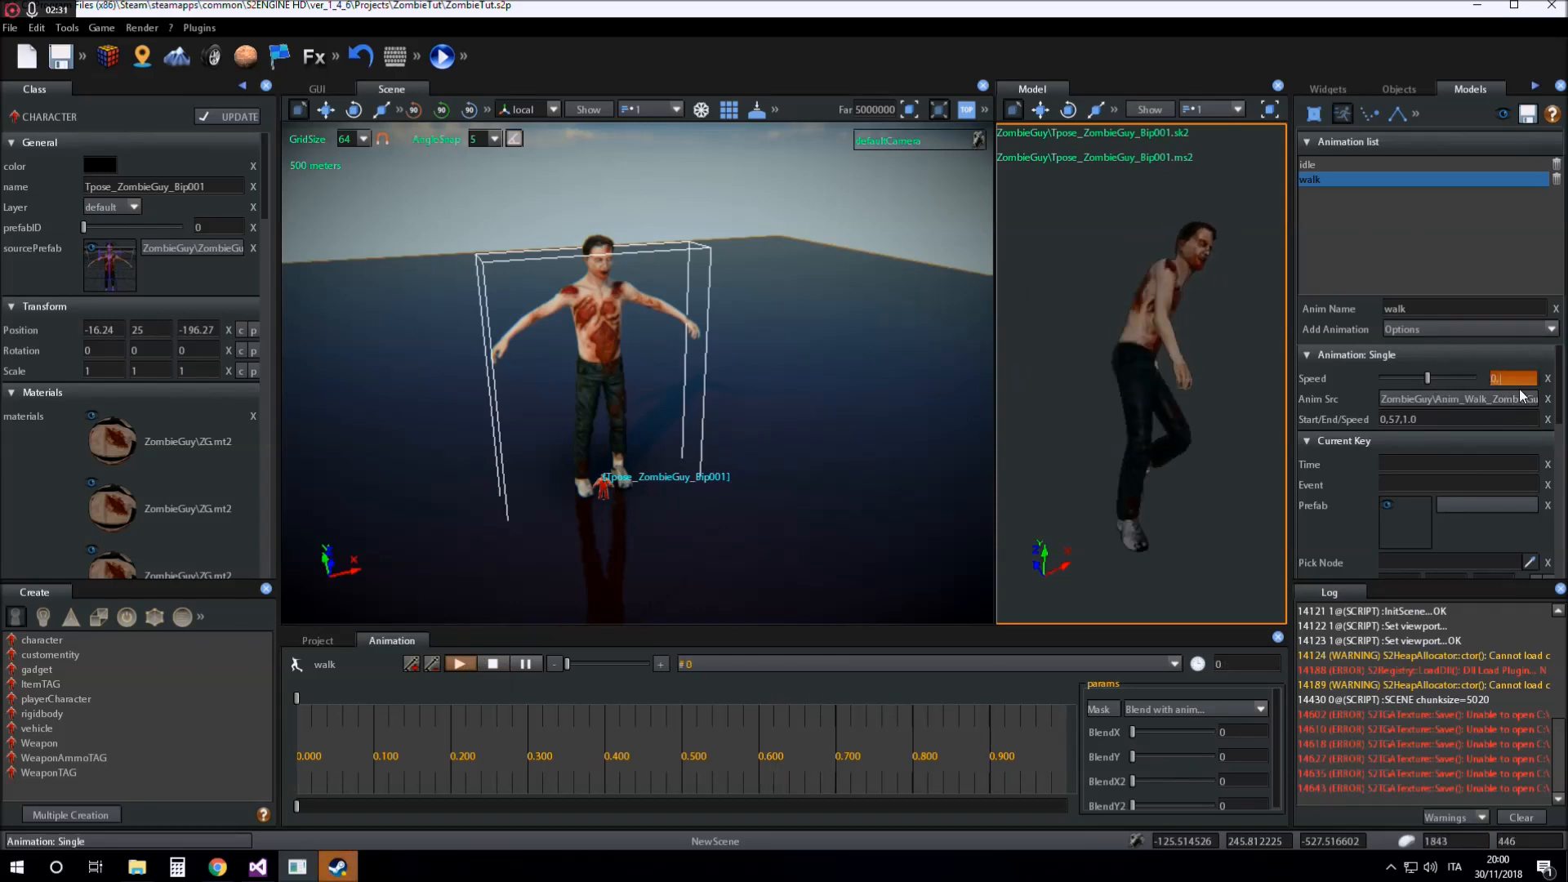
click(459, 663)
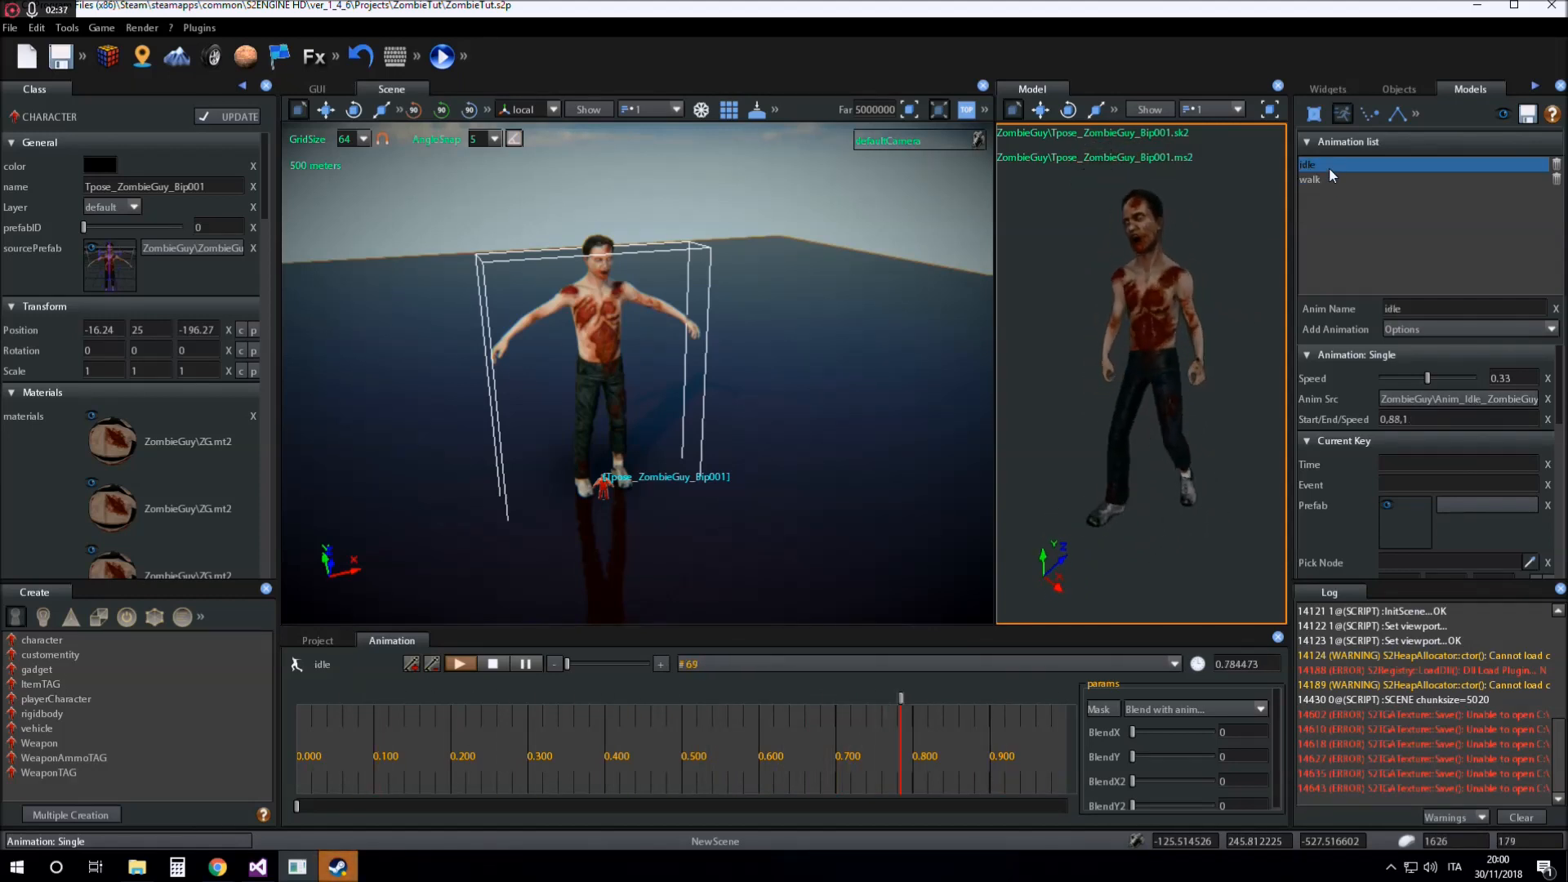
Preview the idle and walk animations, then show the Project asset browser
click(1310, 179)
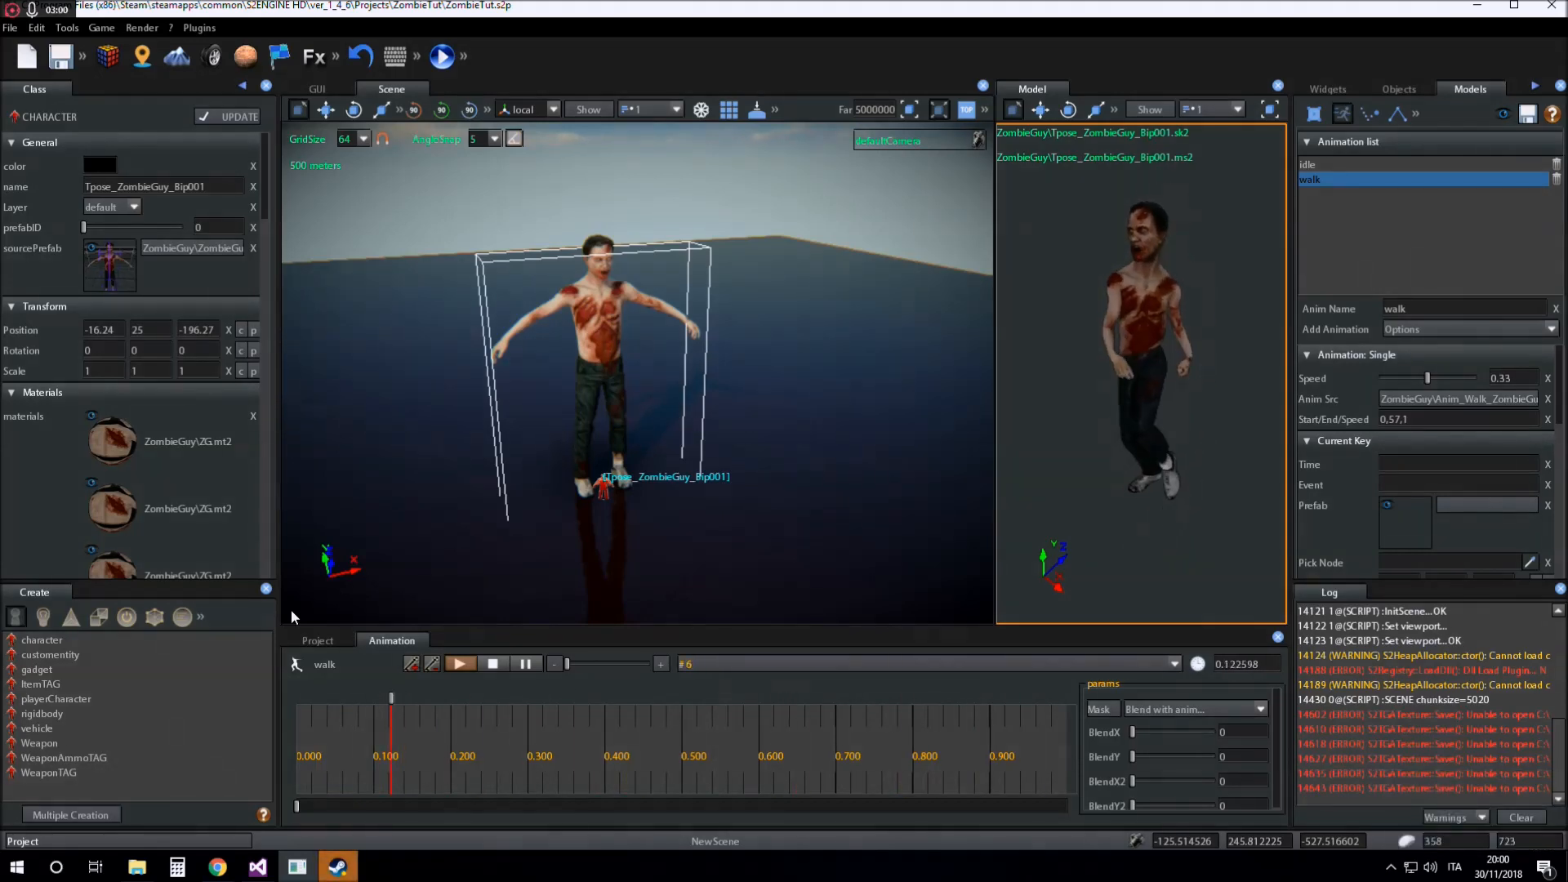
click(459, 664)
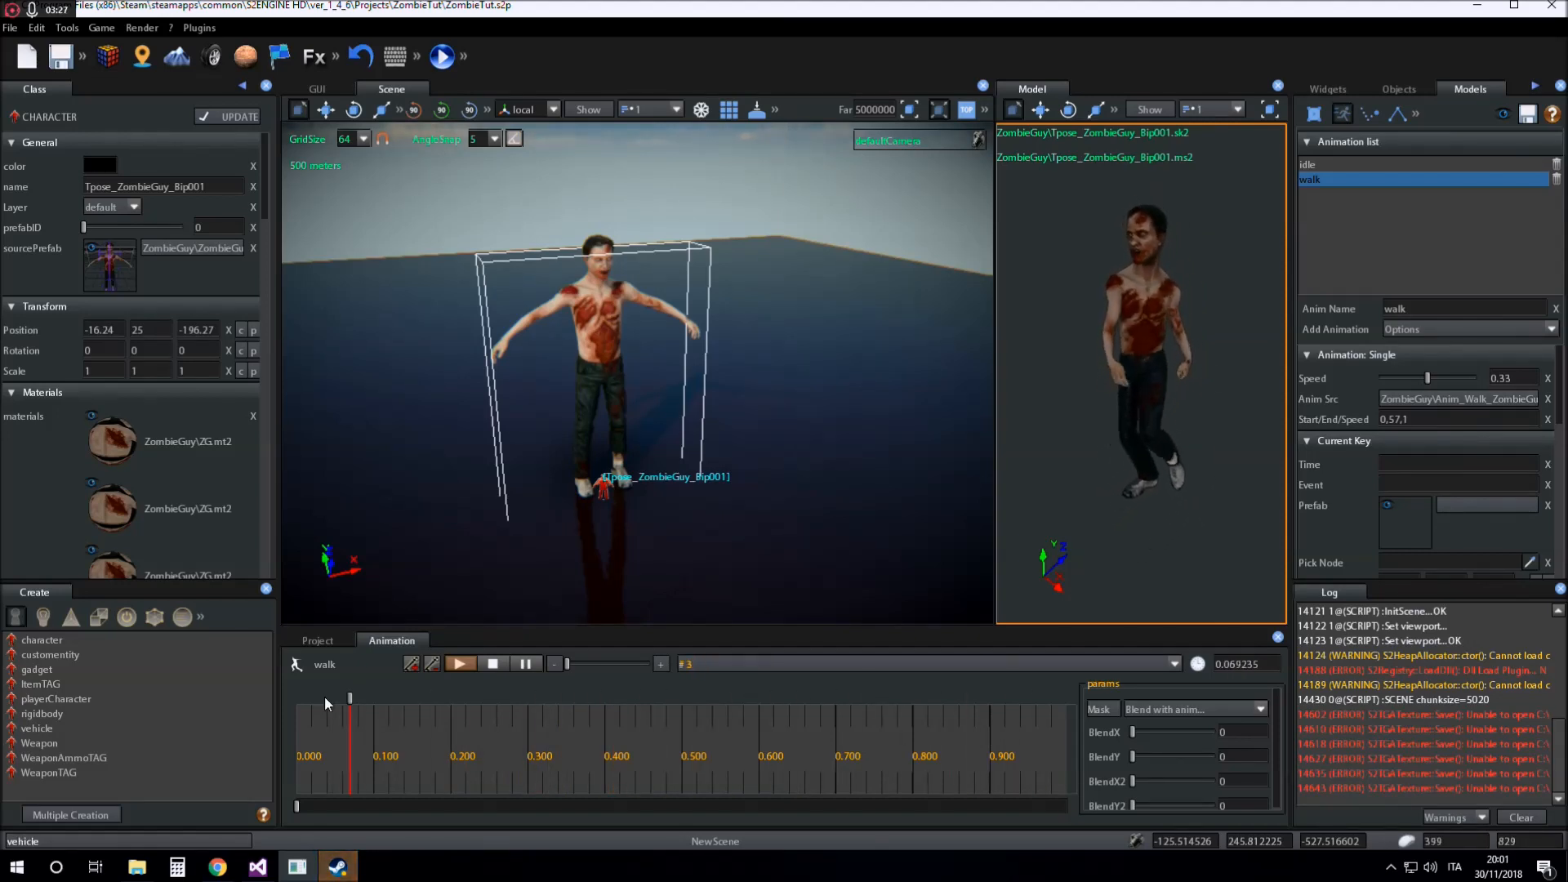
click(317, 640)
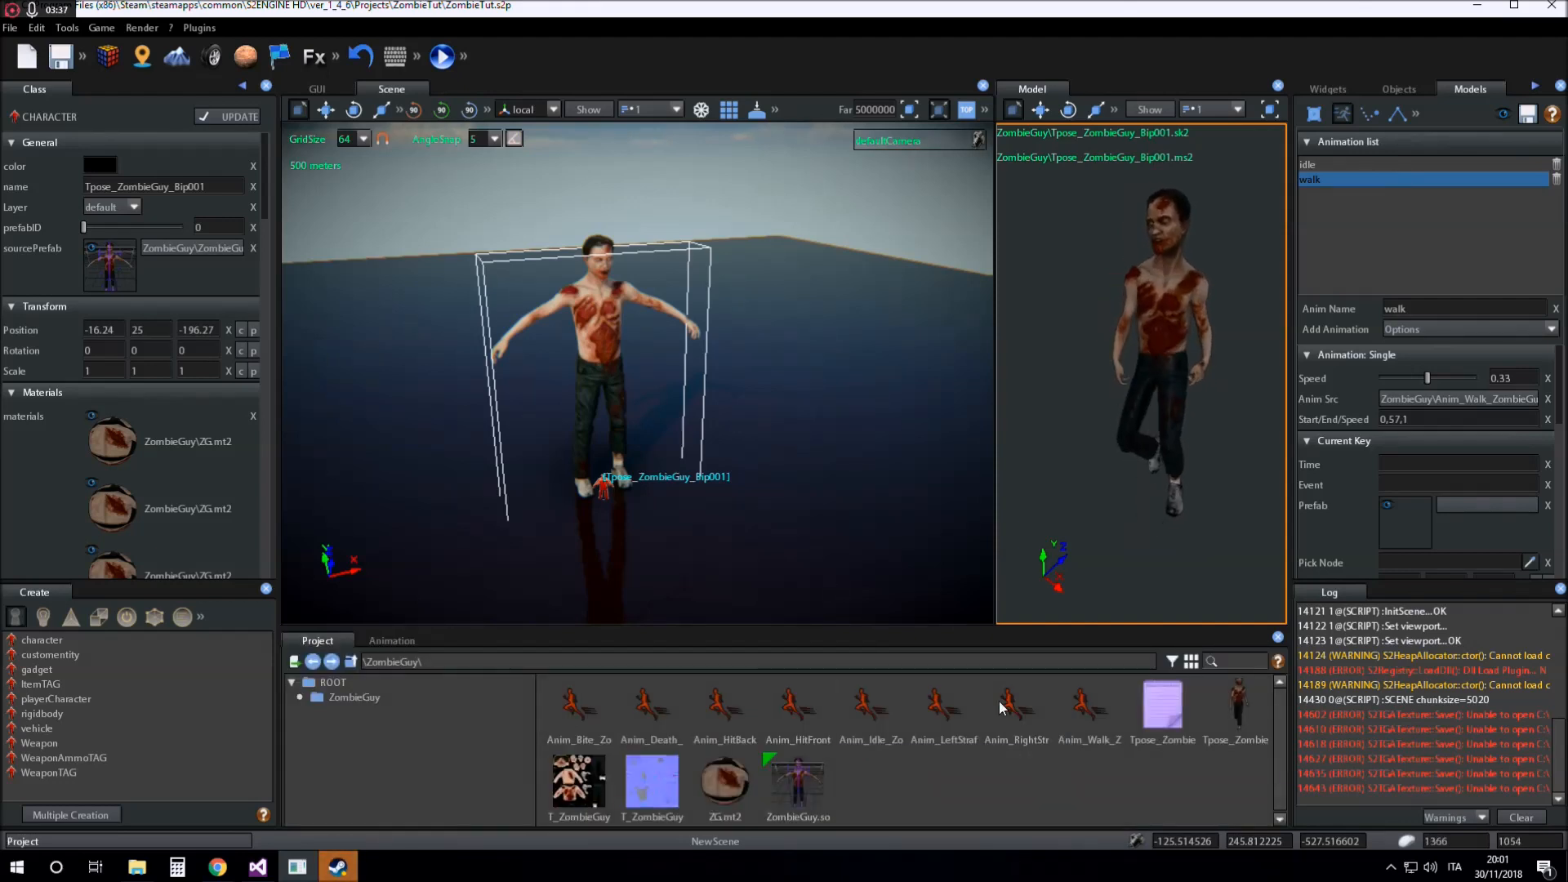
Create a new FSM file named 'zombieAnim' in the ZombieGuy project folder
right_click(1000, 708)
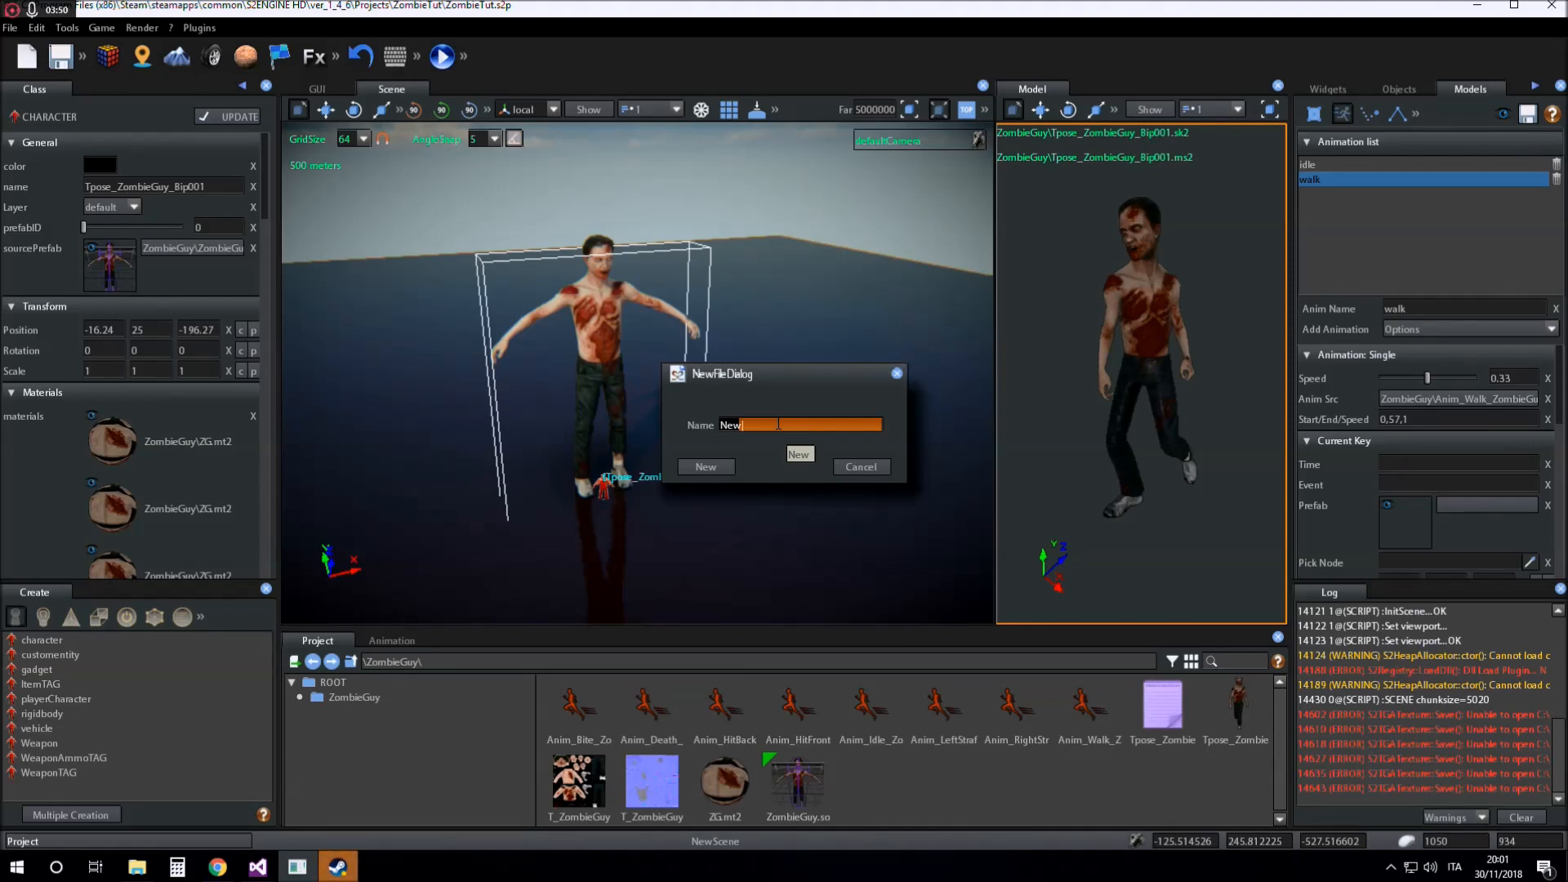
text(anim)
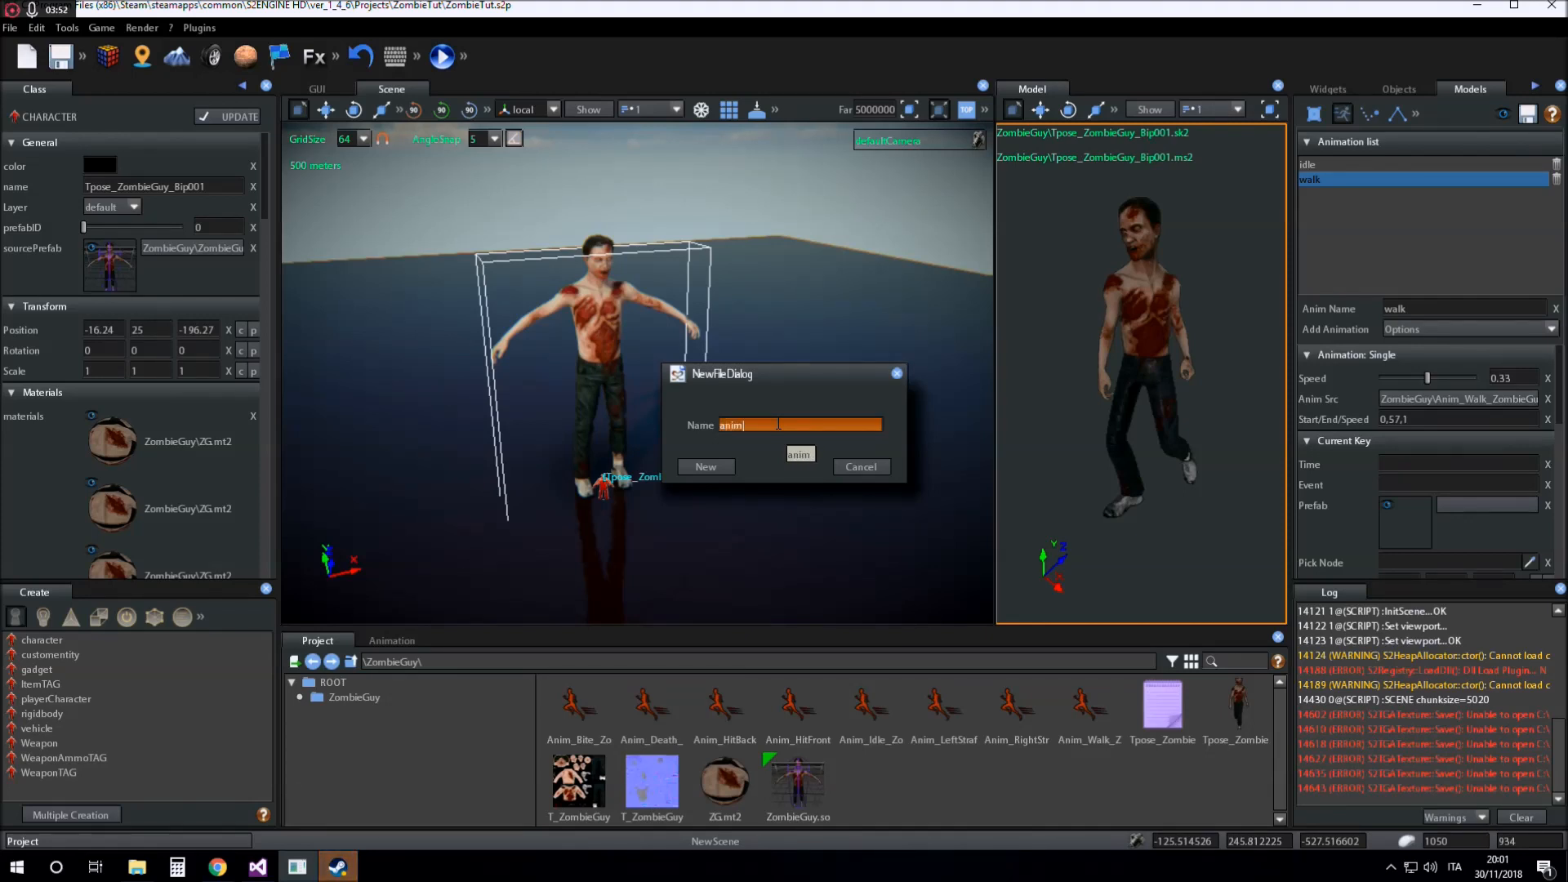
text(zombieAnim)
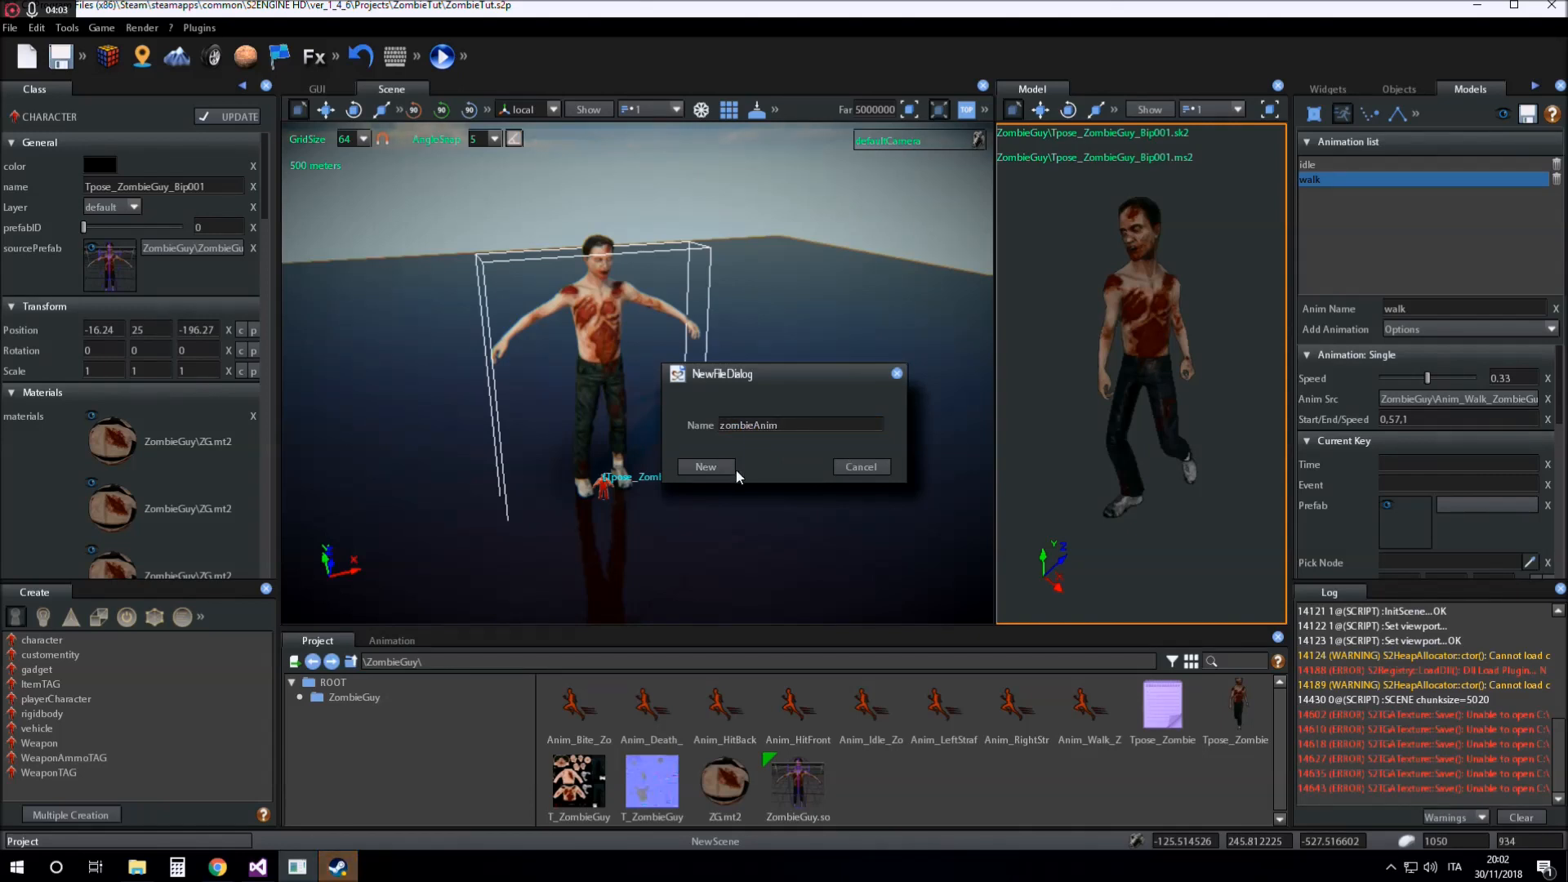
click(706, 467)
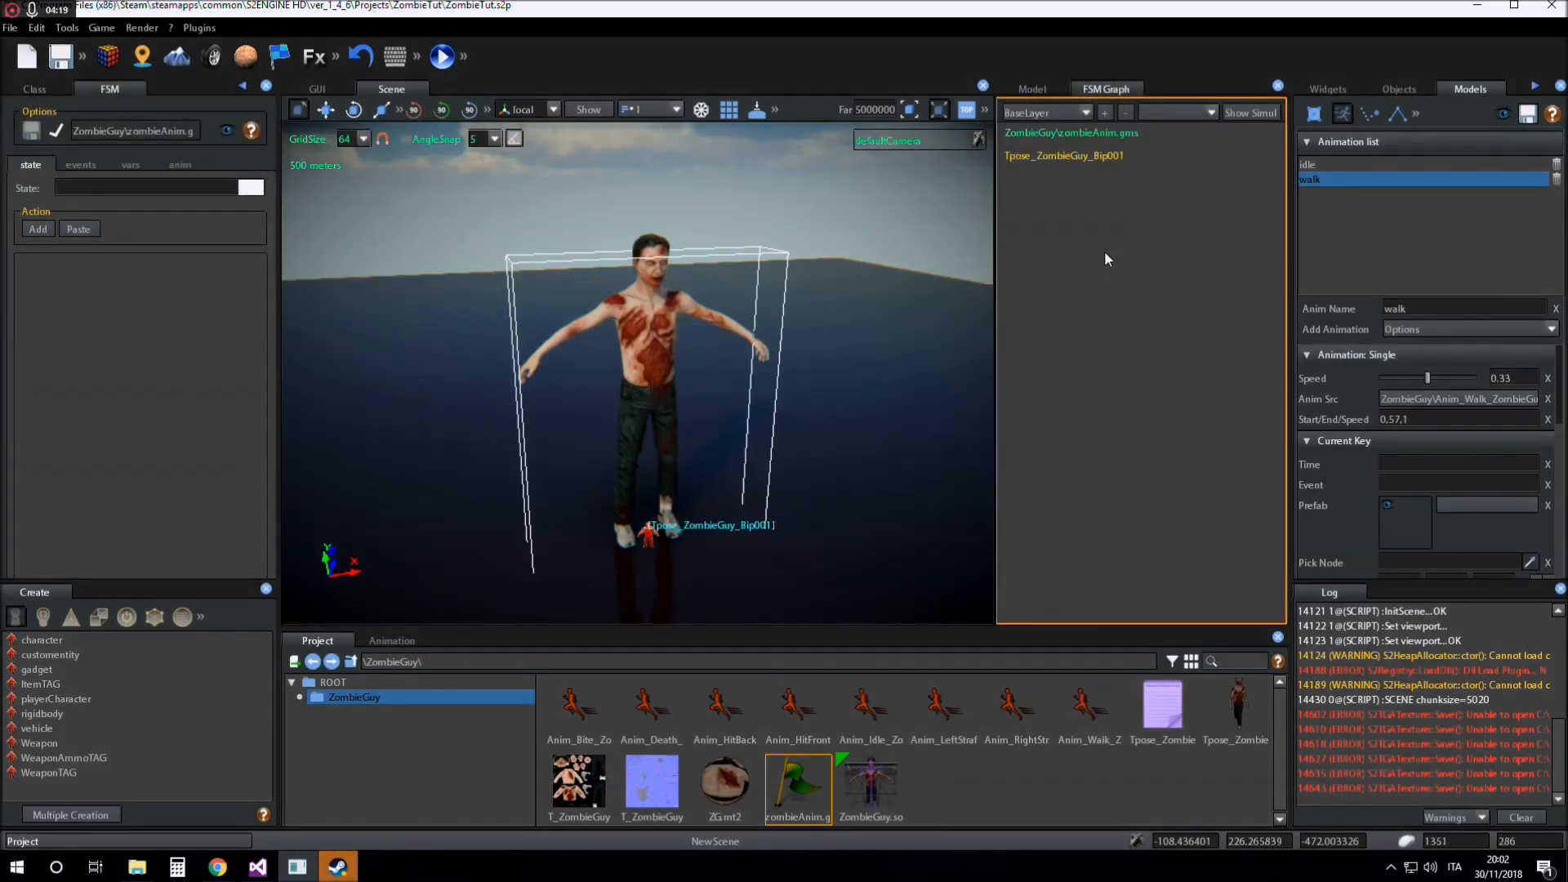
Add a state named IDLE to the FSM graph, entered on the START event
right_click(1115, 247)
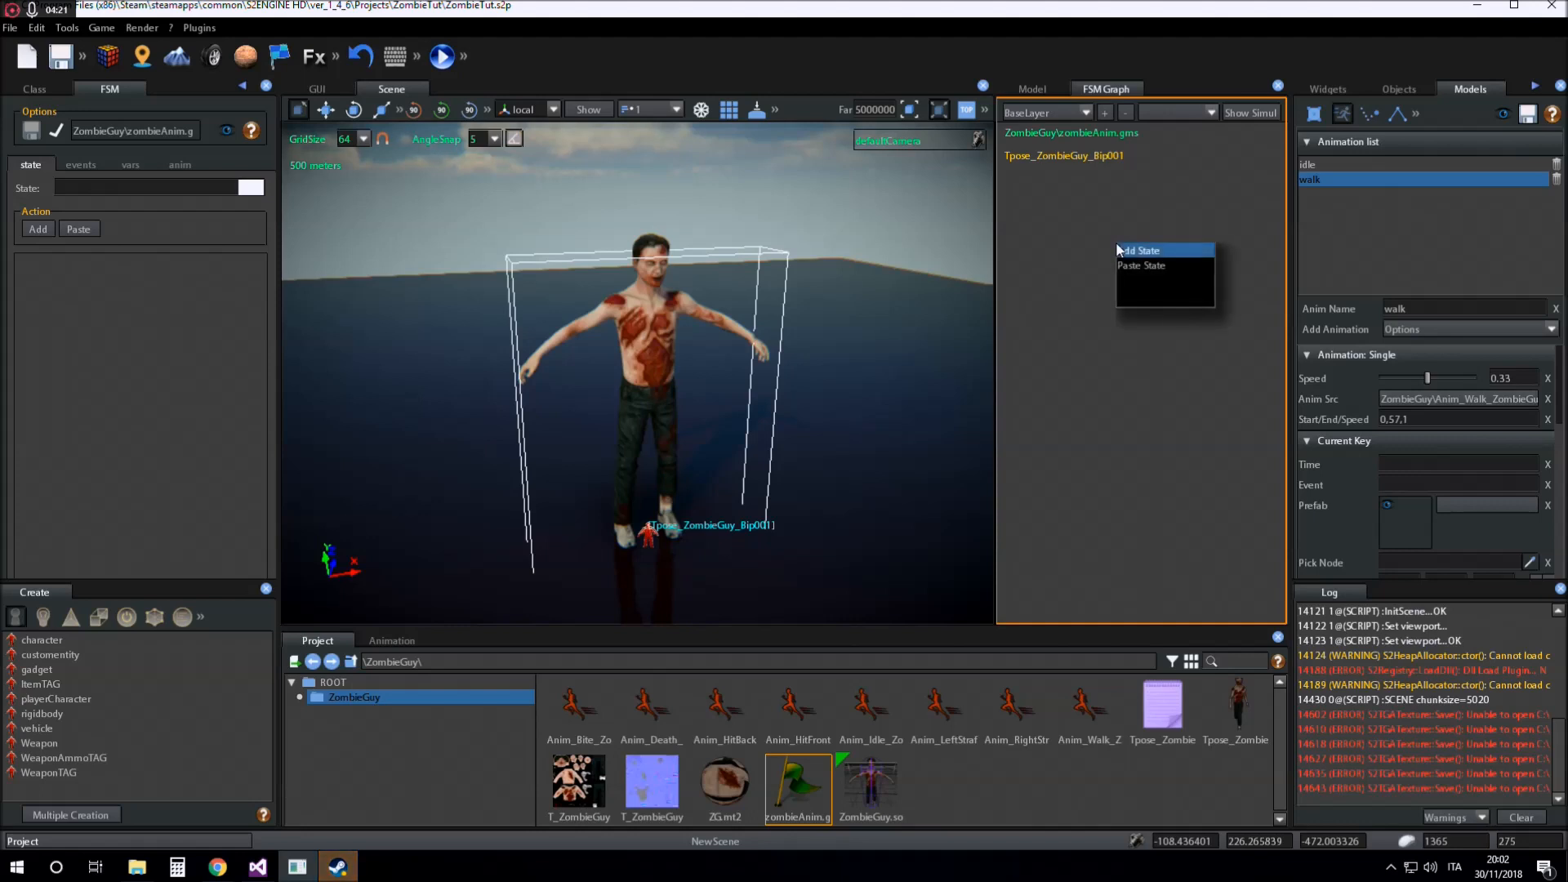
click(1141, 250)
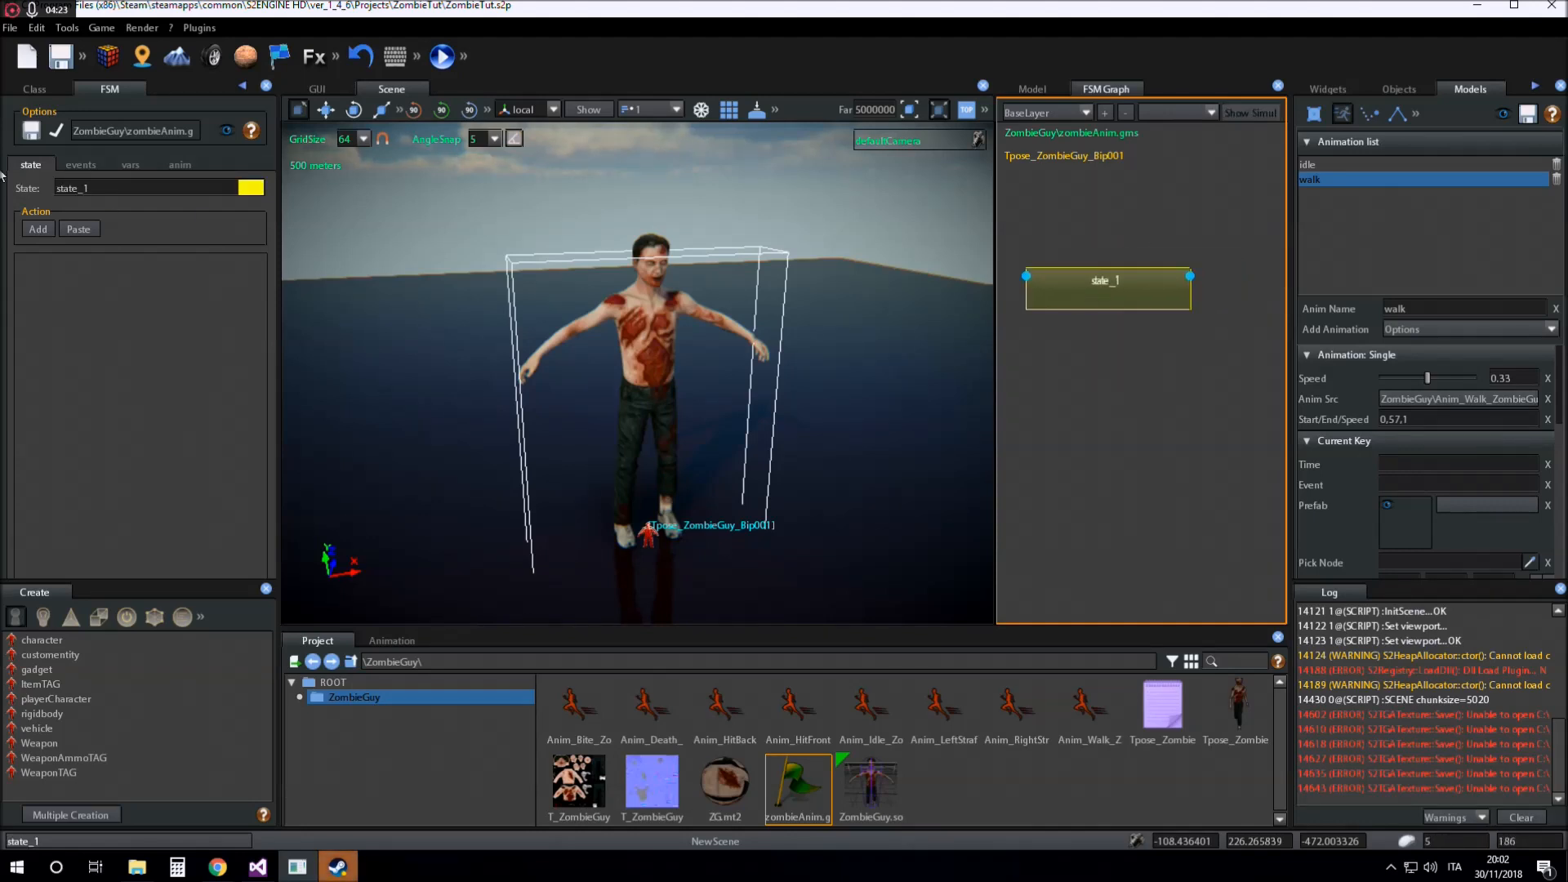
text(IDLE)
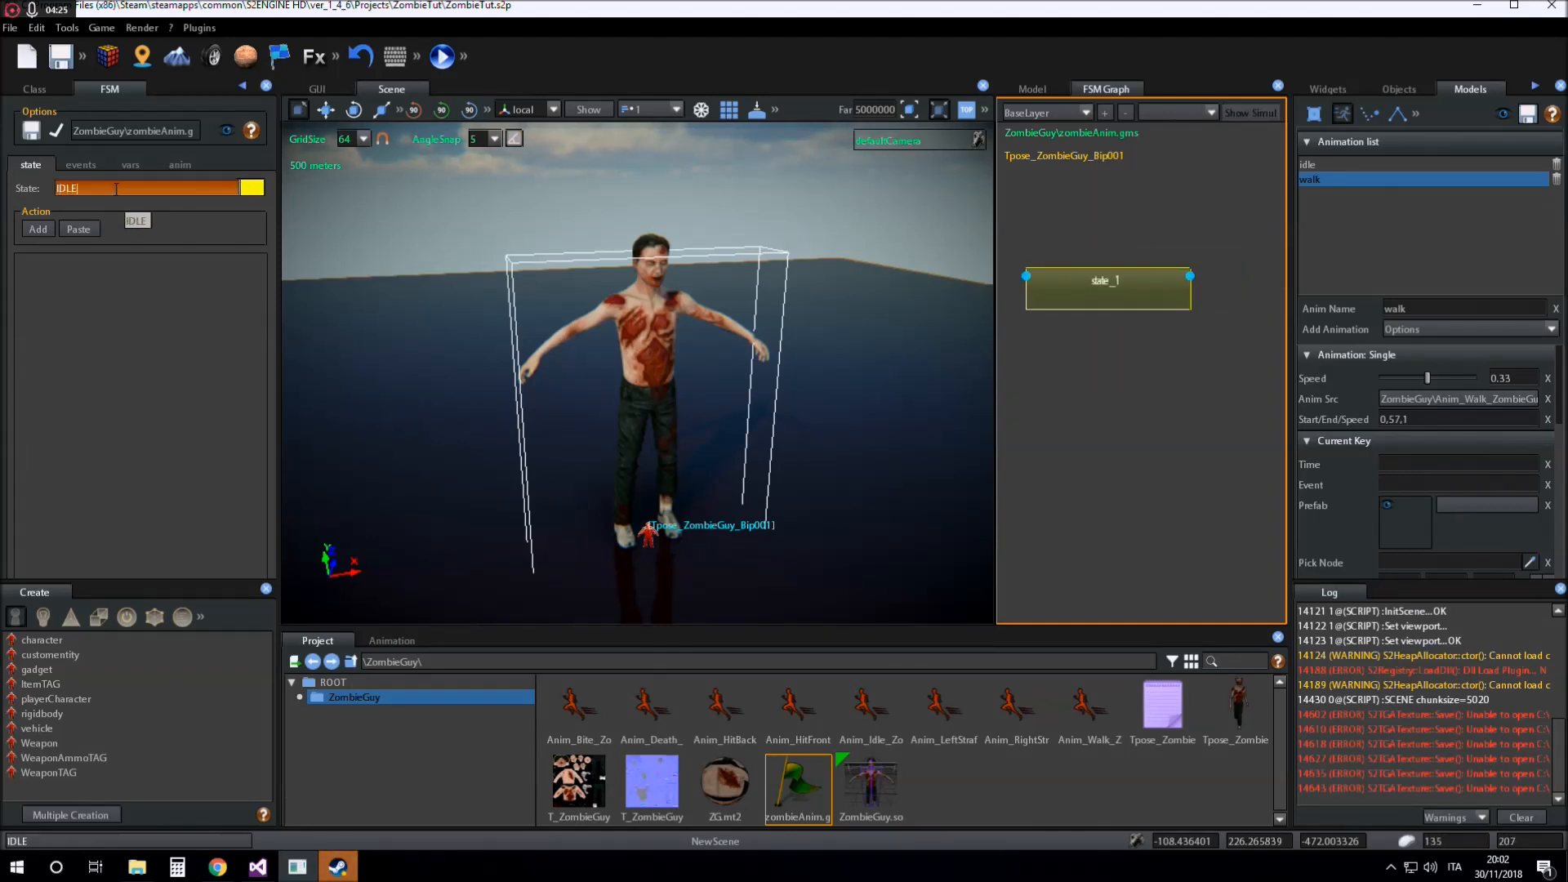
right_click(1104, 279)
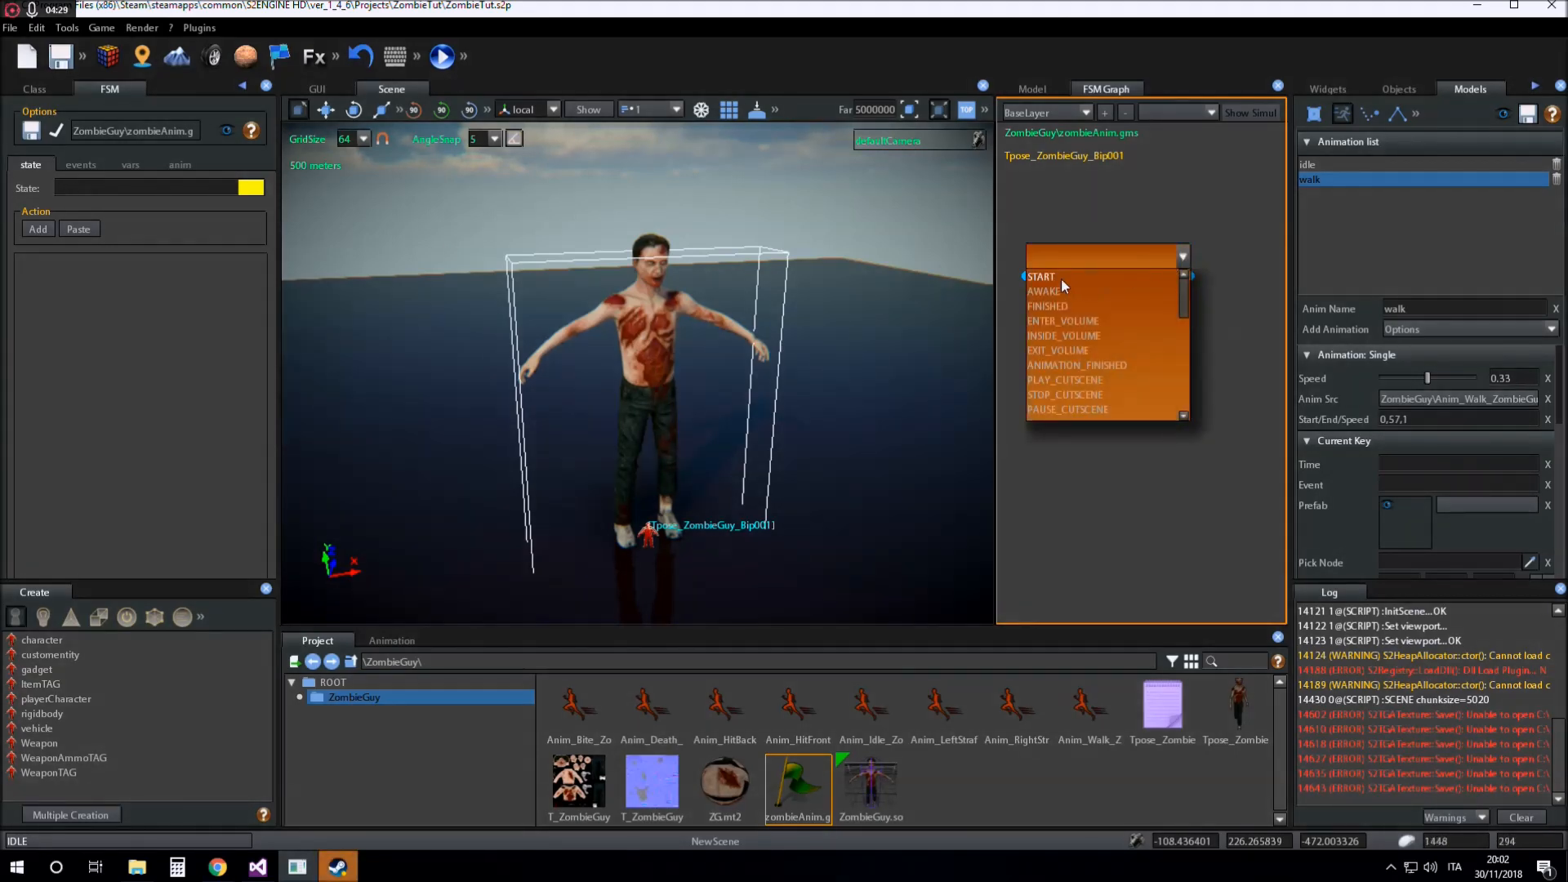
click(1061, 287)
text(IDLE)
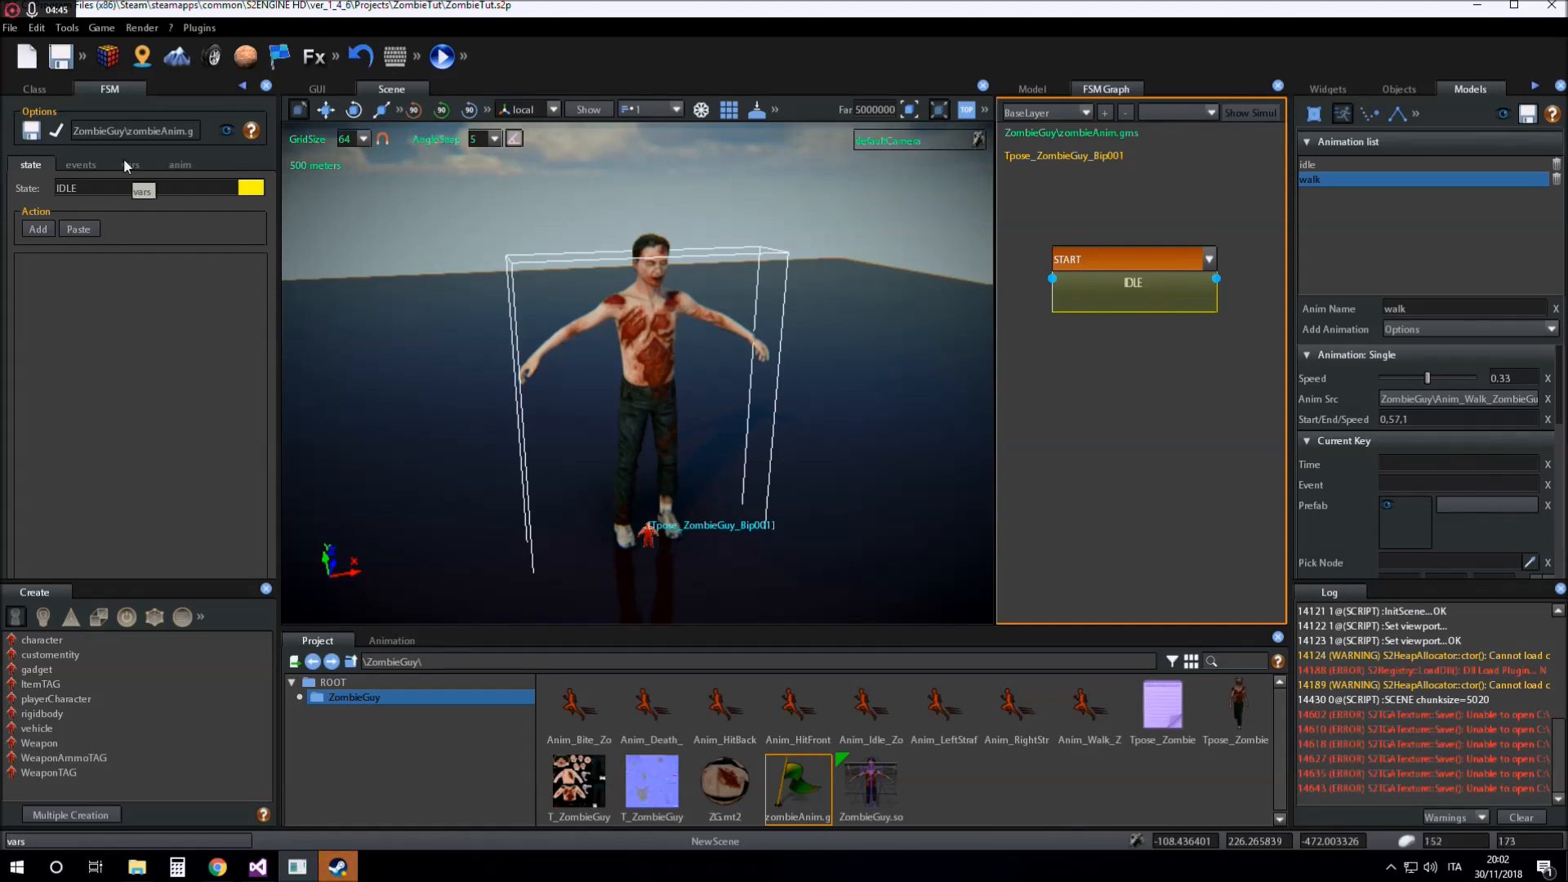
List the IDLE state's playable animations and view the Tpose model script with idle and walk clips
click(179, 164)
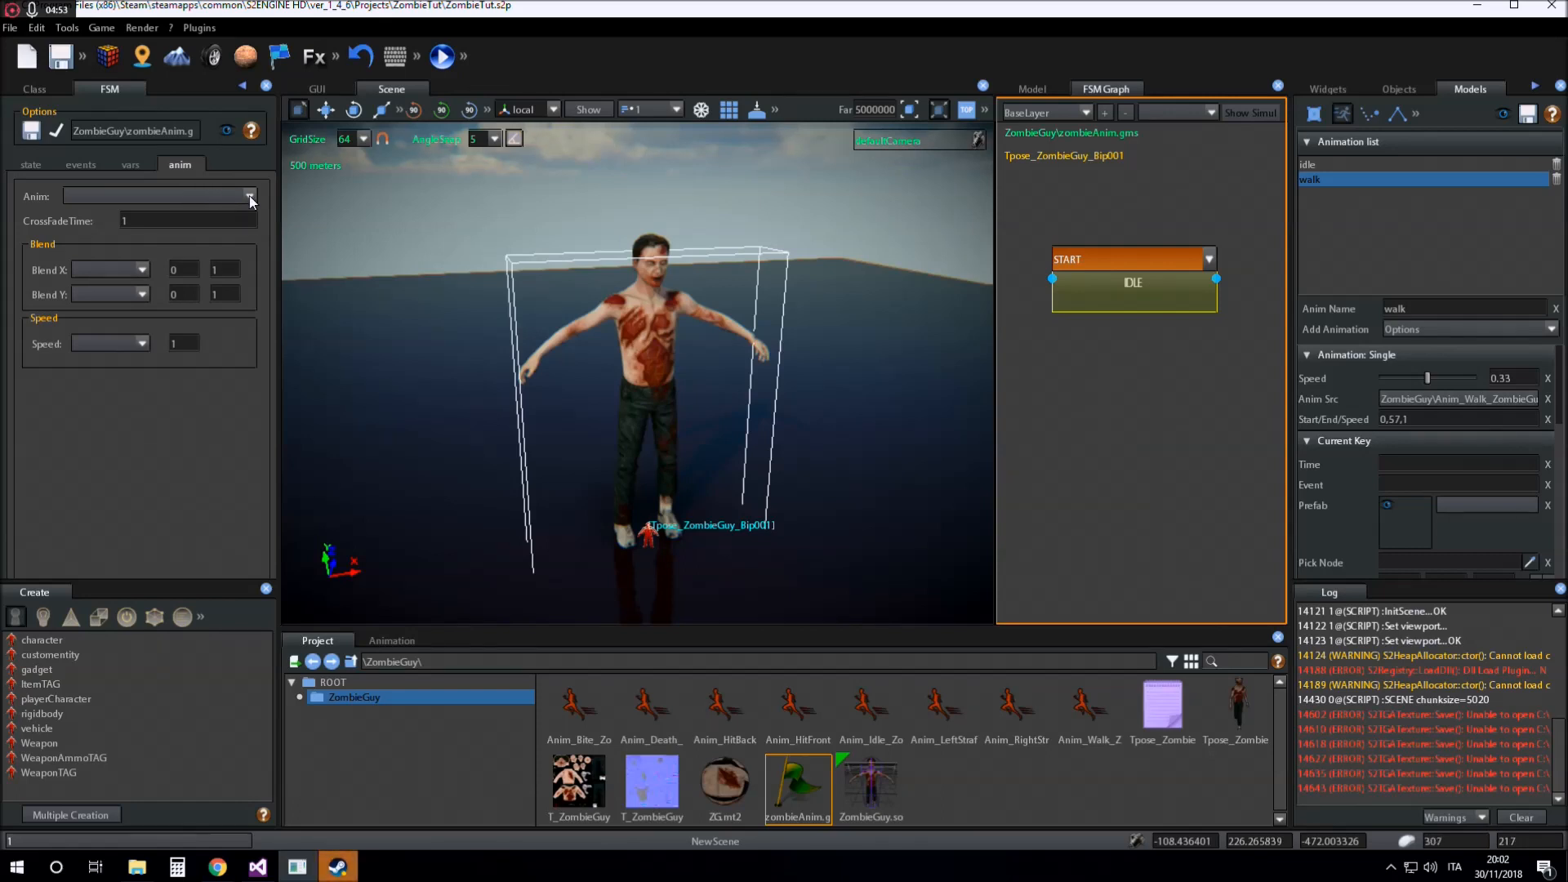
click(248, 196)
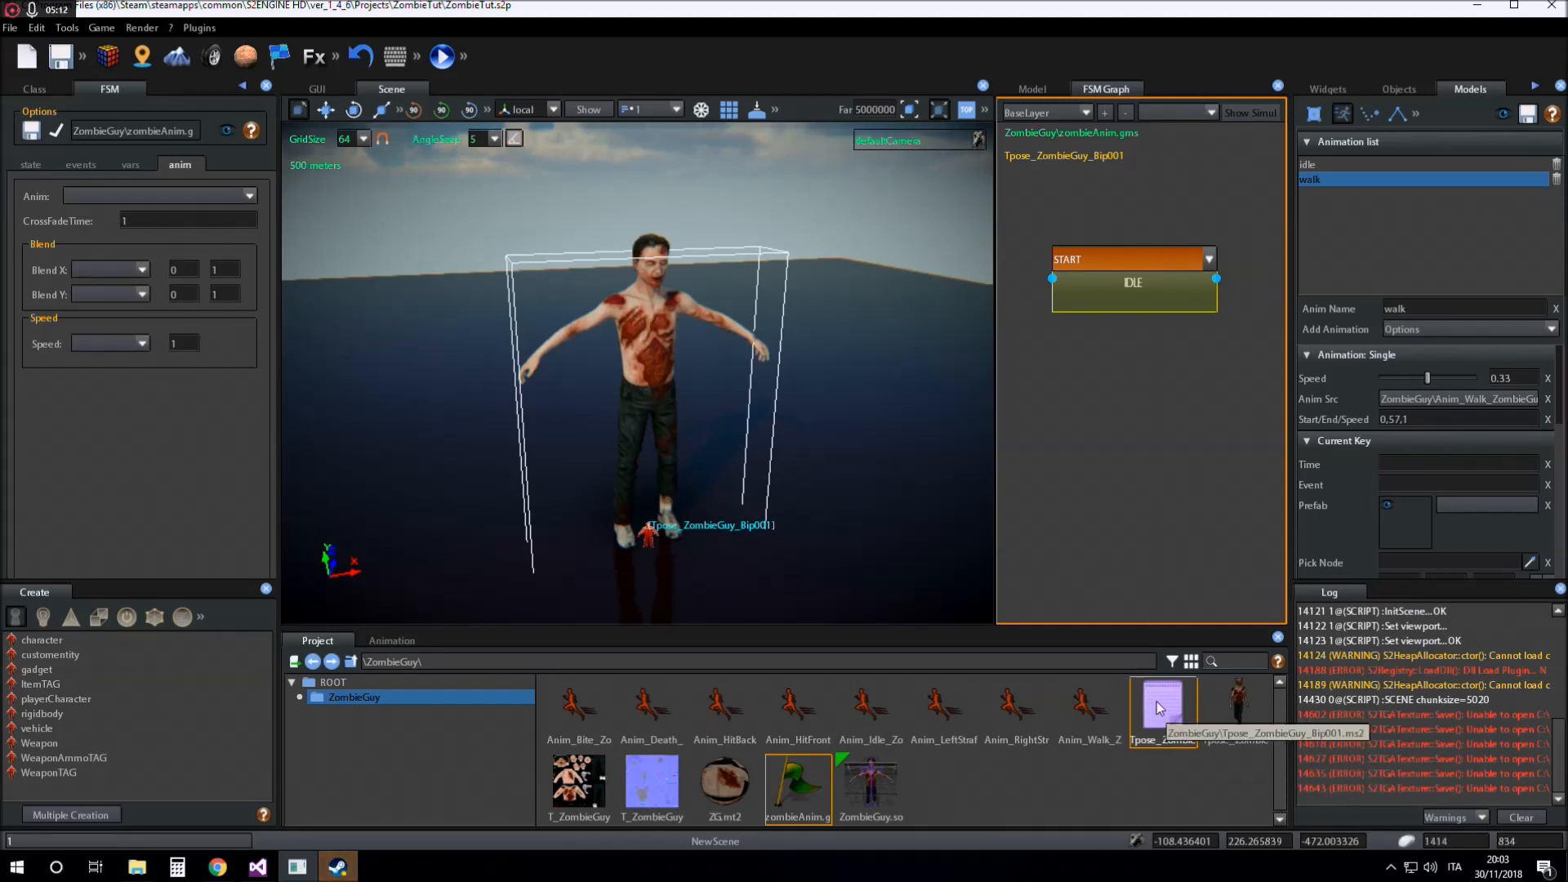
mouse_move(1240, 243)
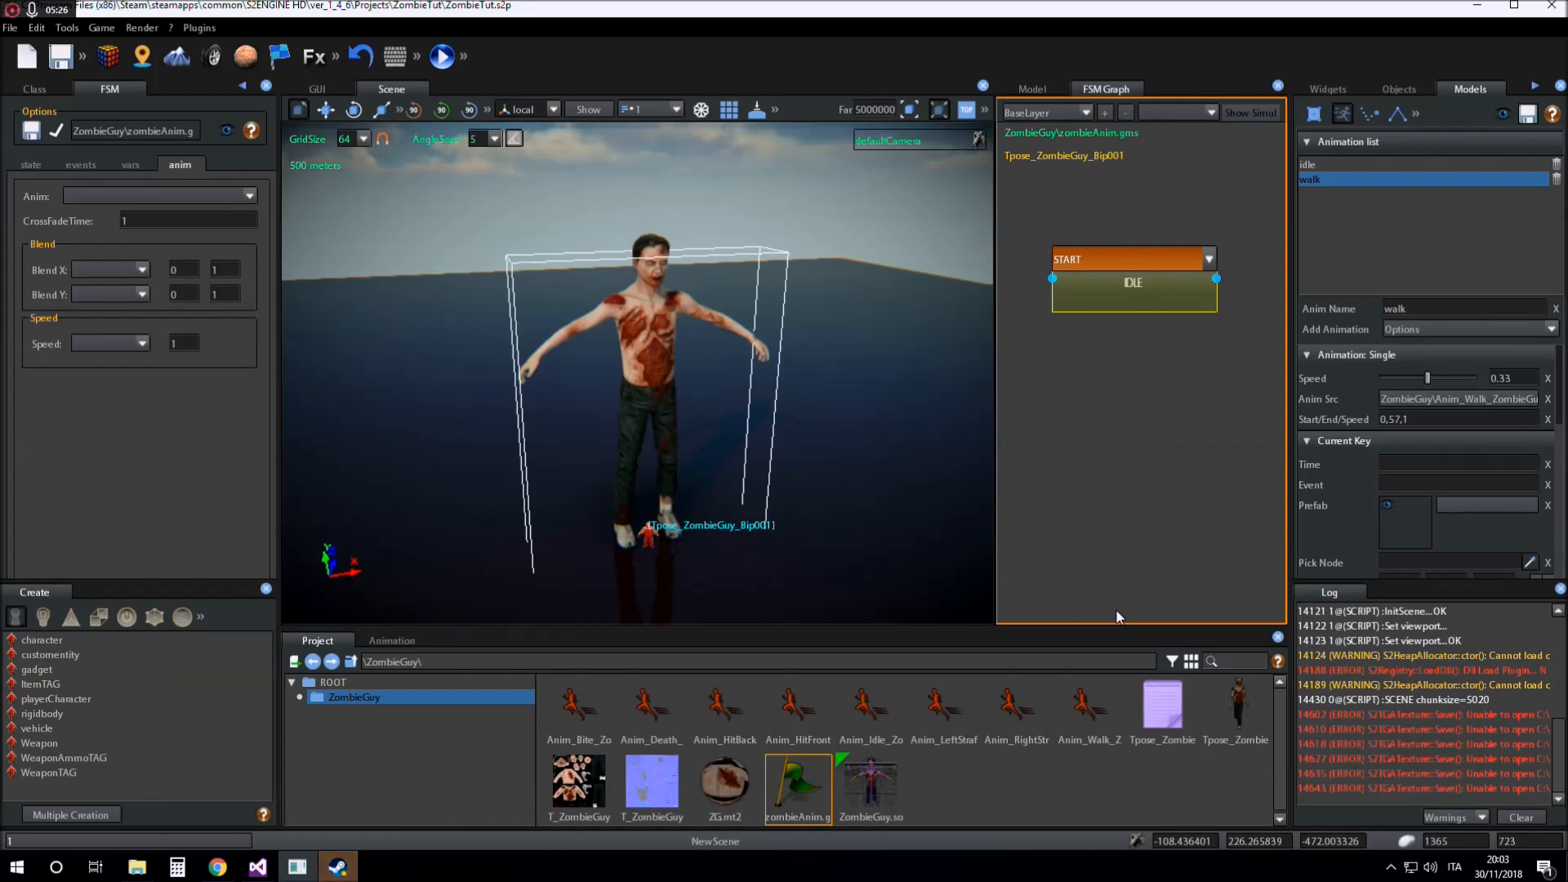
mouse_move(1161, 710)
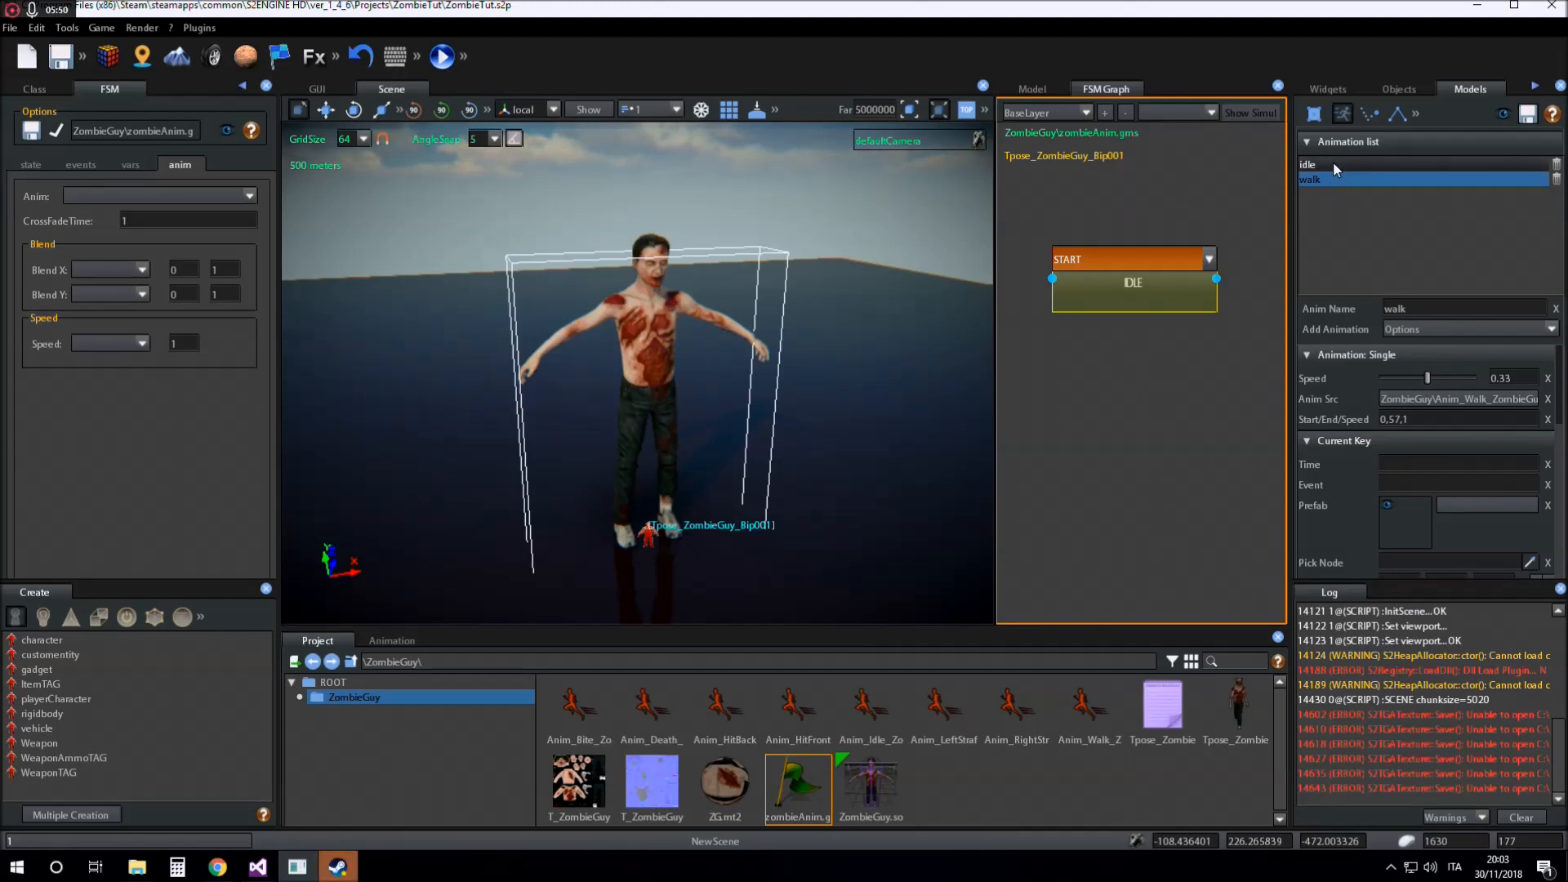
mouse_move(1161, 710)
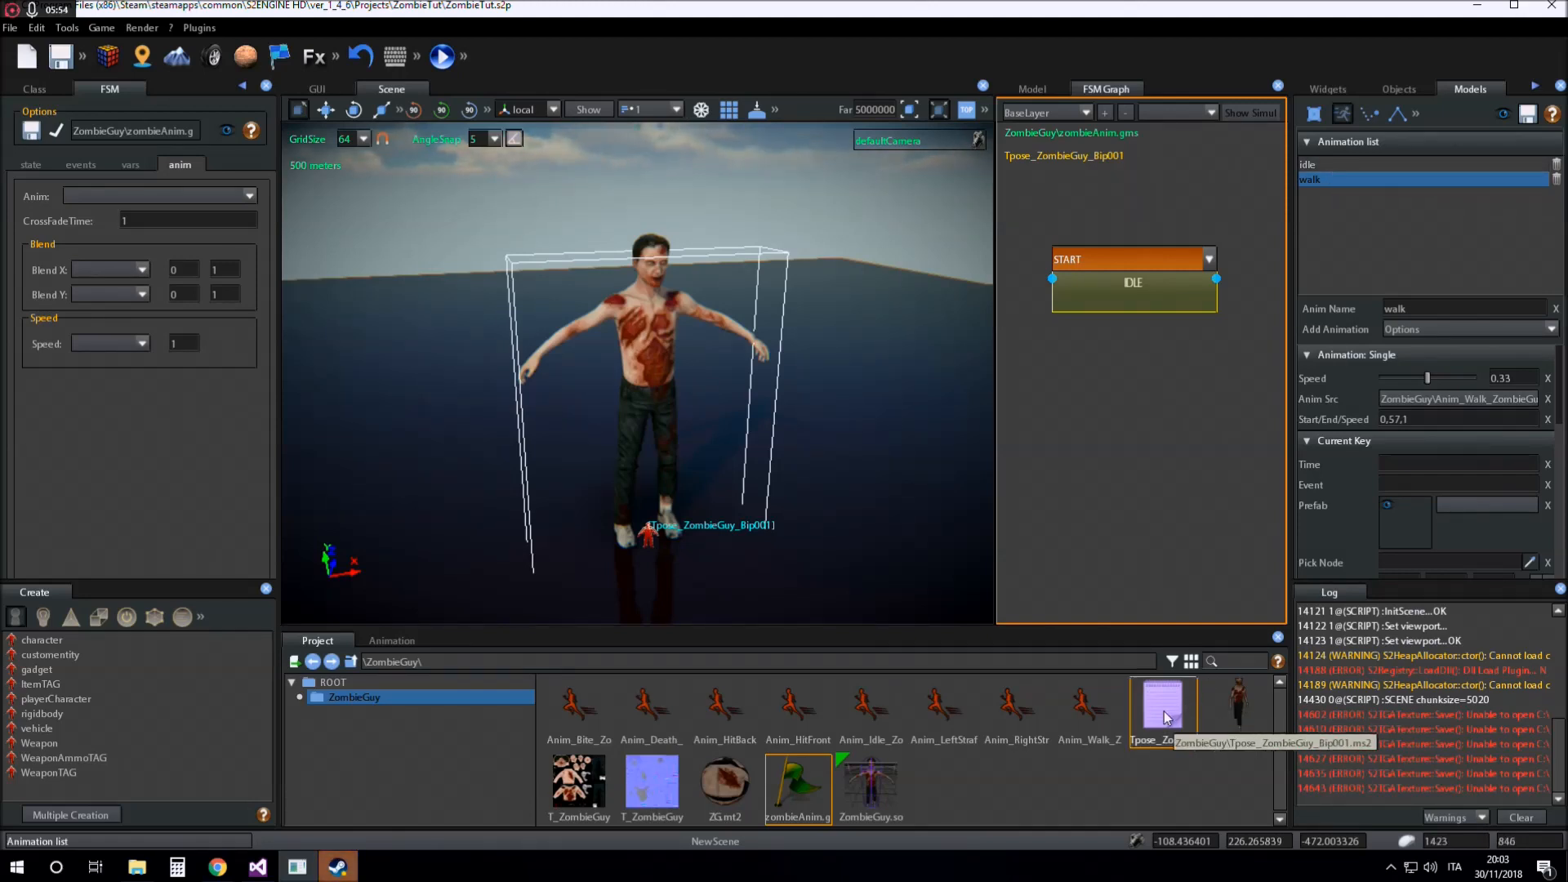
right_click(1161, 710)
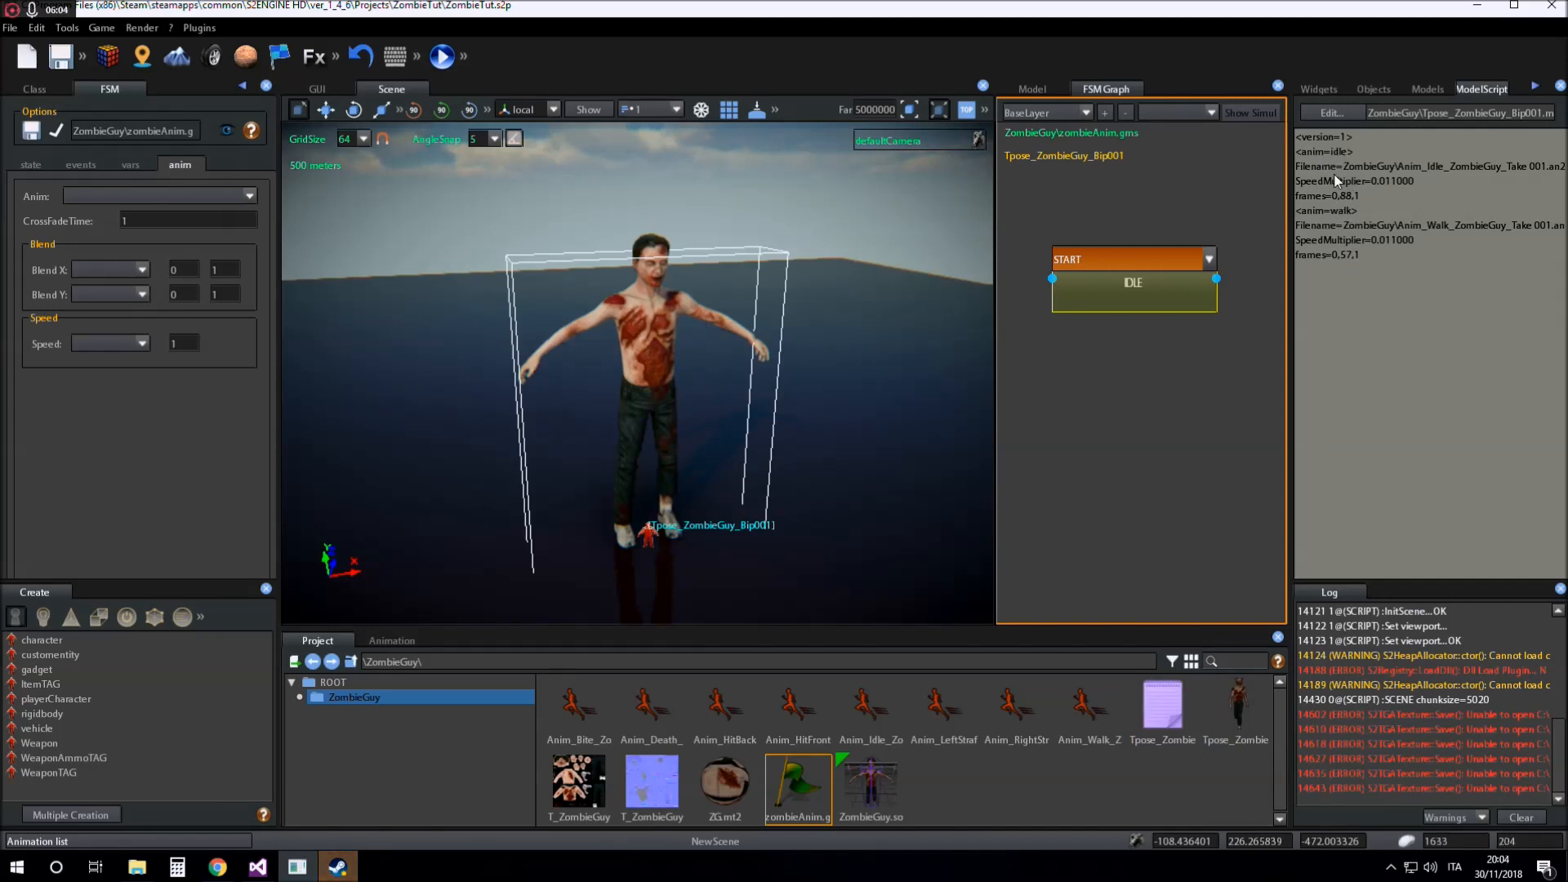
mouse_move(1291, 217)
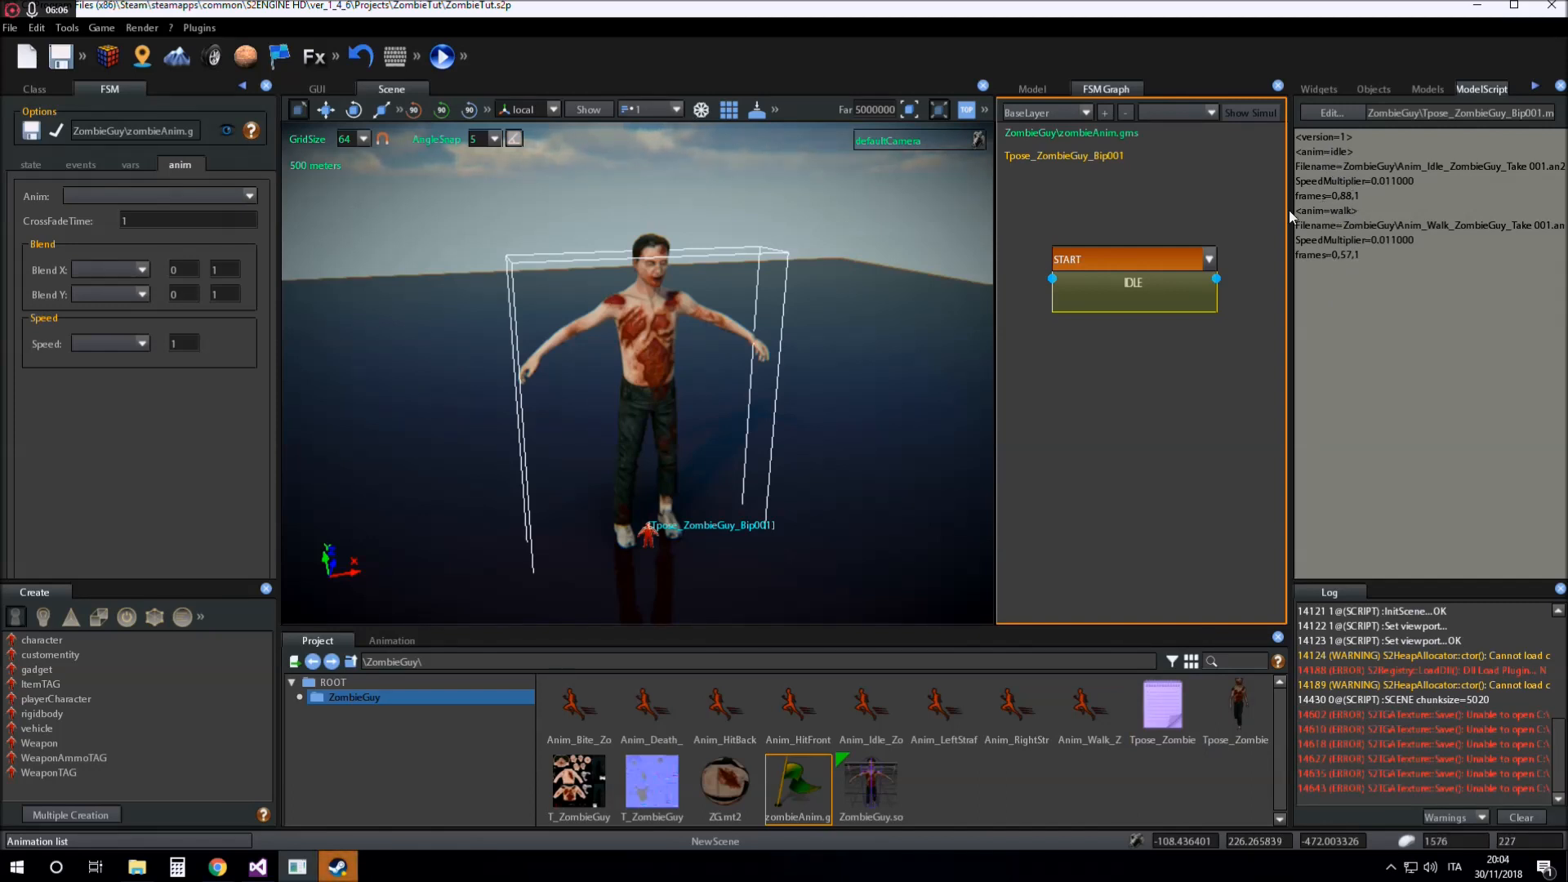
mouse_move(1322, 228)
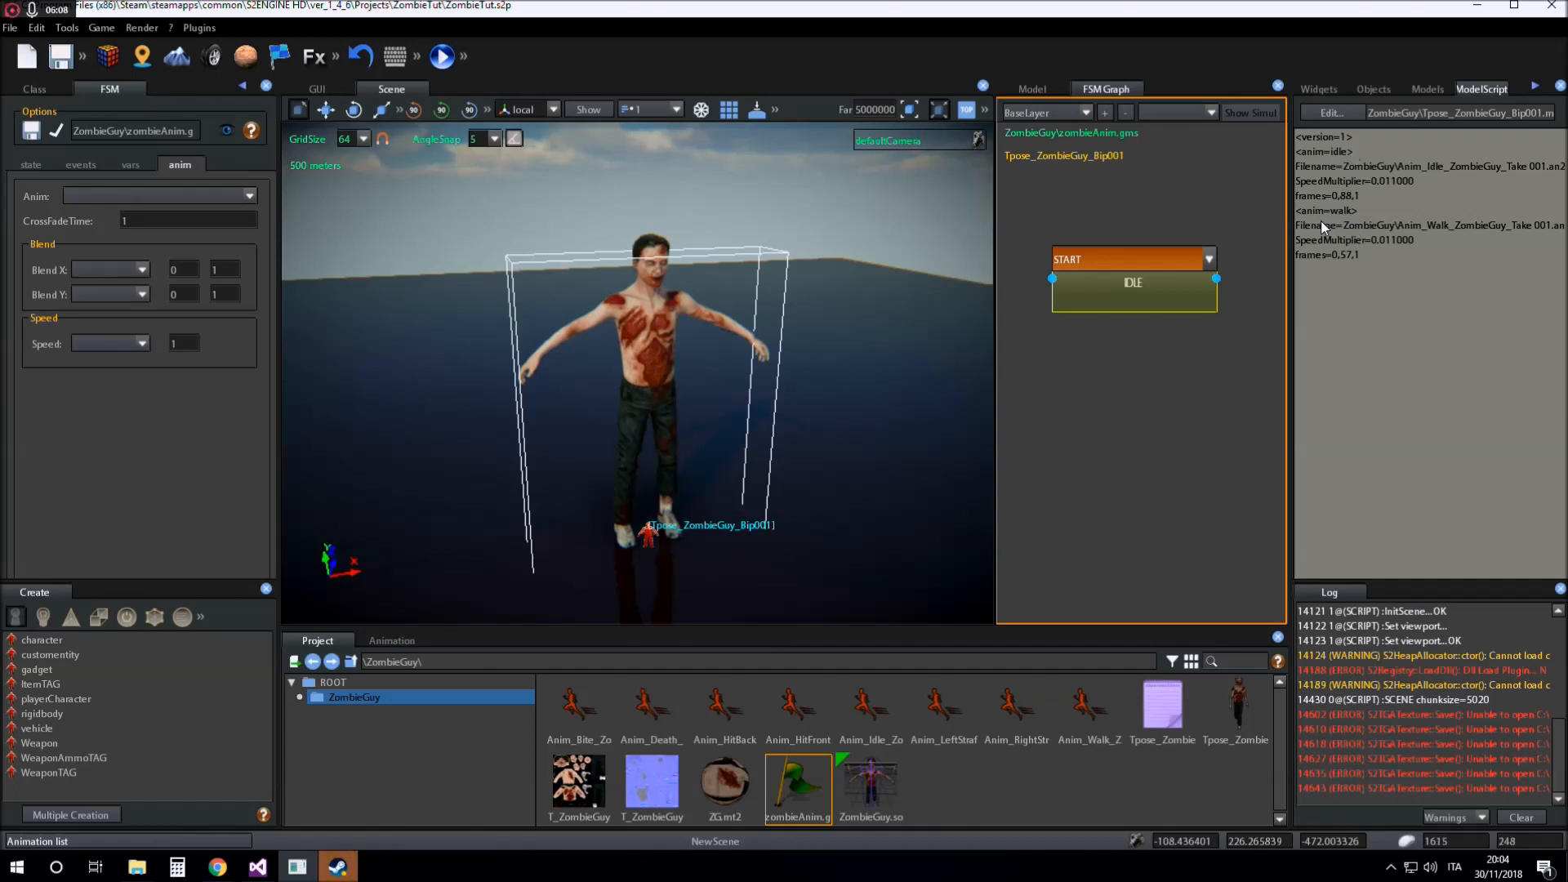
mouse_move(1333, 284)
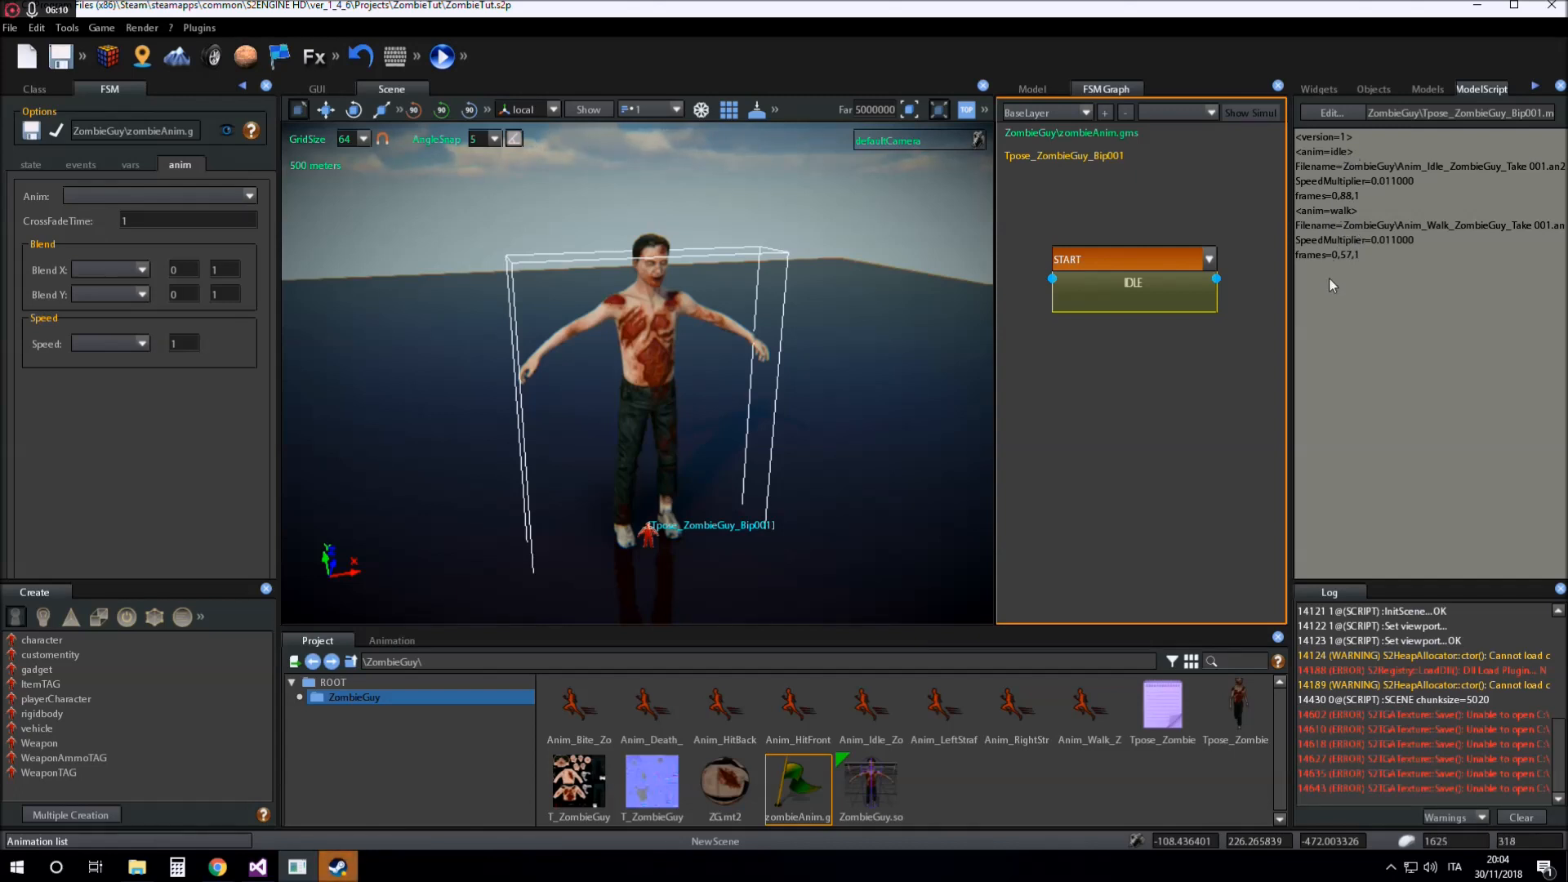
mouse_move(1428, 88)
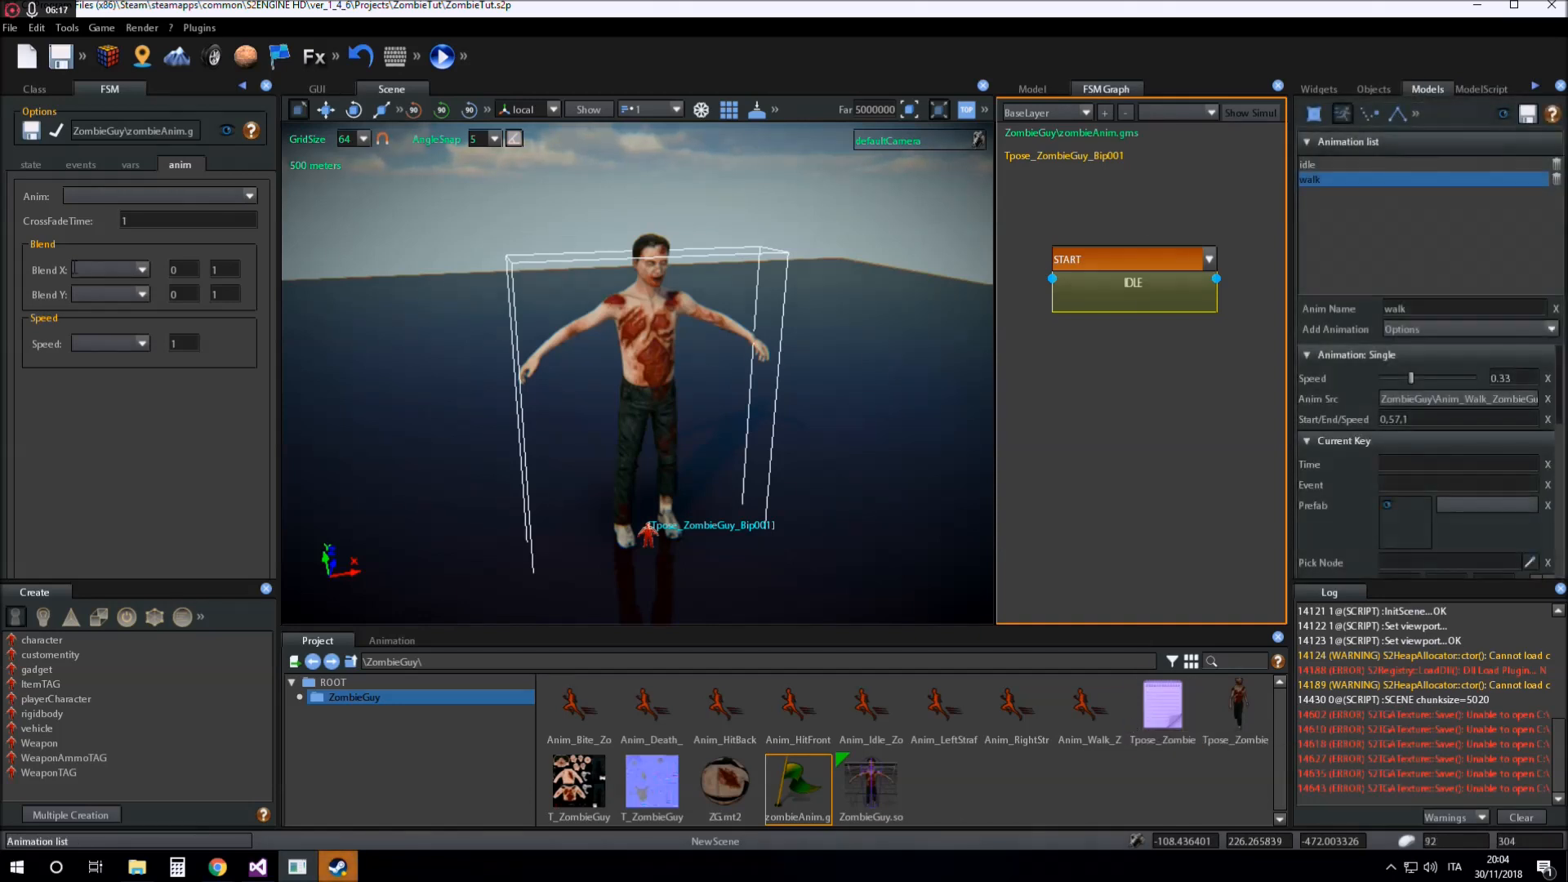
Assign the Tpose model script to the zombie character's Animation modelscript property
click(34, 88)
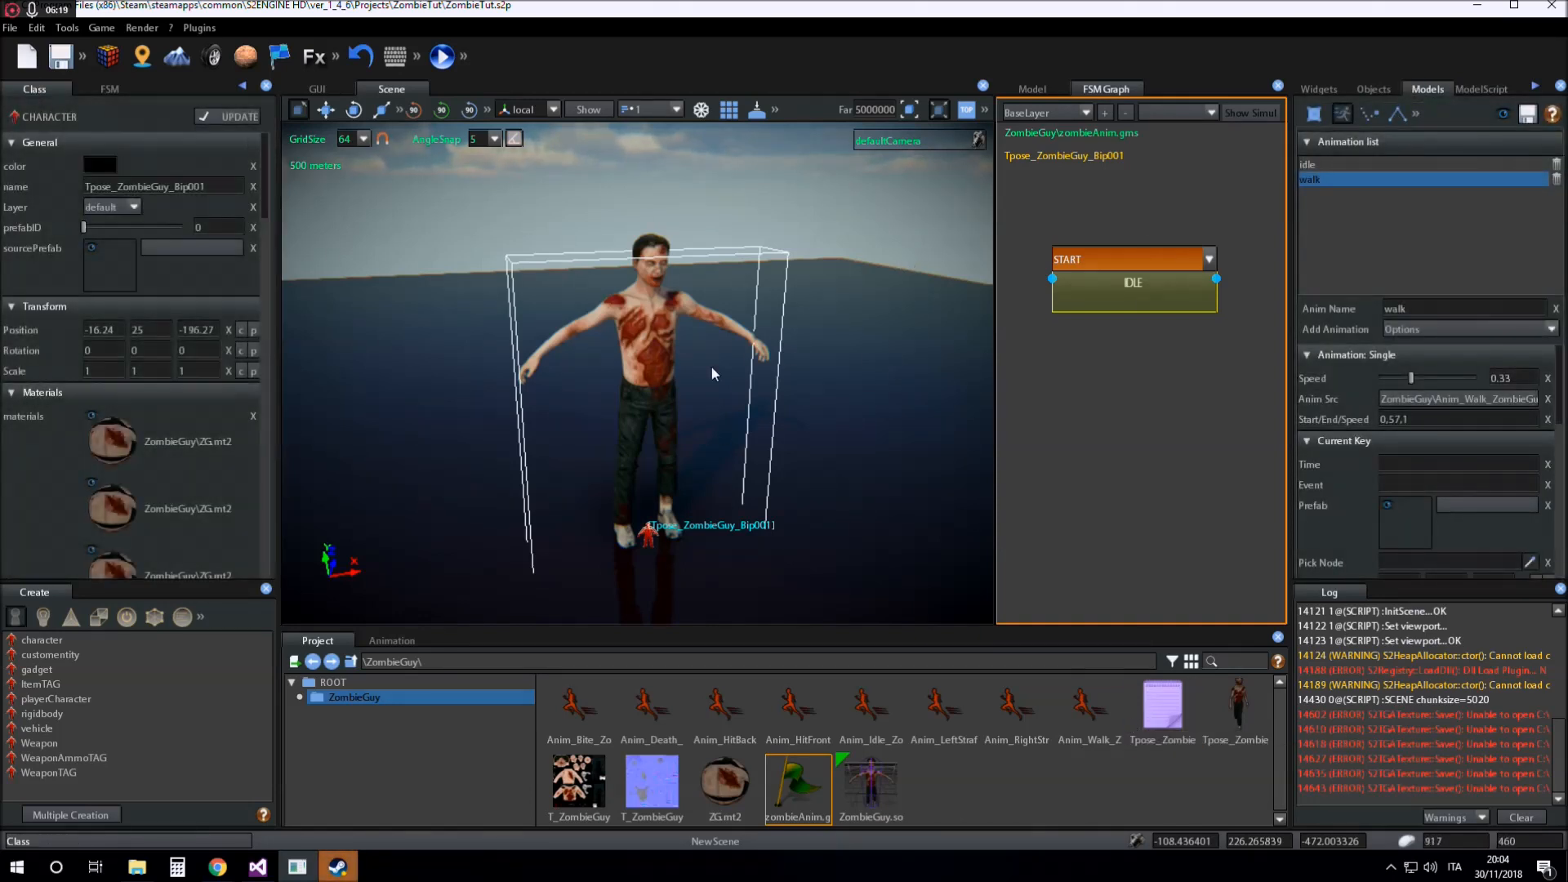
mouse_move(549, 338)
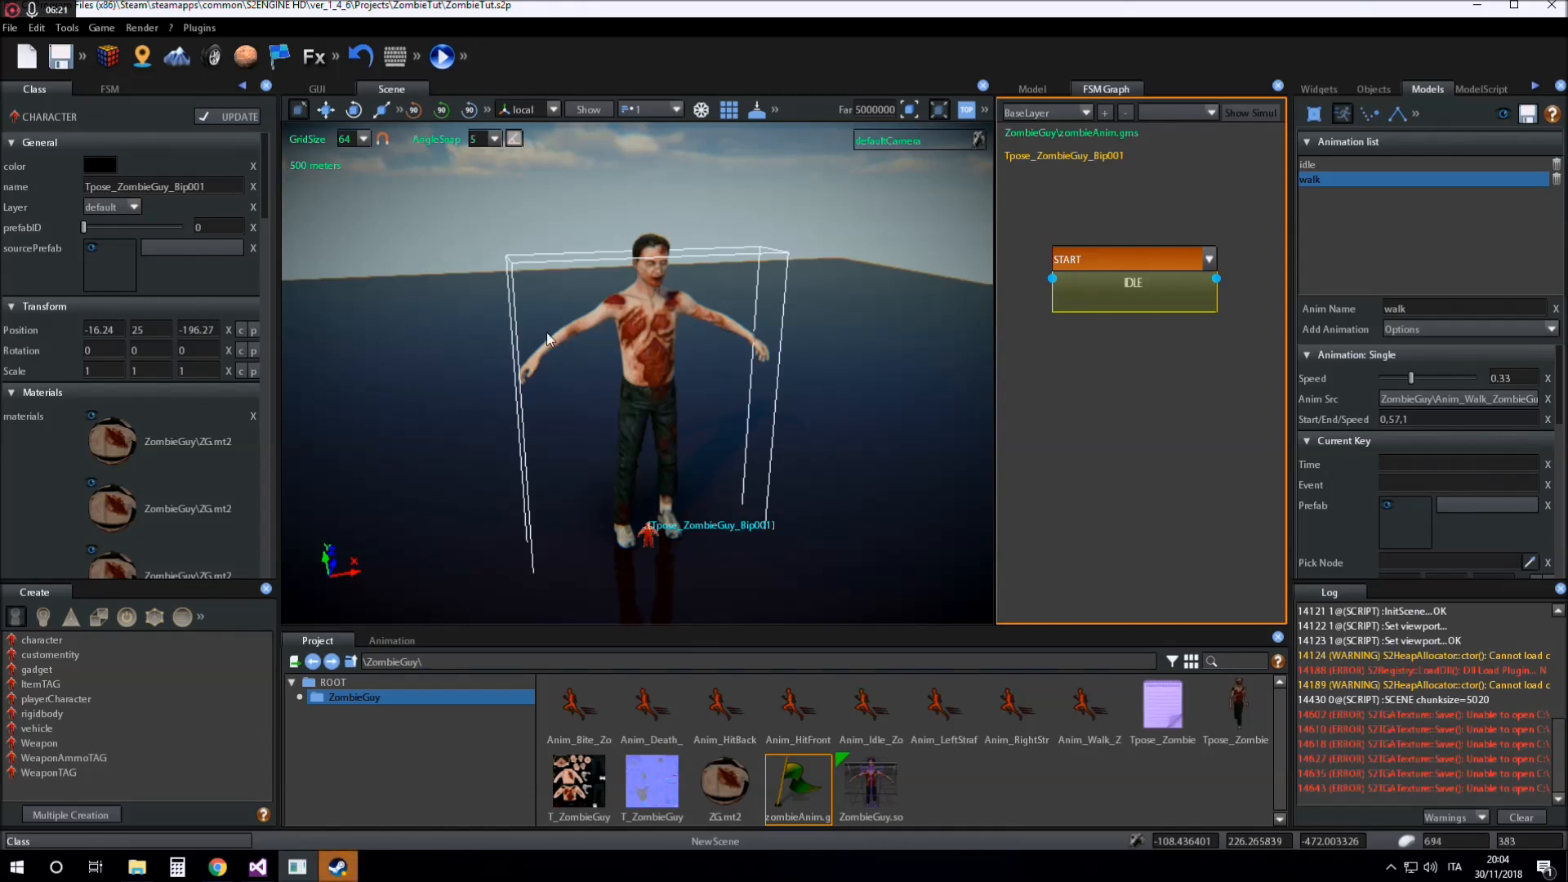
scroll(down, 3)
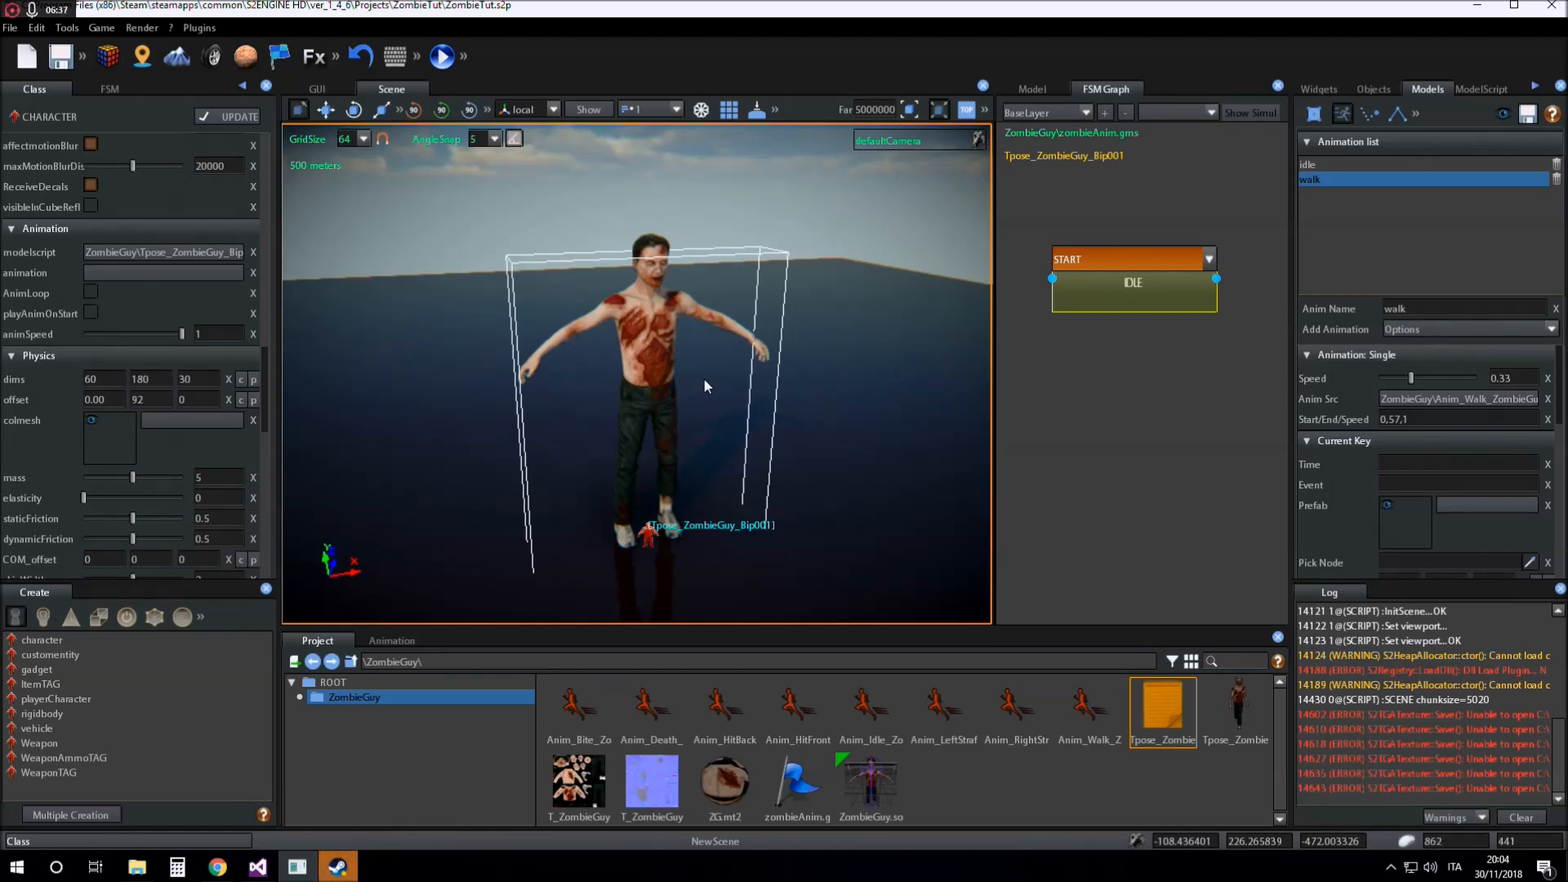
click(109, 88)
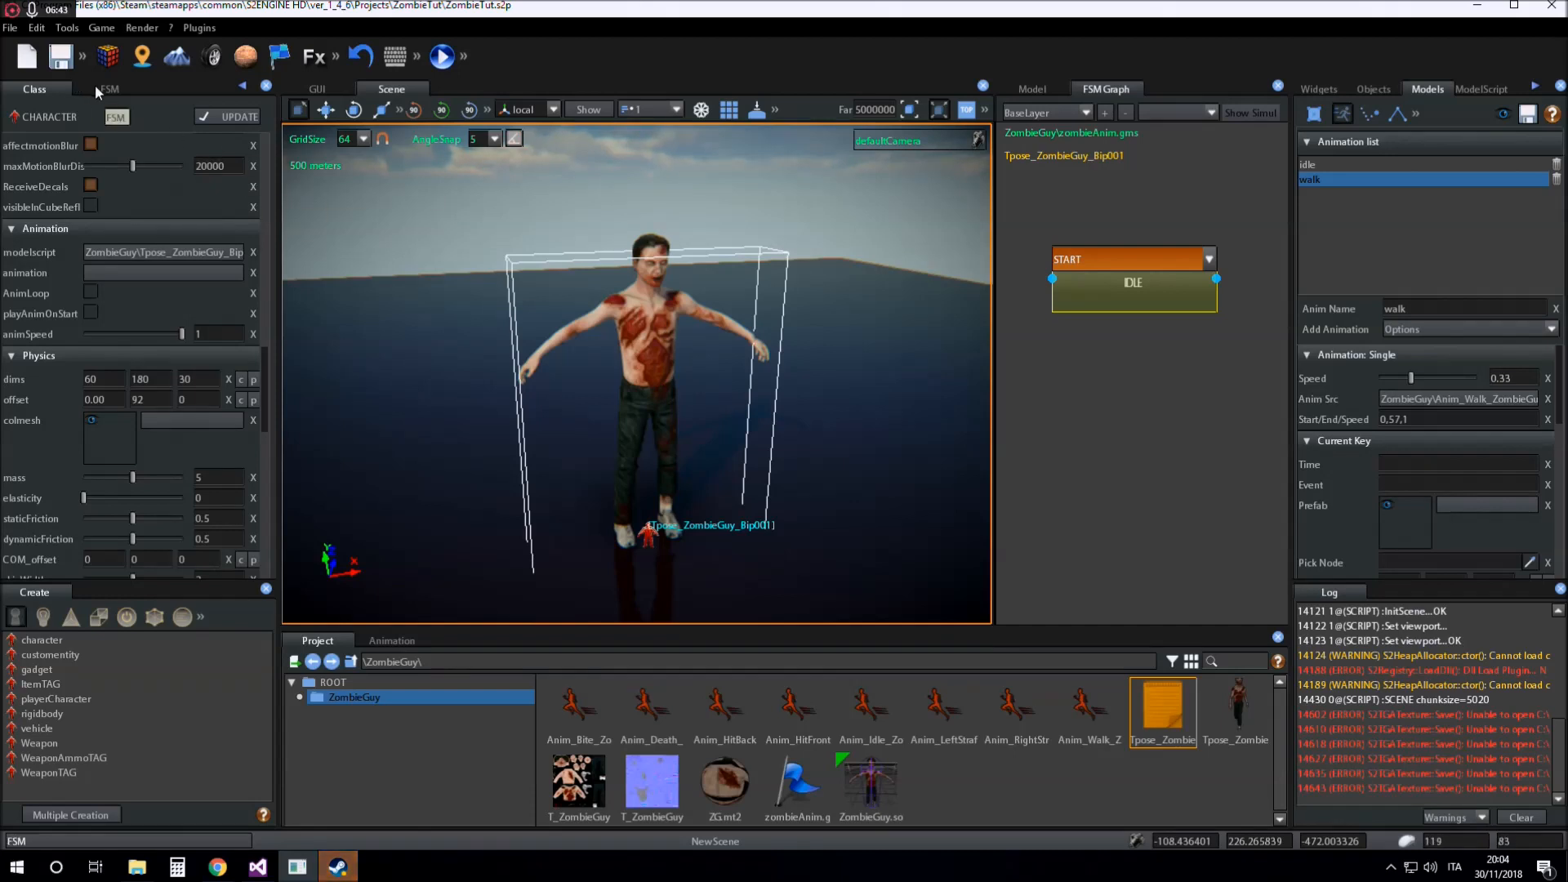
click(110, 88)
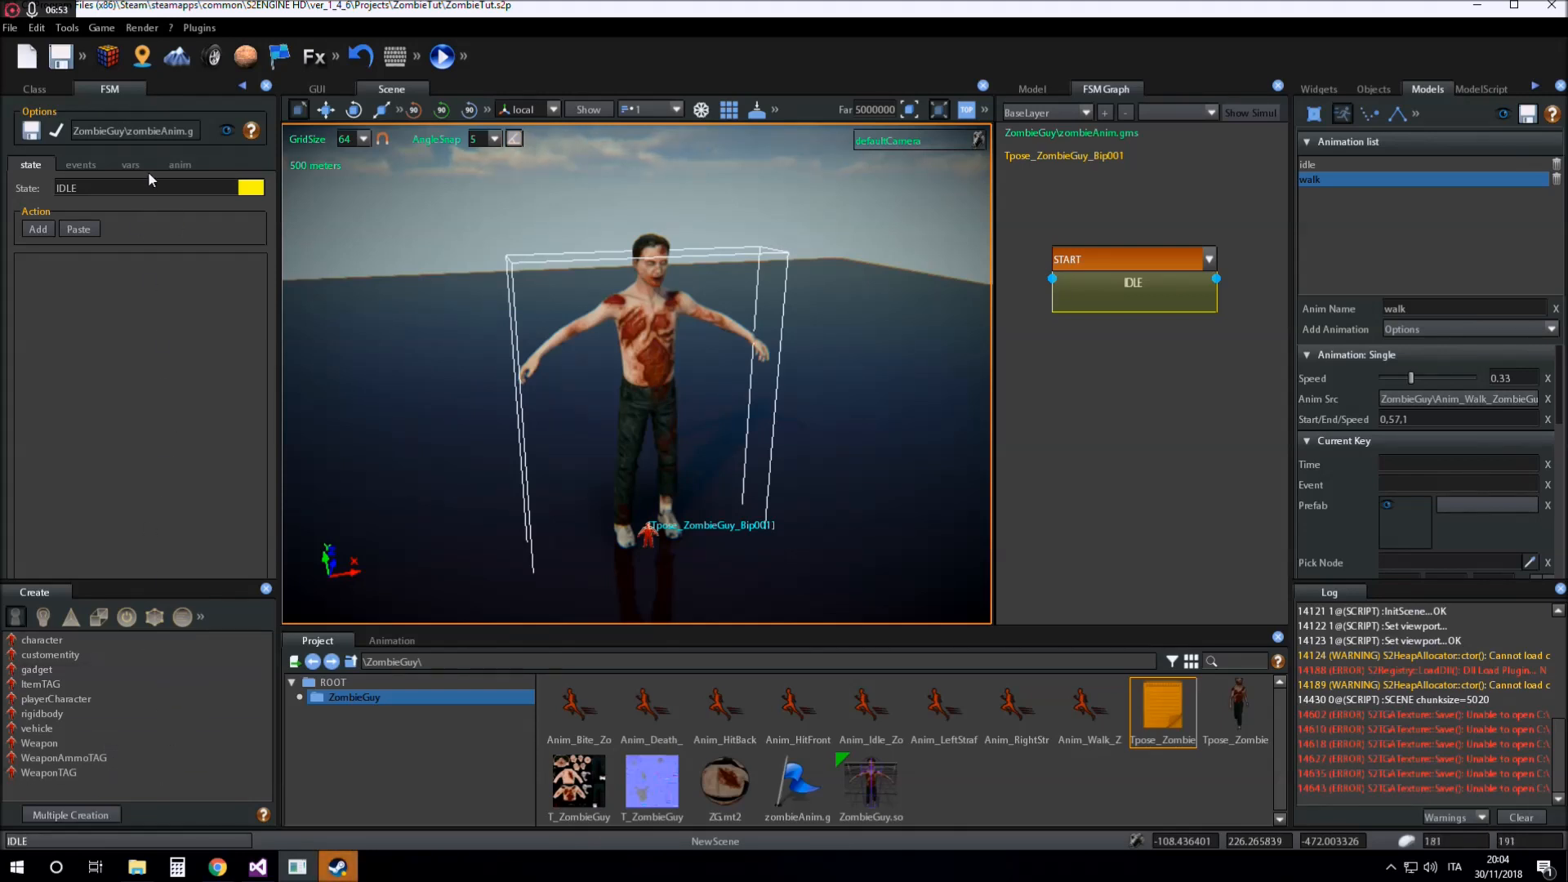
Set the IDLE state's Anim to the idle animation so the zombie plays its idle pose
click(180, 164)
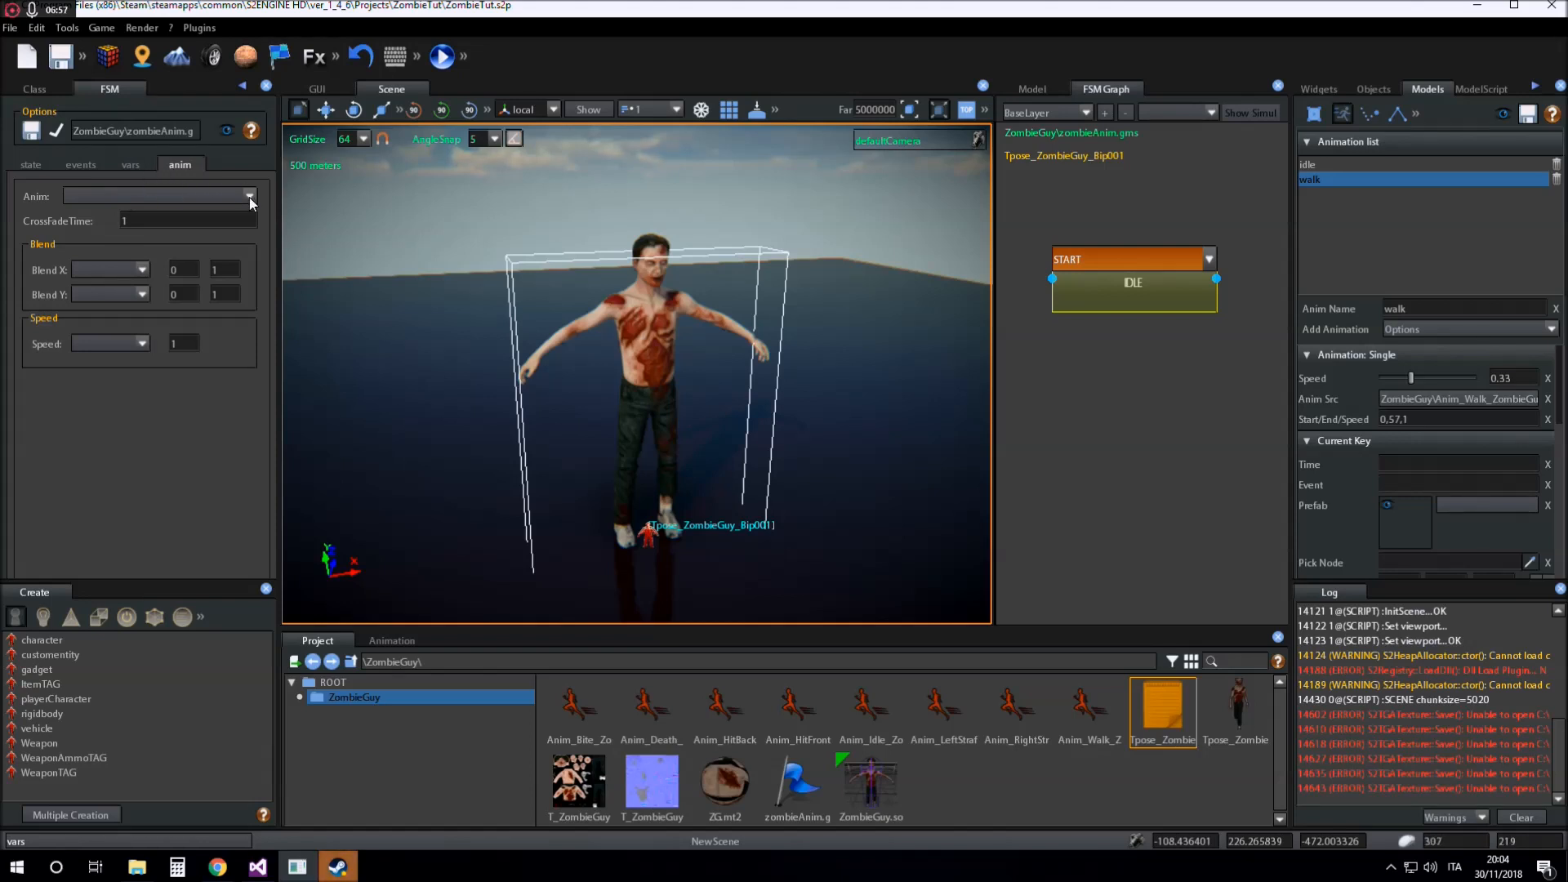
click(248, 196)
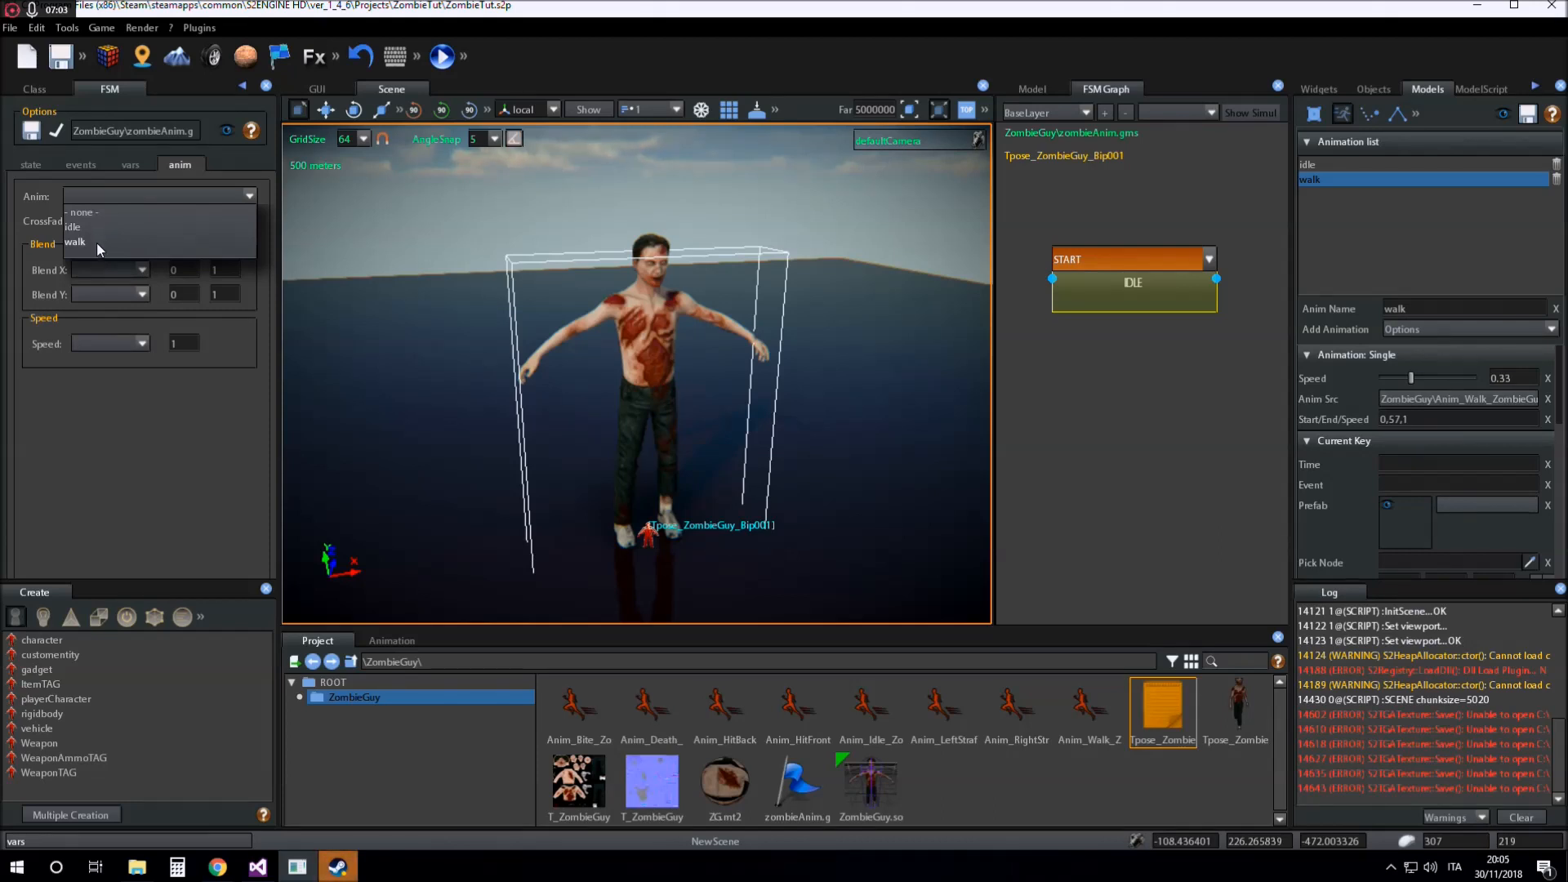
click(72, 227)
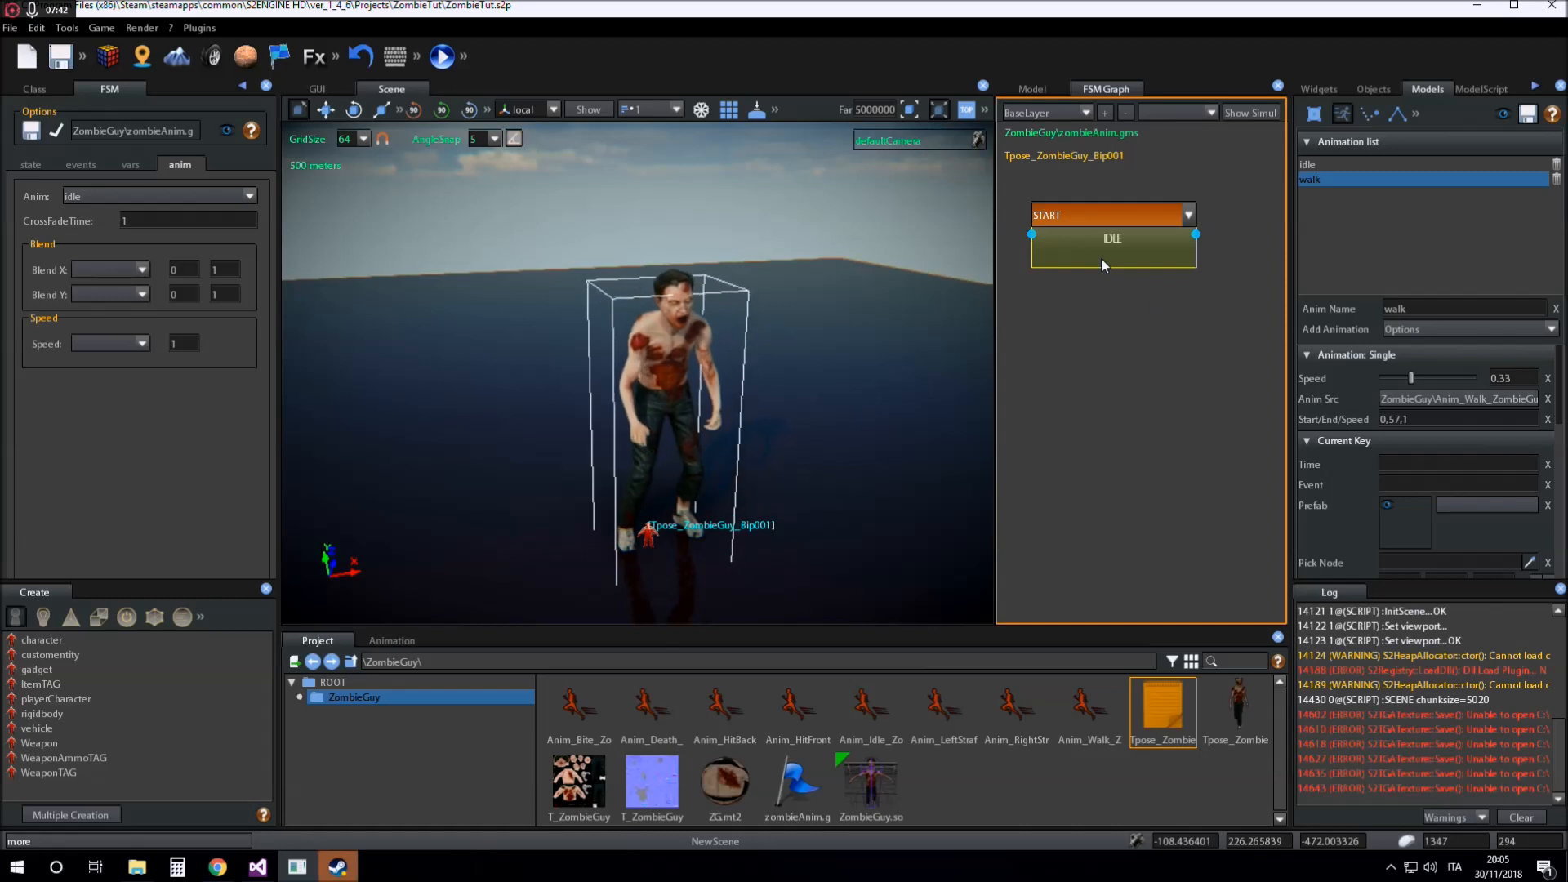
Add a green WALK state playing the walk animation, then reselect IDLE
right_click(1110, 364)
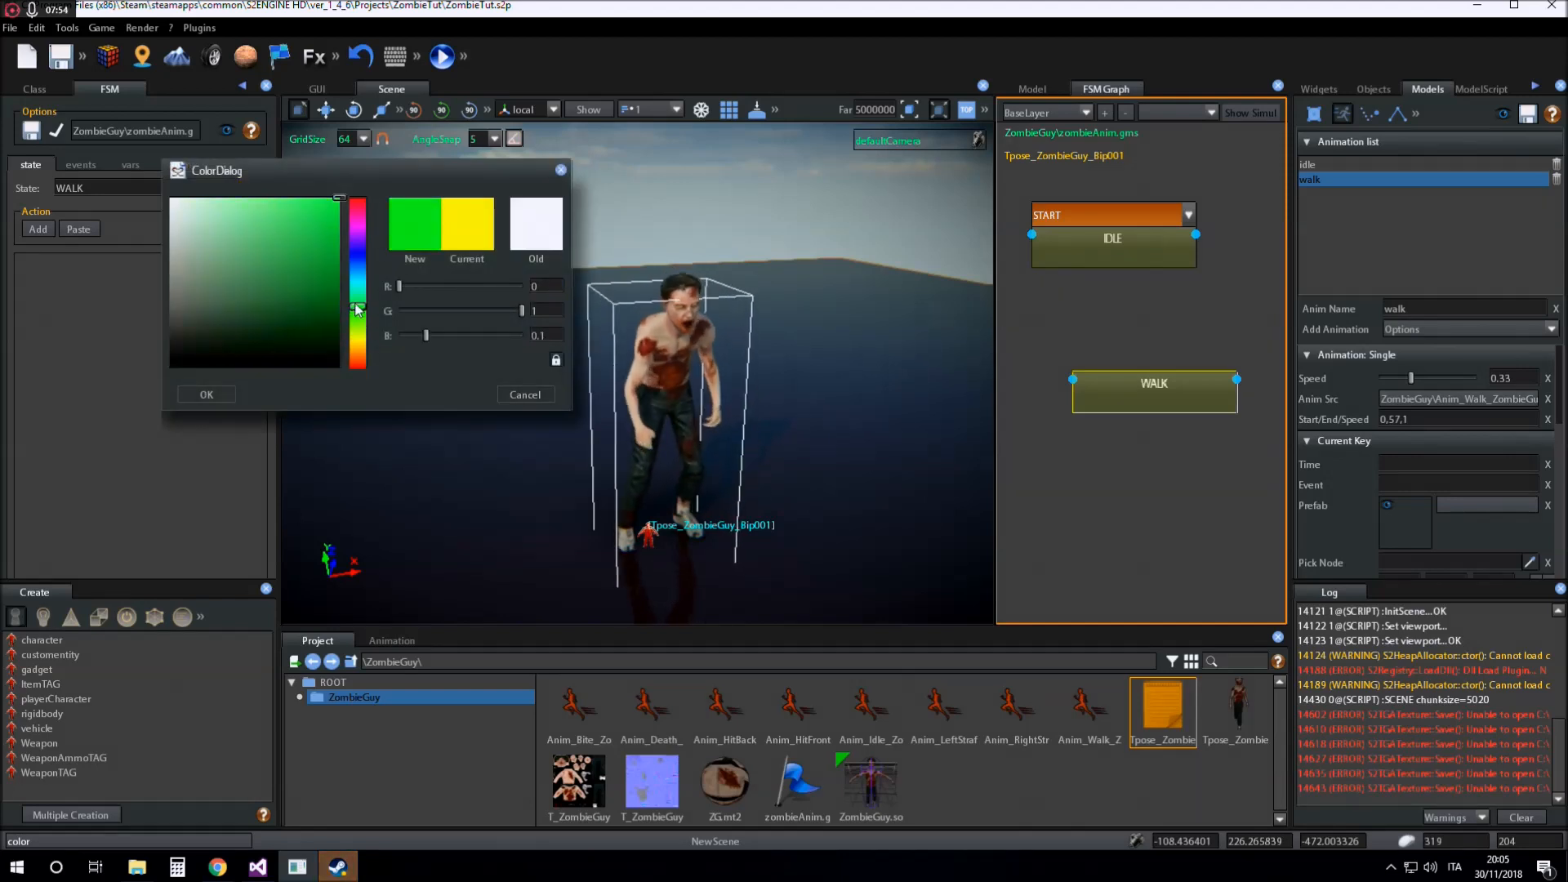
click(206, 393)
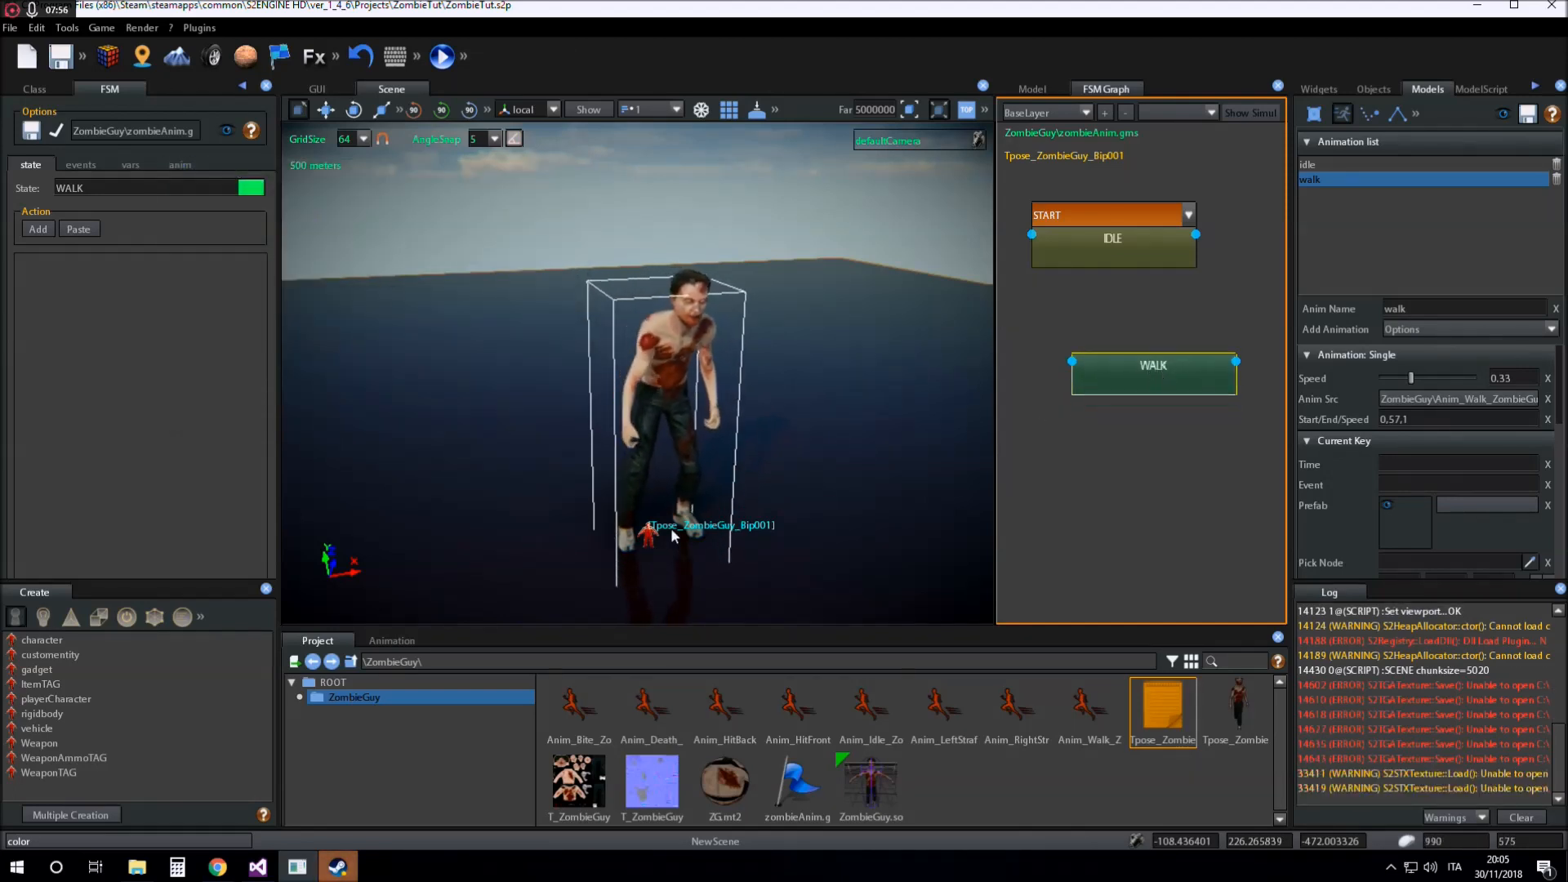
click(180, 163)
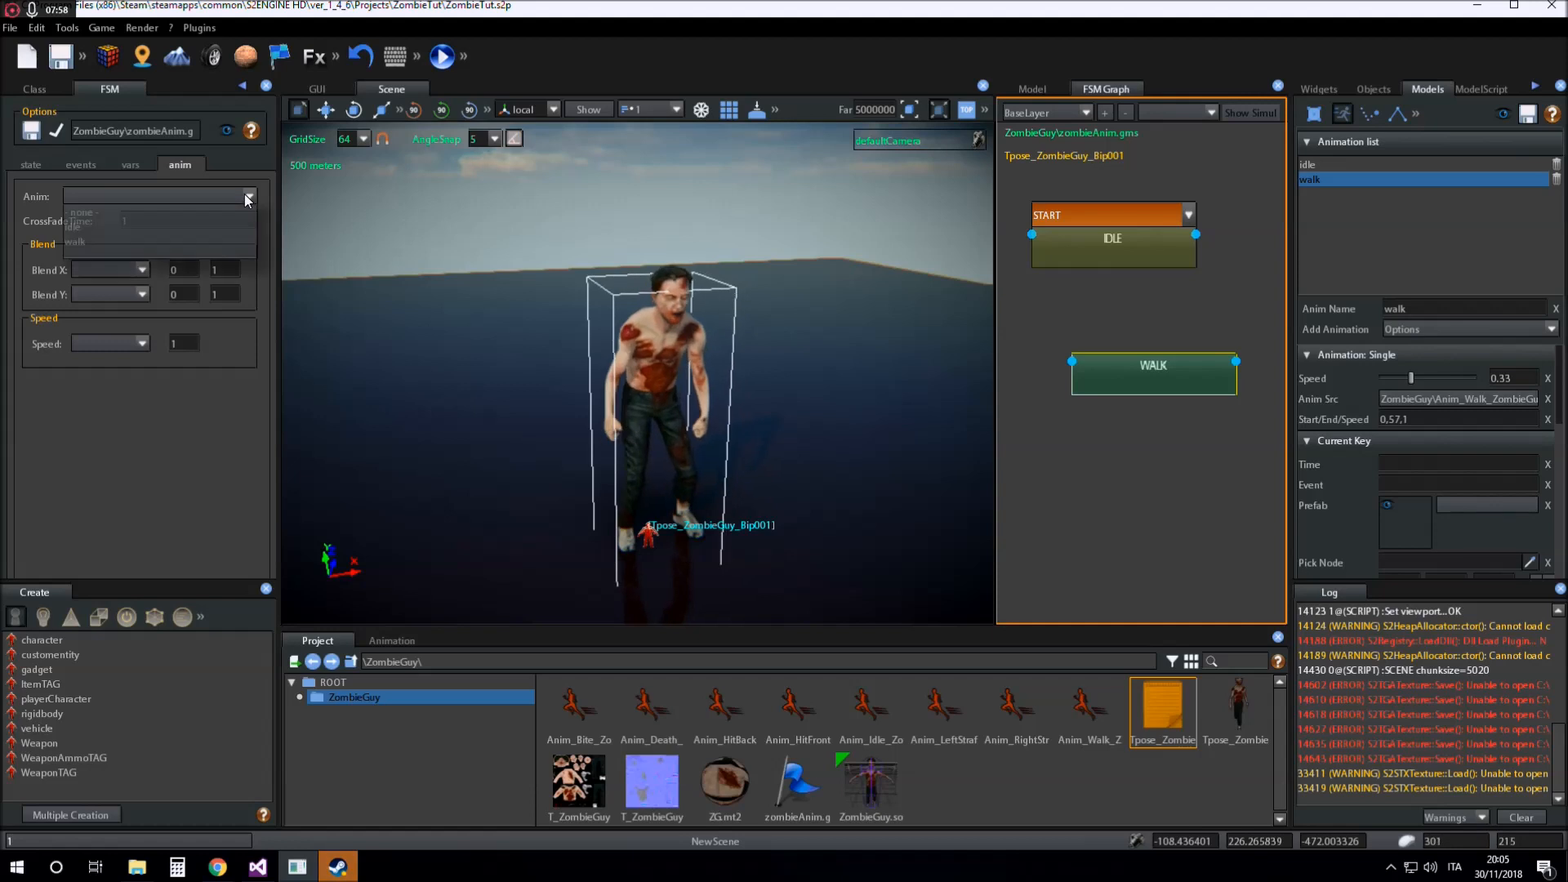
click(80, 242)
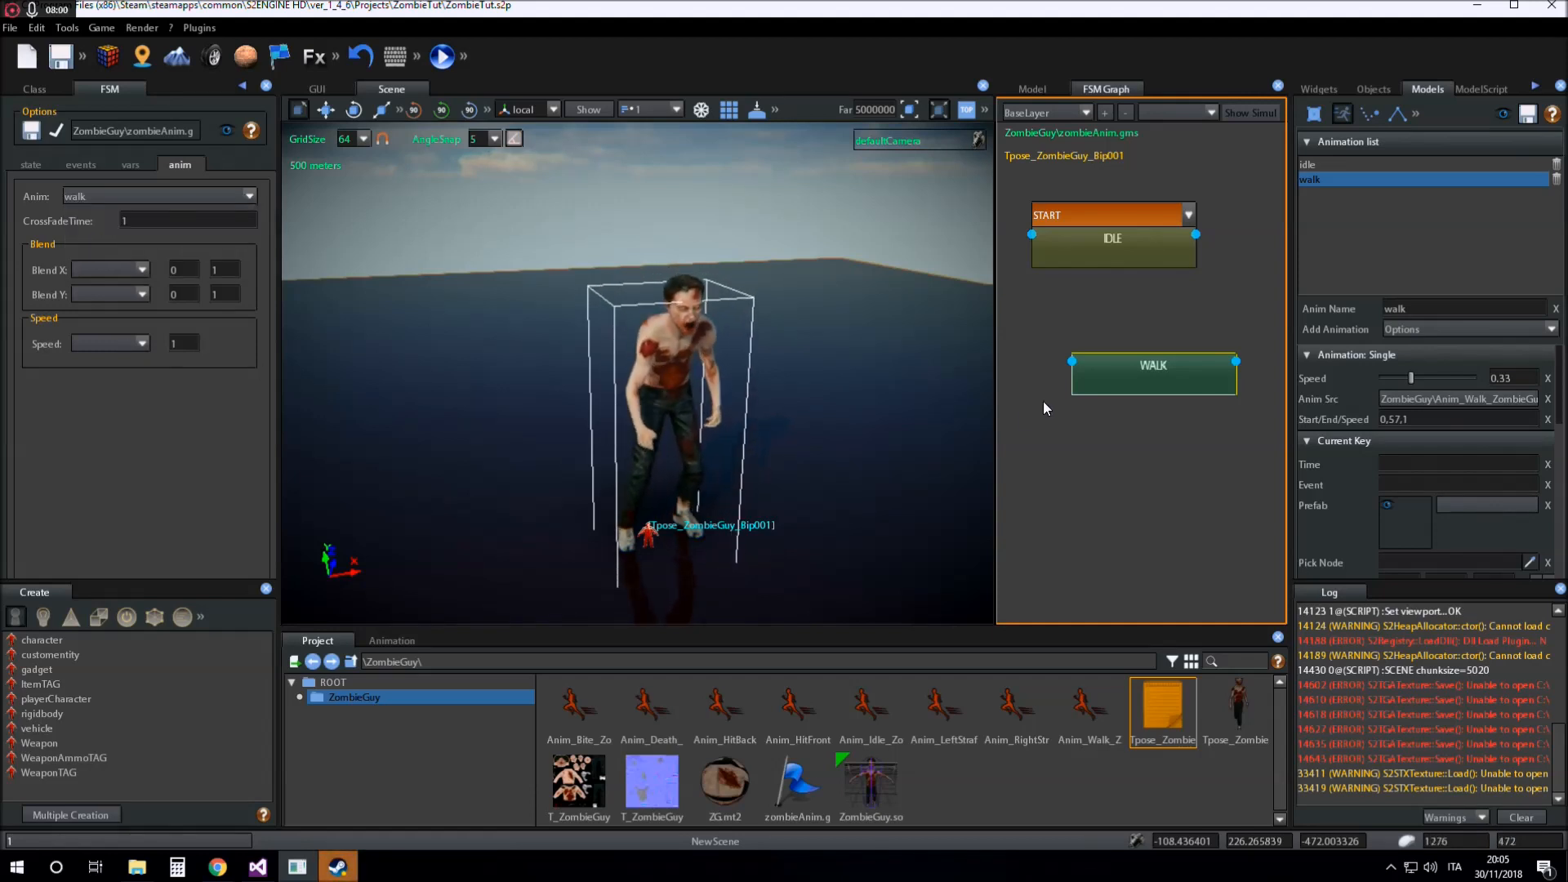
click(1113, 251)
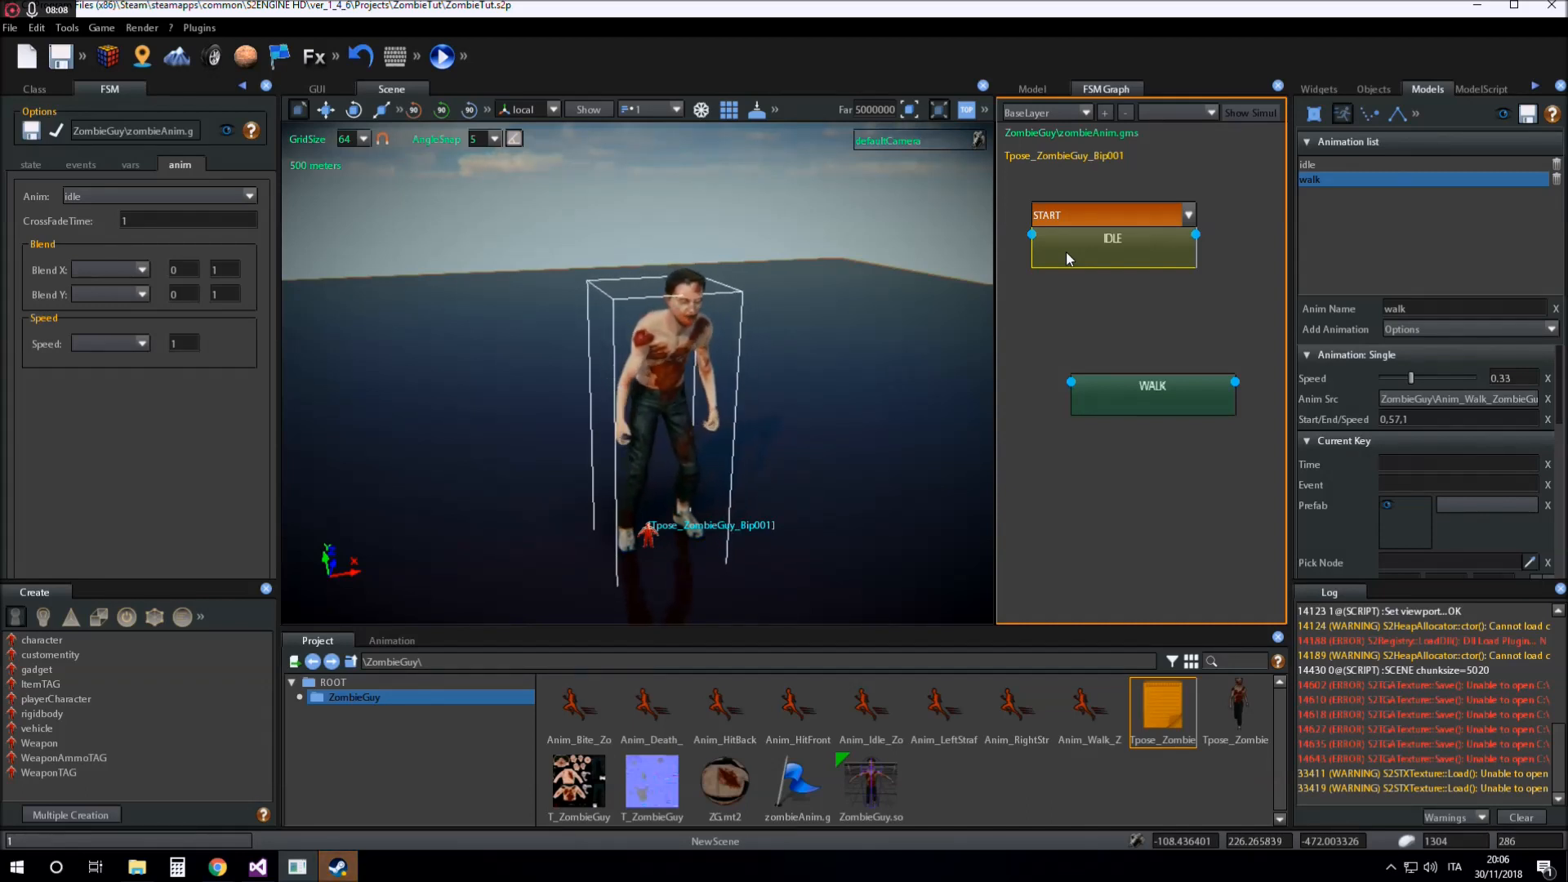
Add a wander event in the FSM events list for the IDLE-to-WALK transition
click(80, 163)
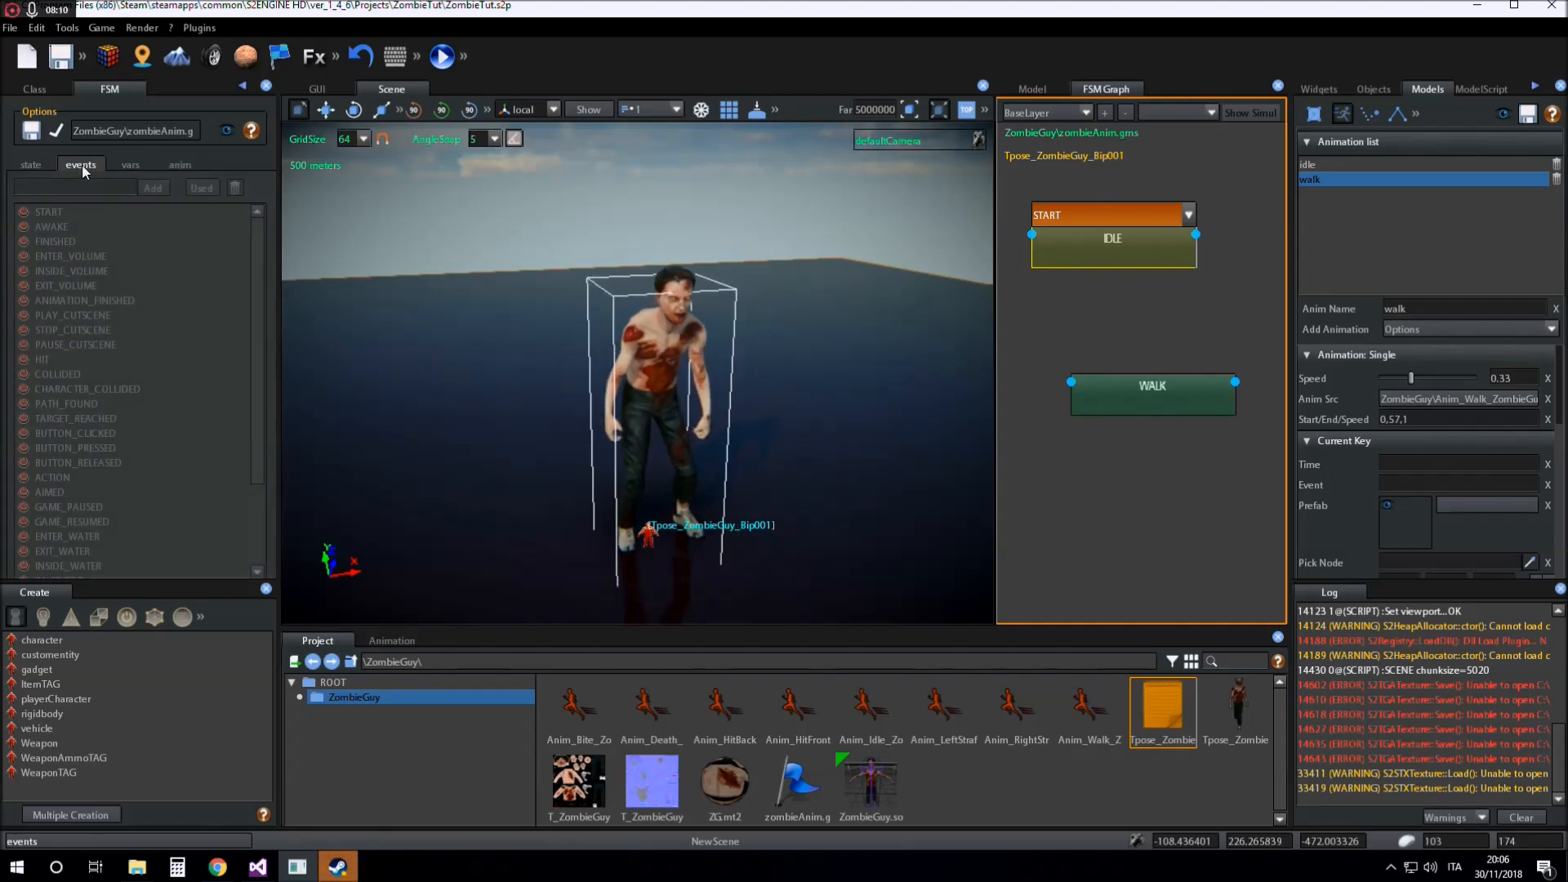
text(w)
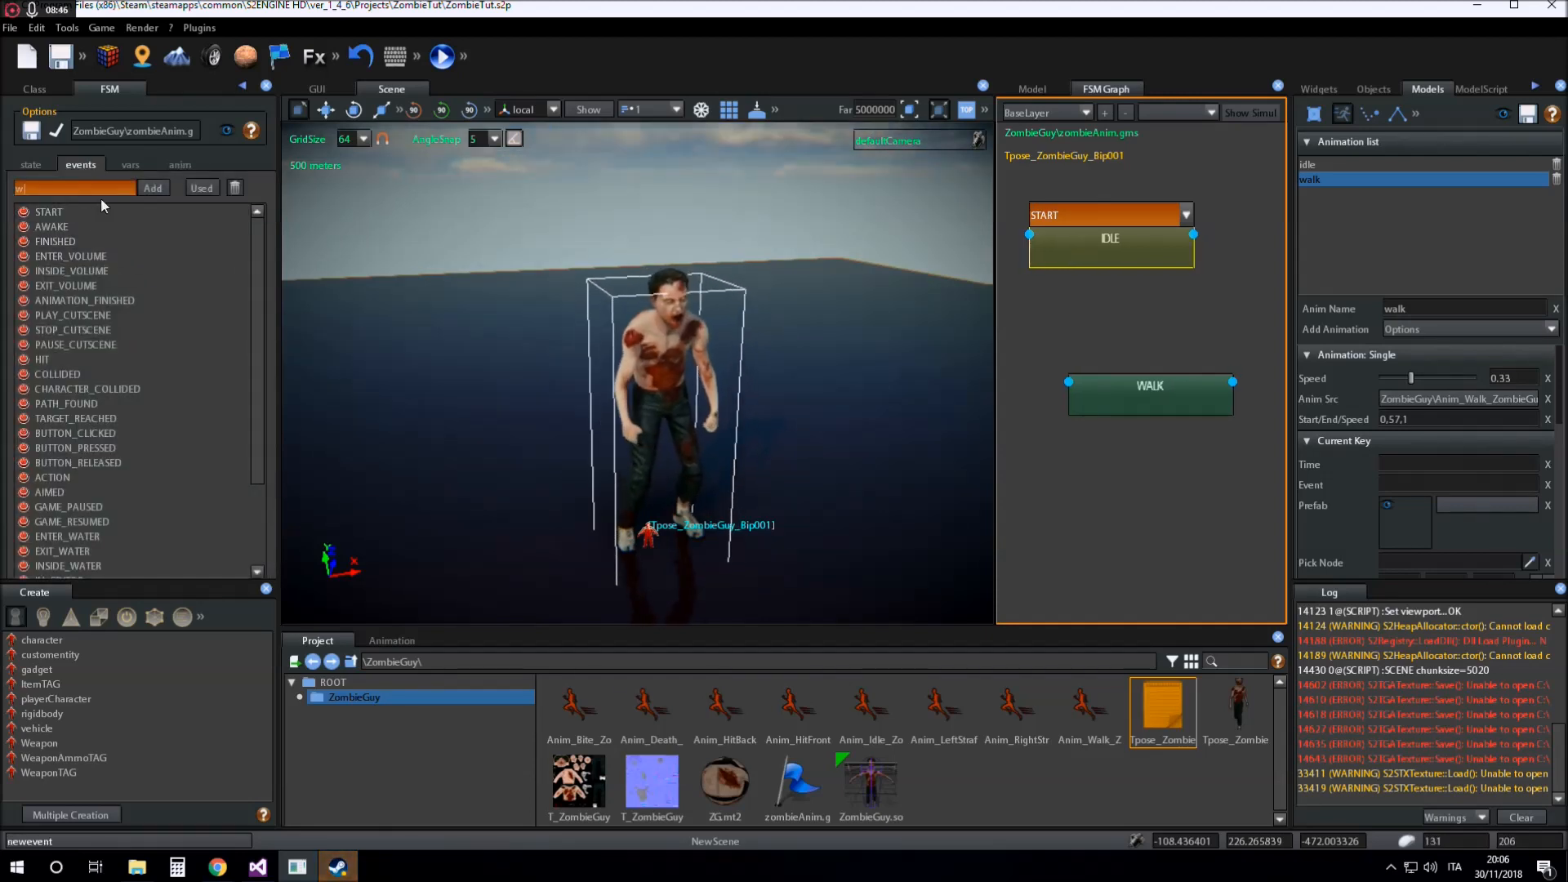
click(83, 300)
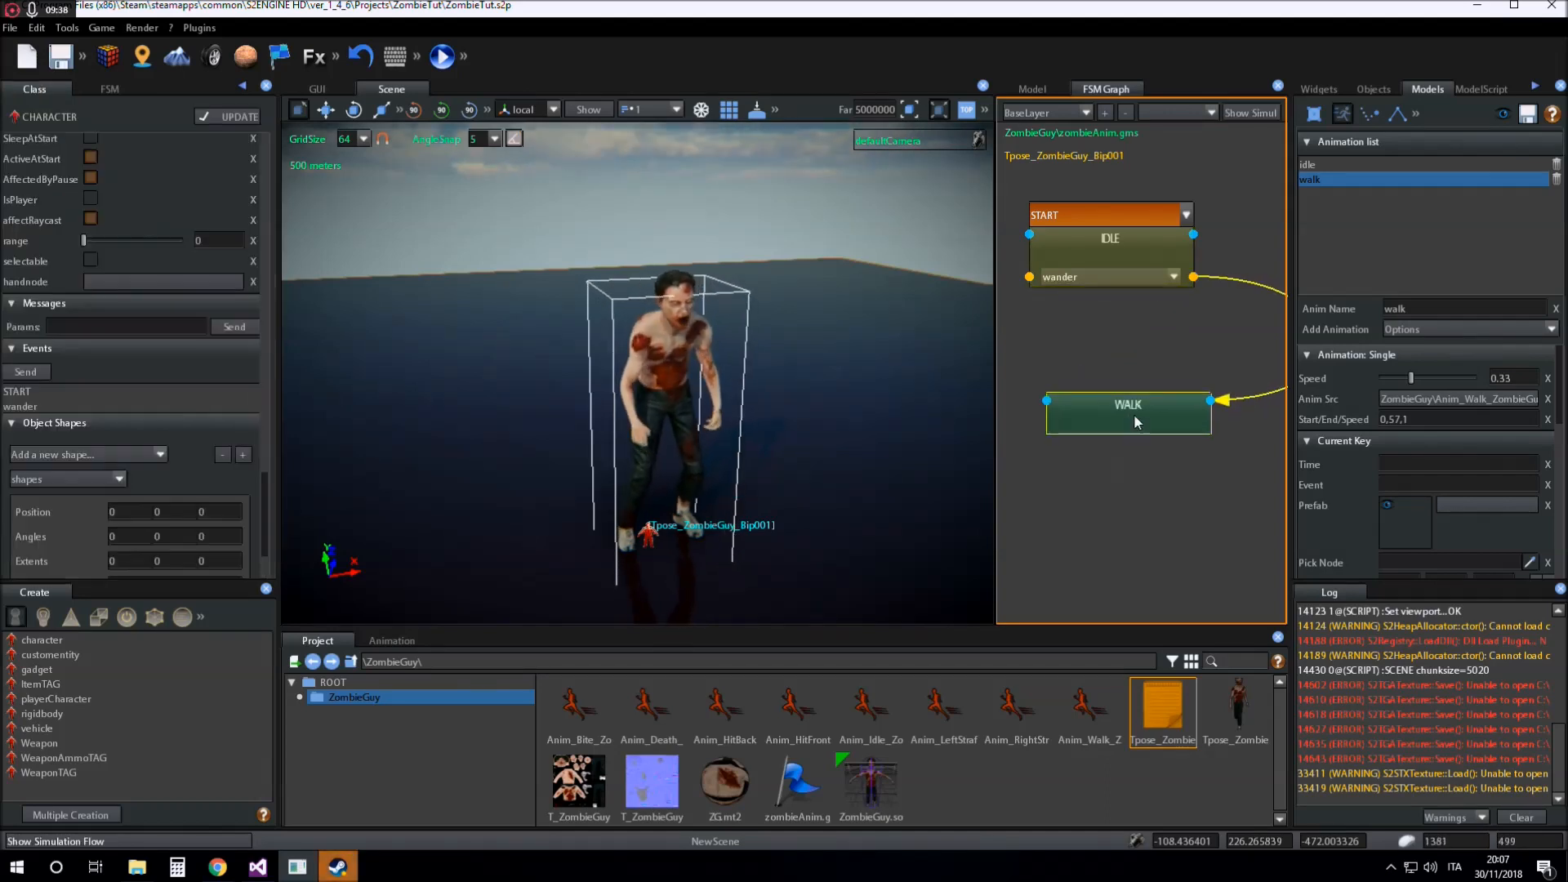
Set WALK's transition to Stop leading back to IDLE and apply the state machine to the zombie
click(110, 89)
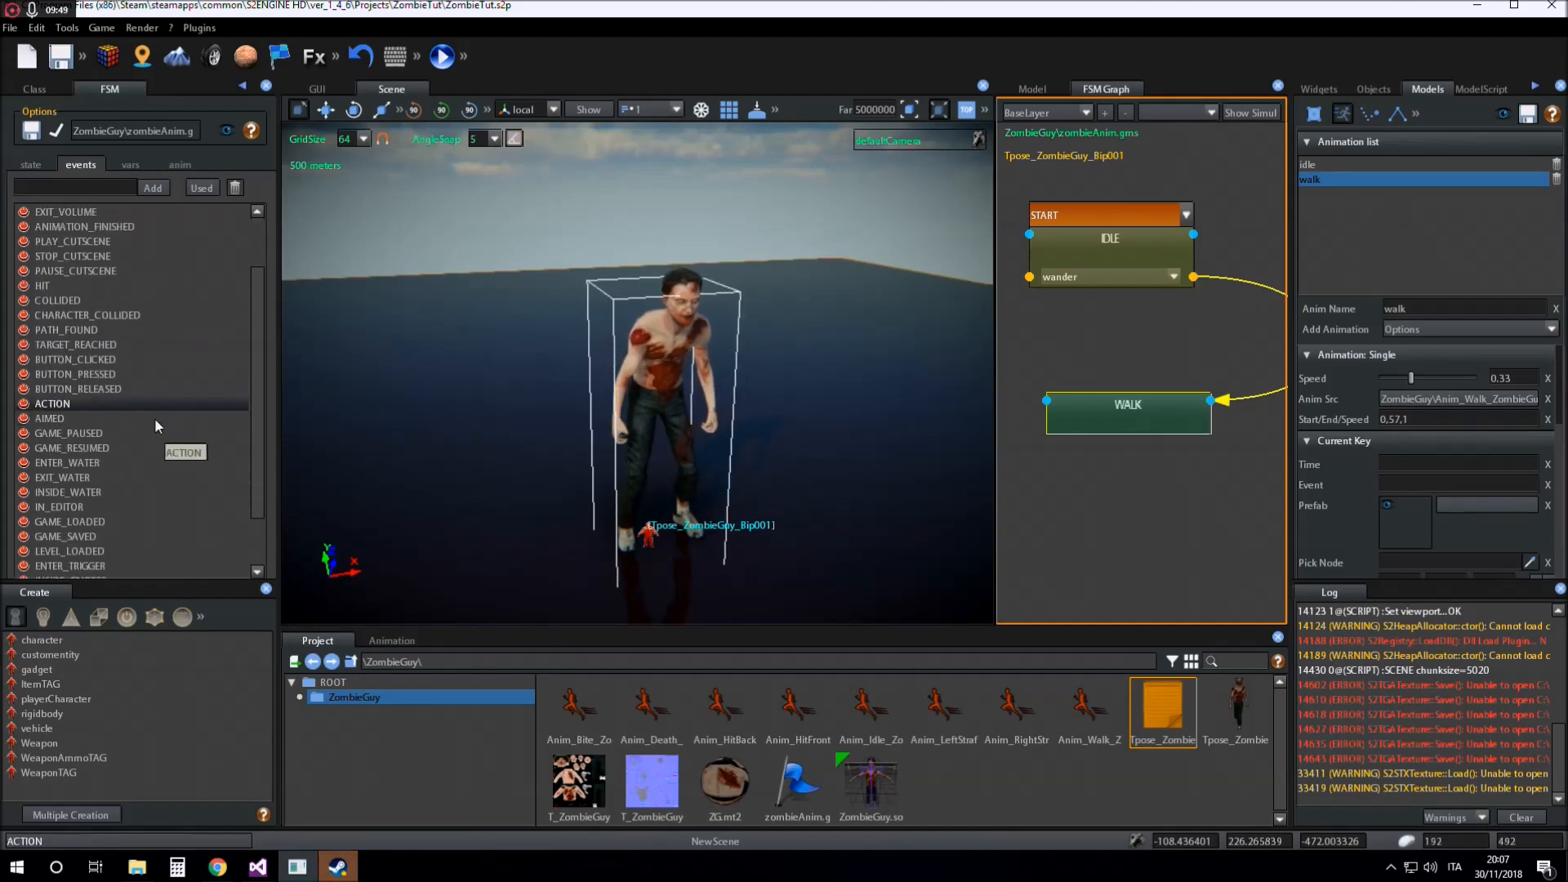
scroll(down, 3)
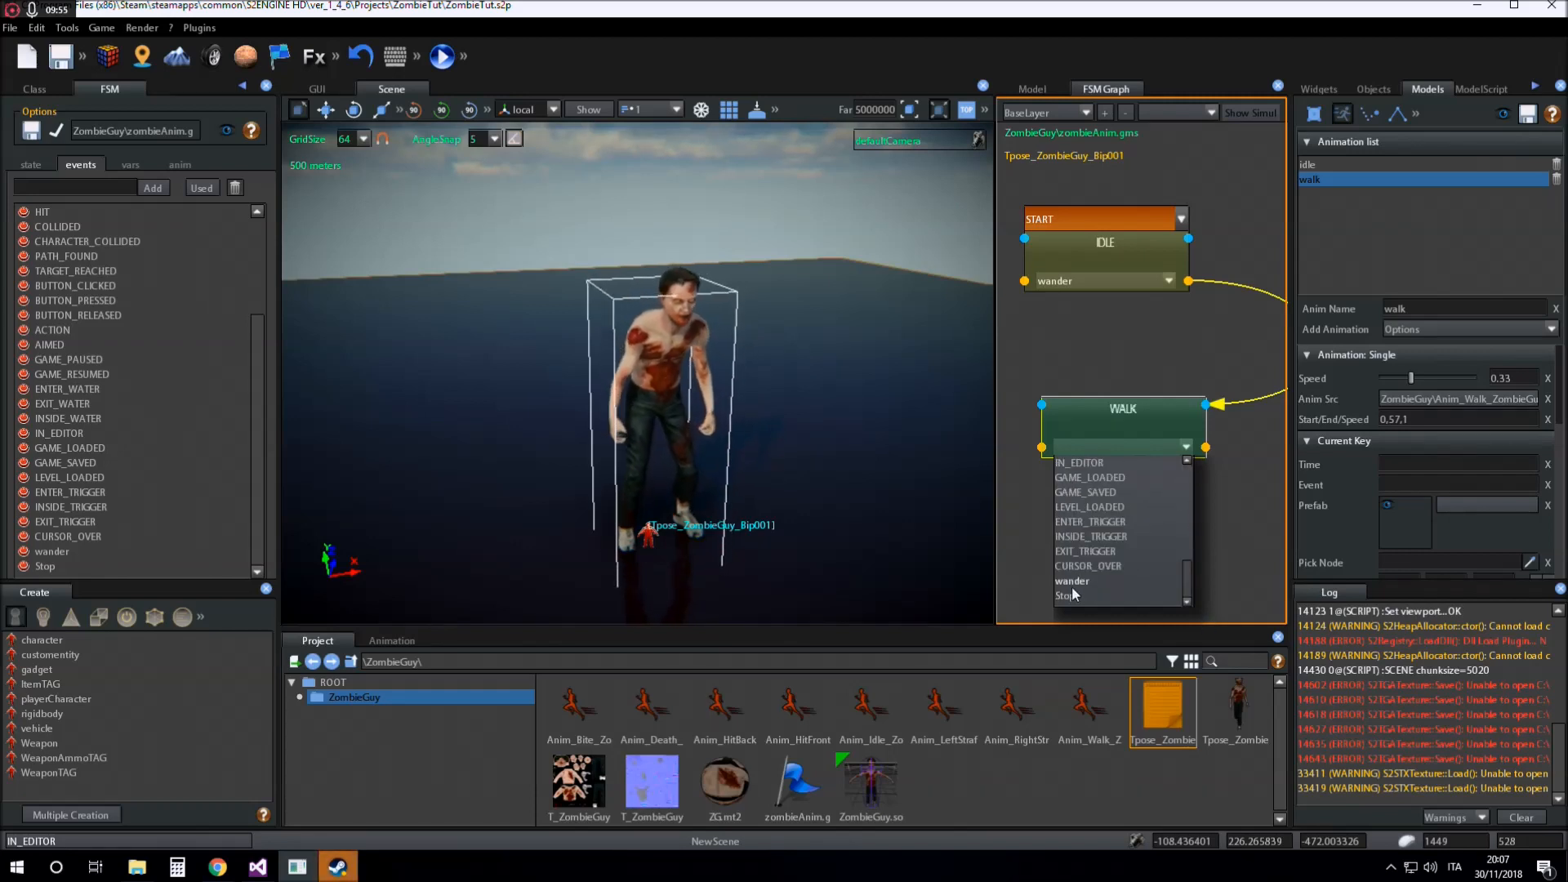
click(1068, 595)
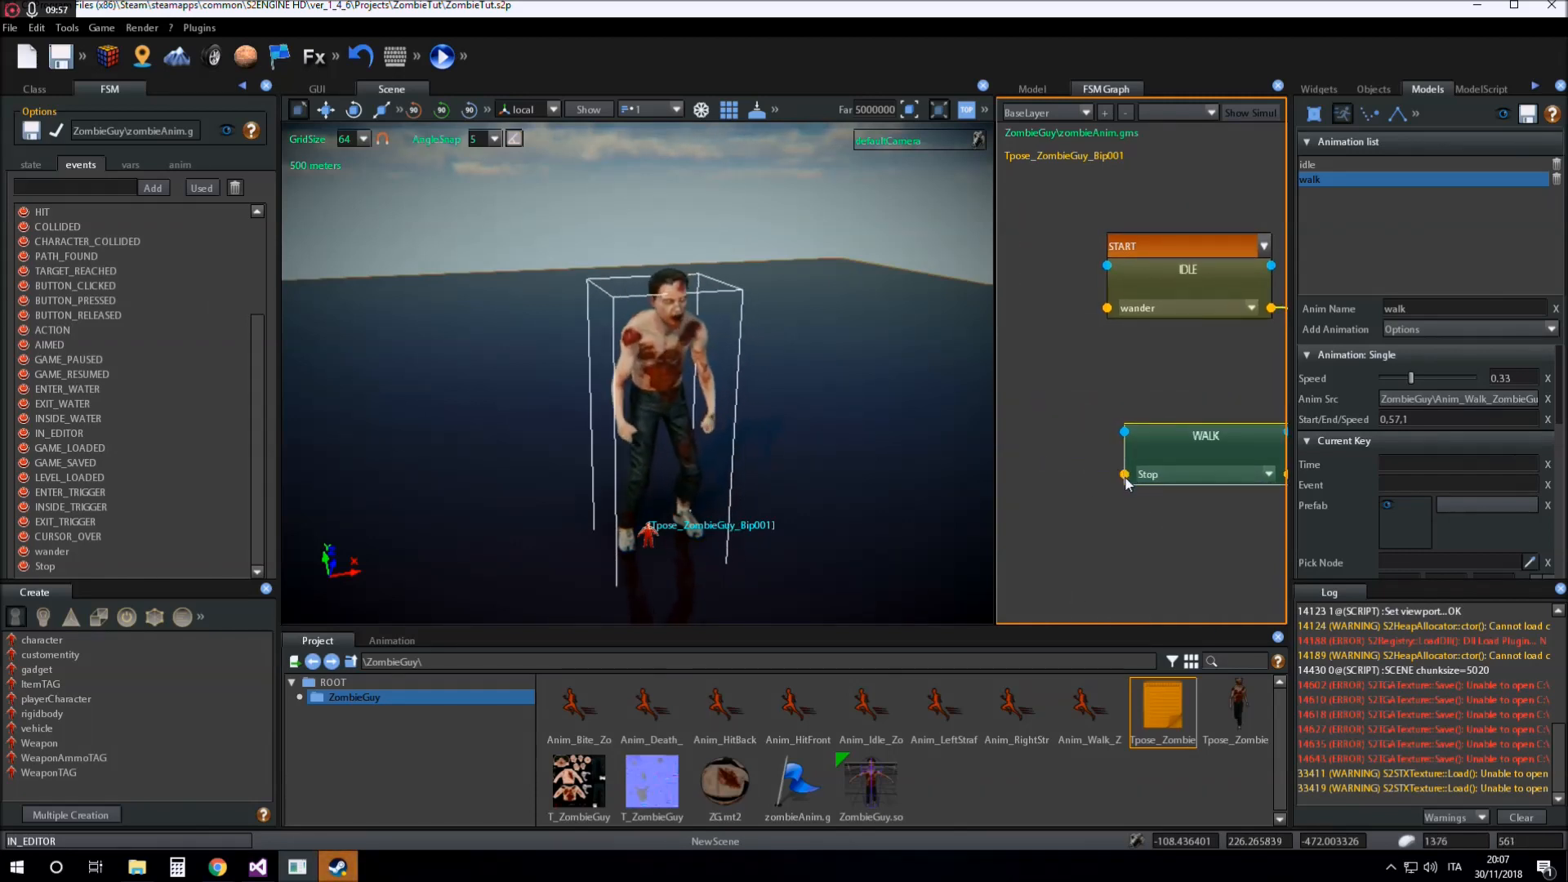
drag(1206, 439, 1158, 419)
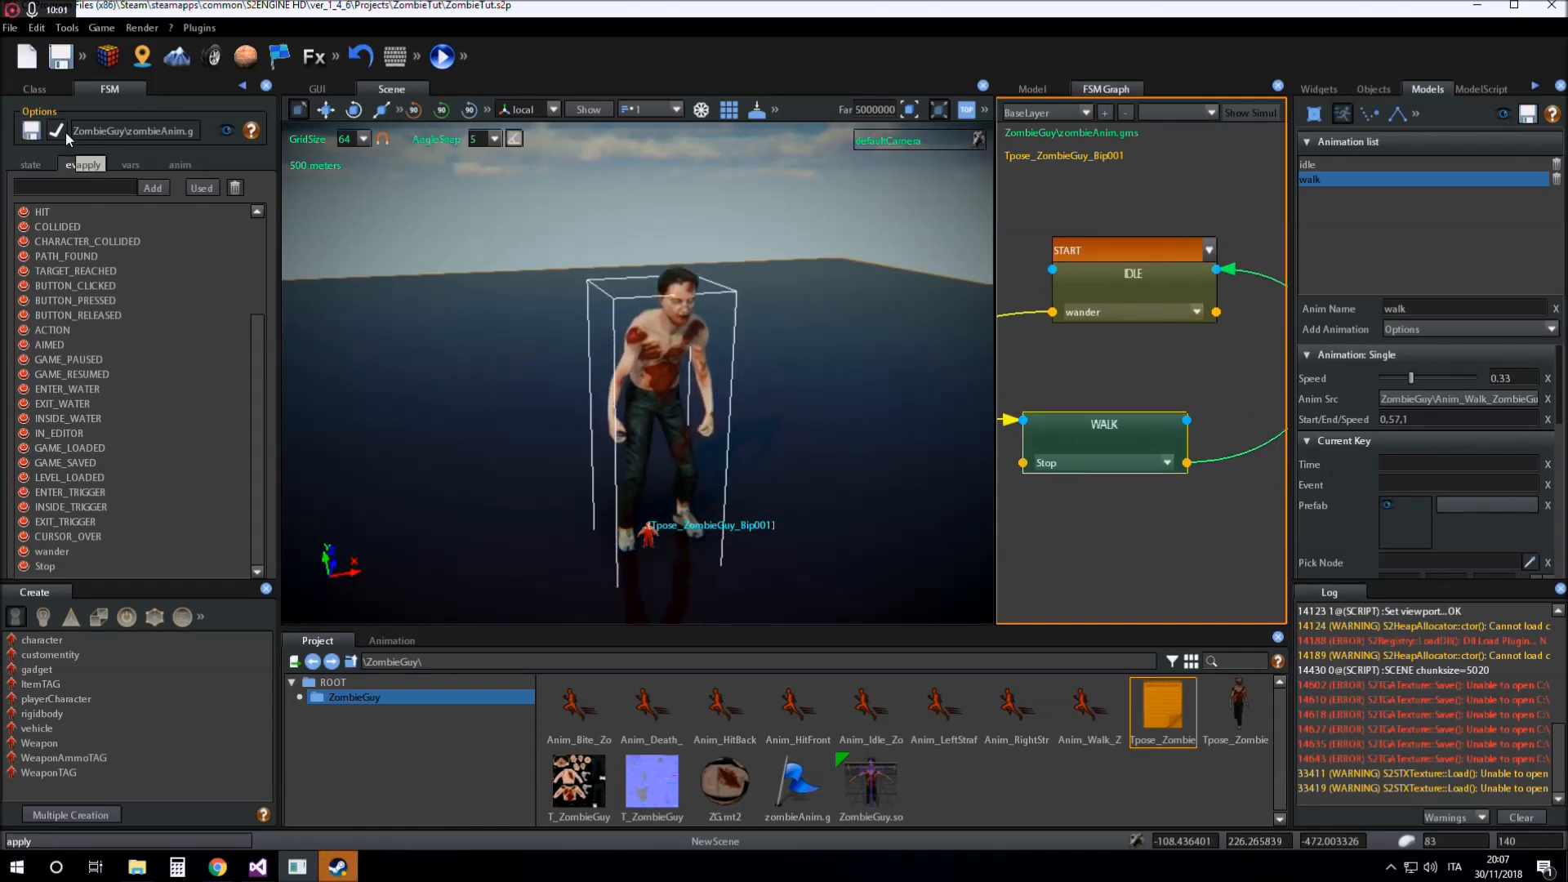
click(35, 88)
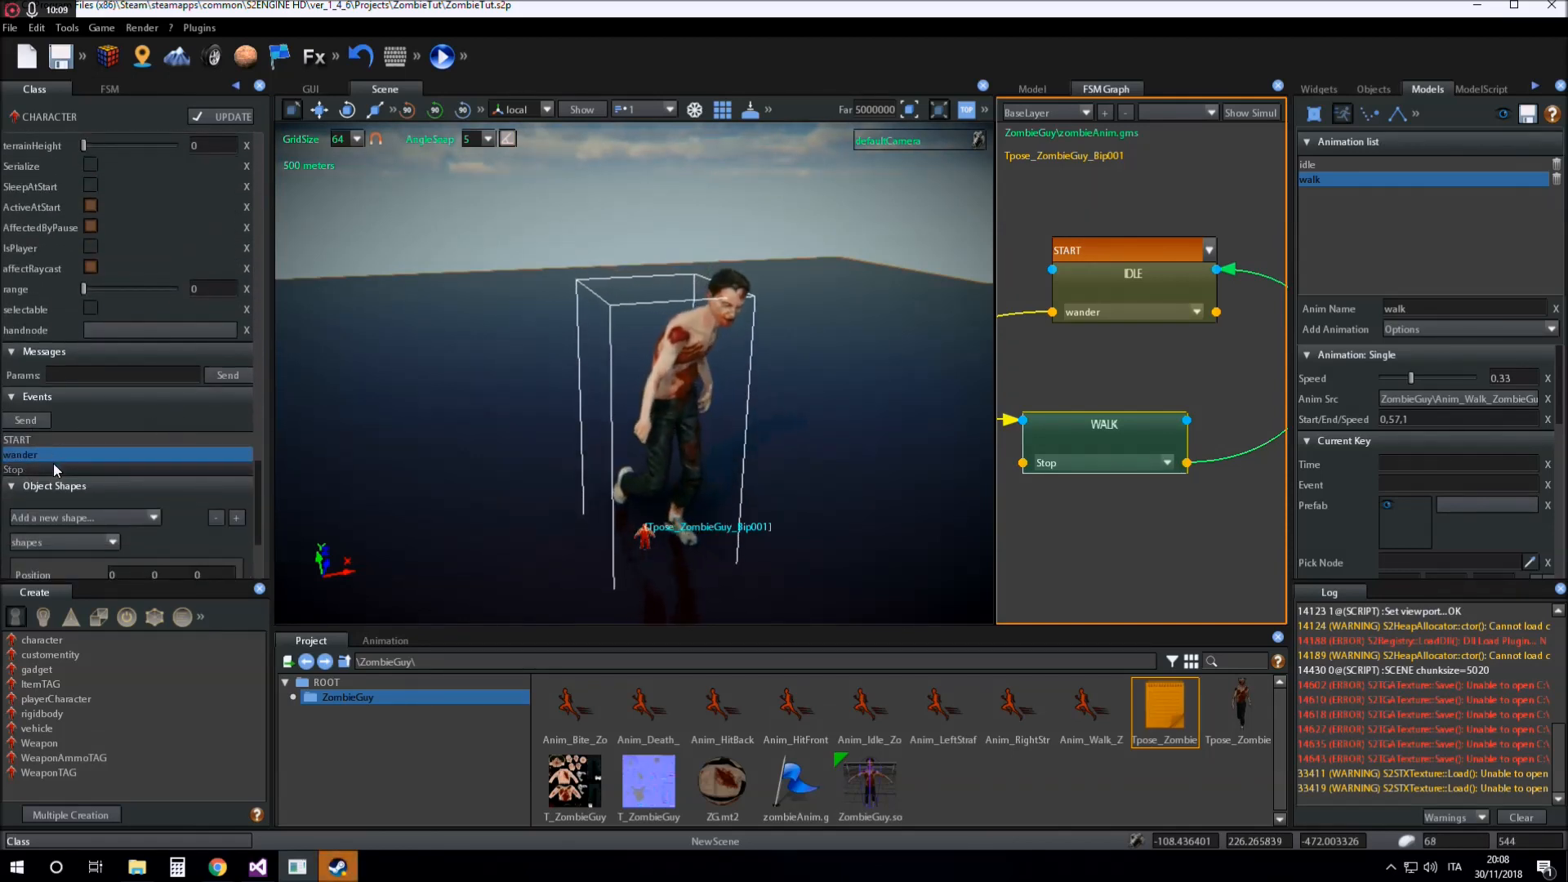
Send the Stop event to idle the zombie, then reopen the FSM events list via the WALK state
click(15, 469)
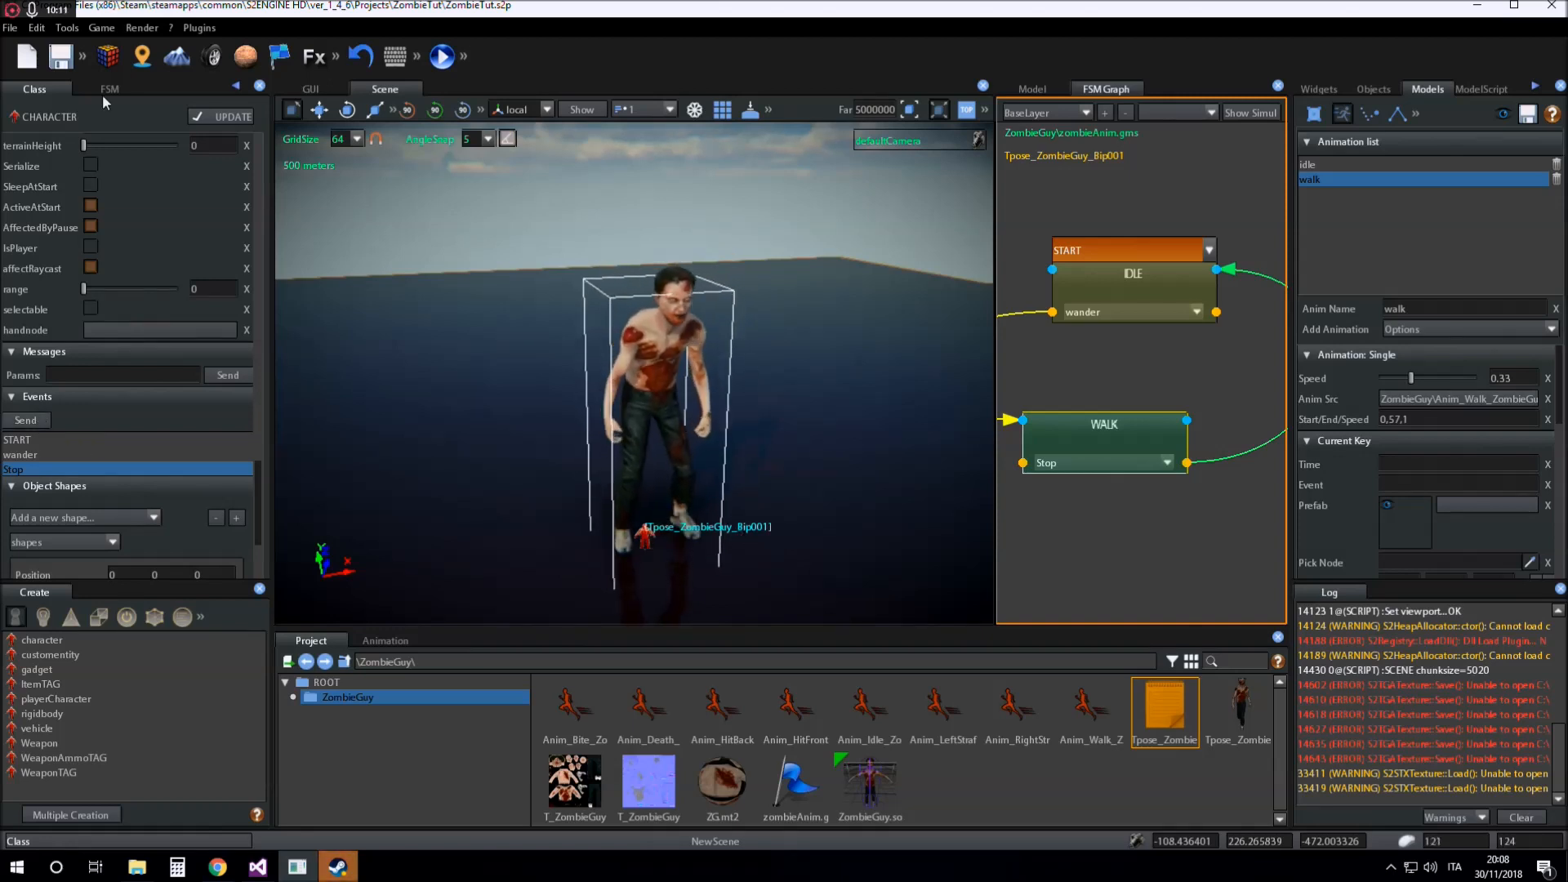
click(109, 89)
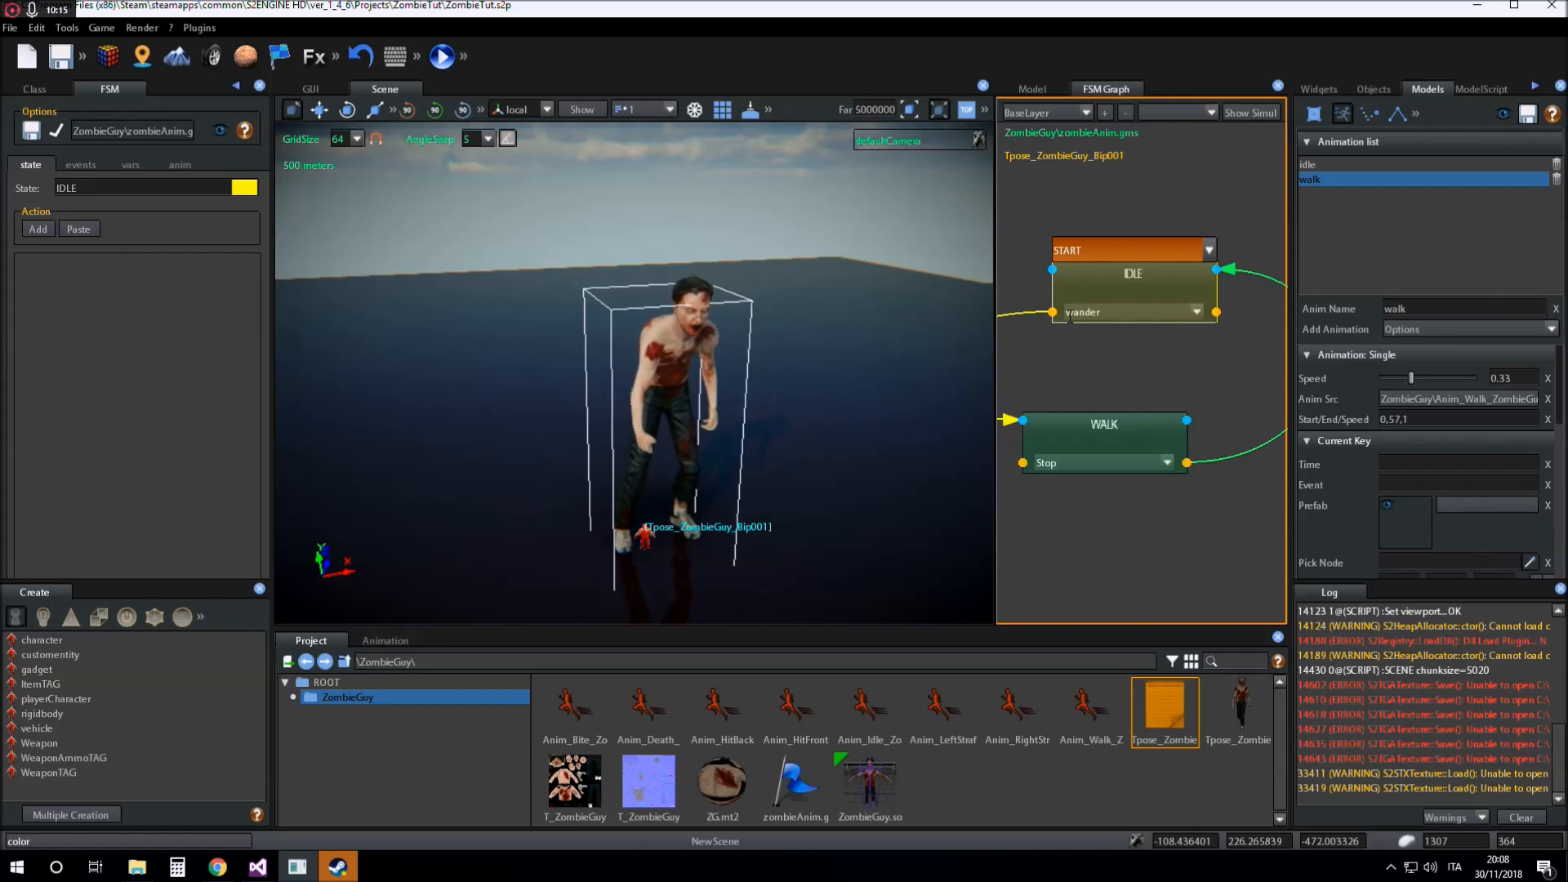
click(1103, 425)
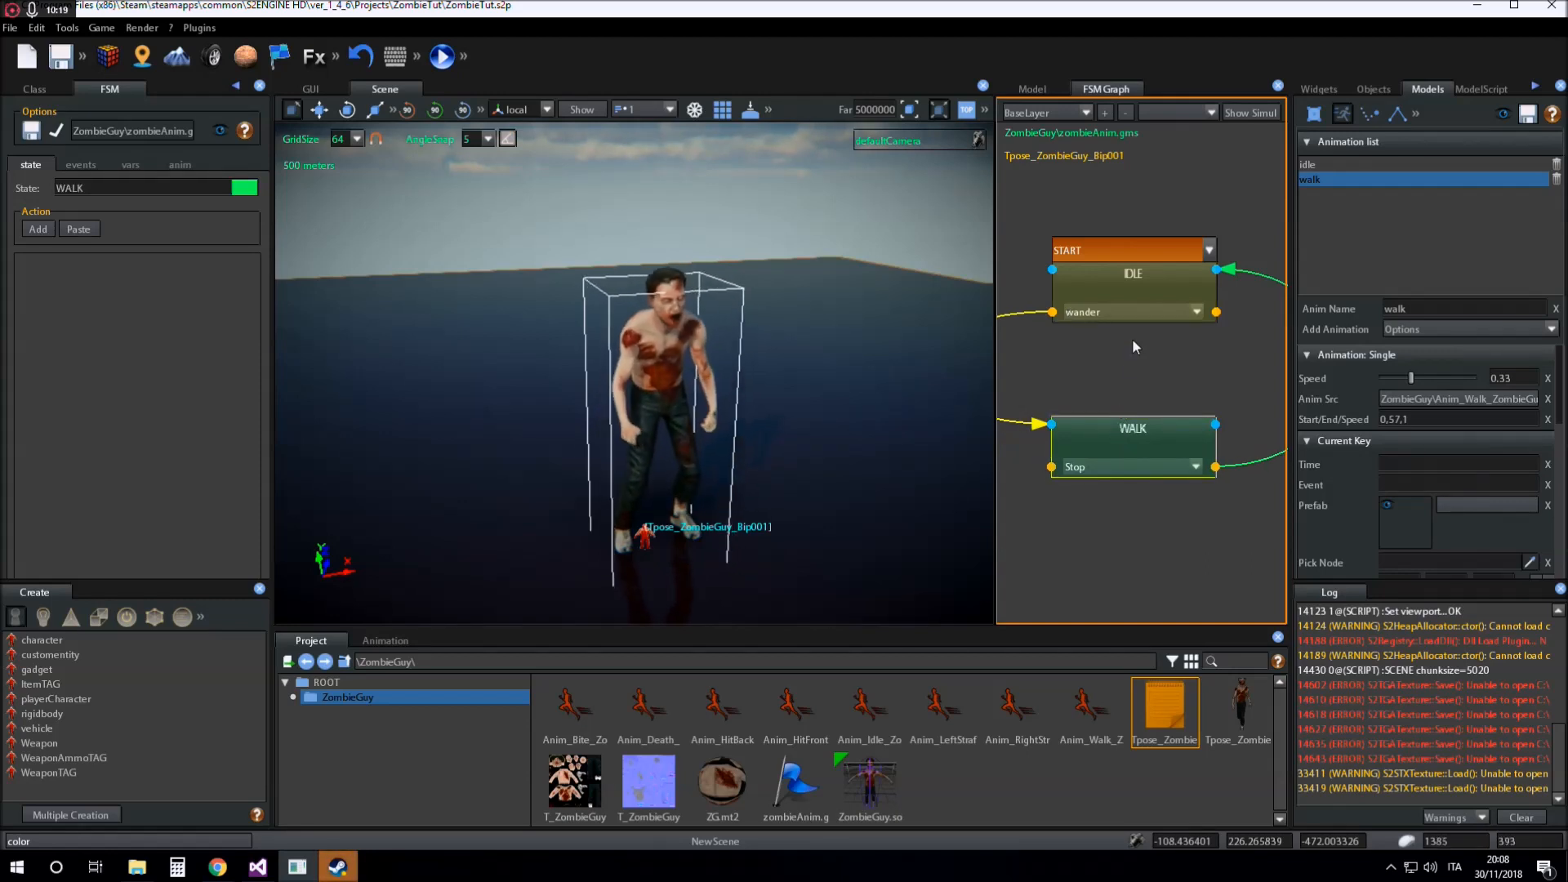
click(81, 163)
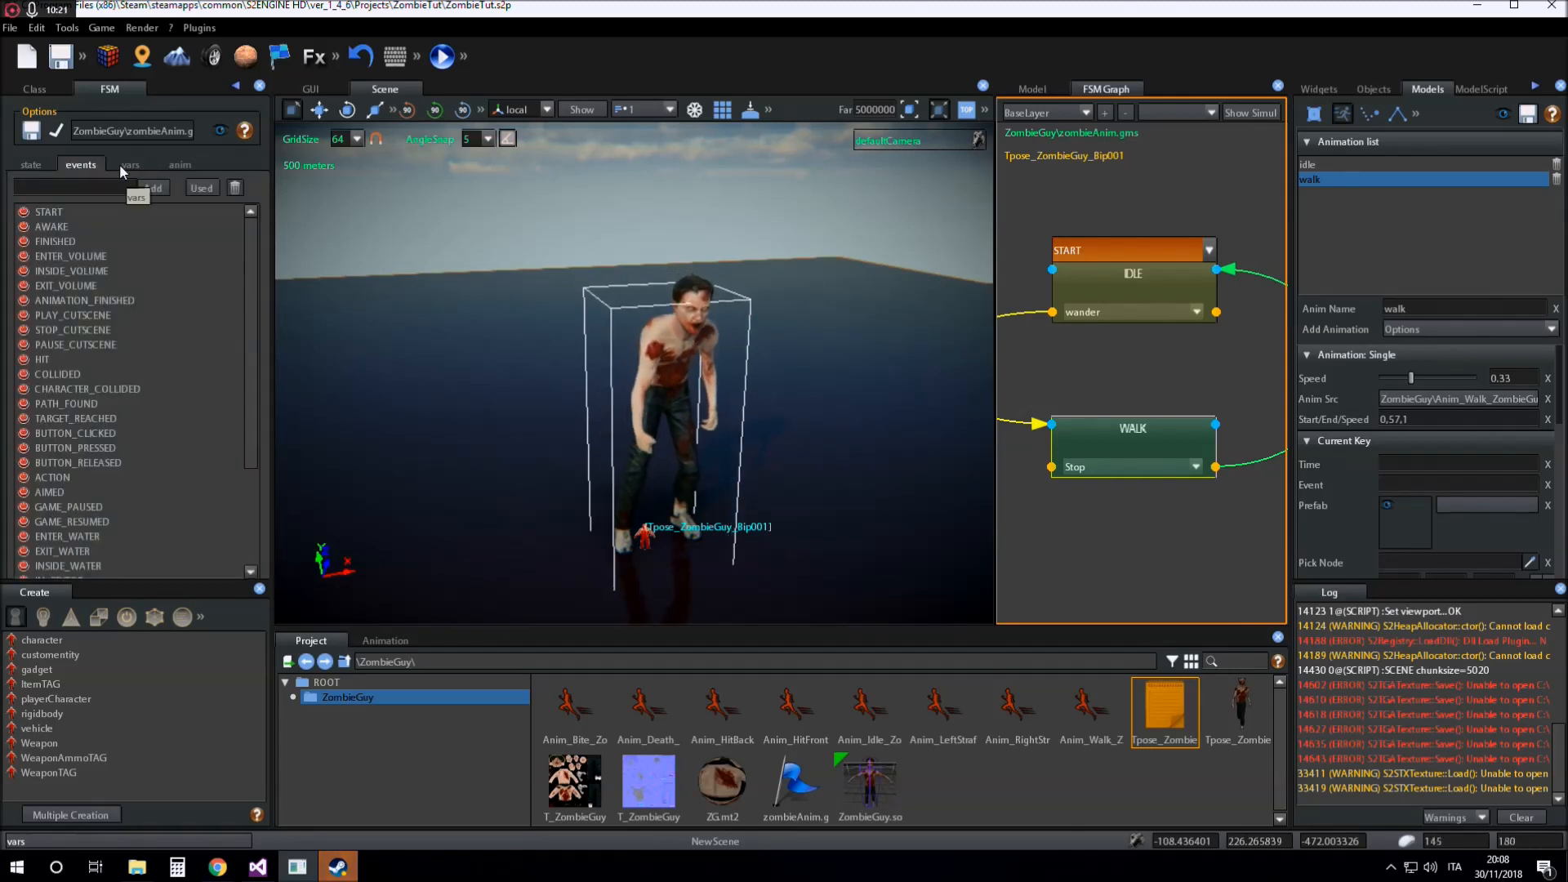
Set CrossFadeTime 200 for WALK and 300 for IDLE, then apply the state machine
click(180, 164)
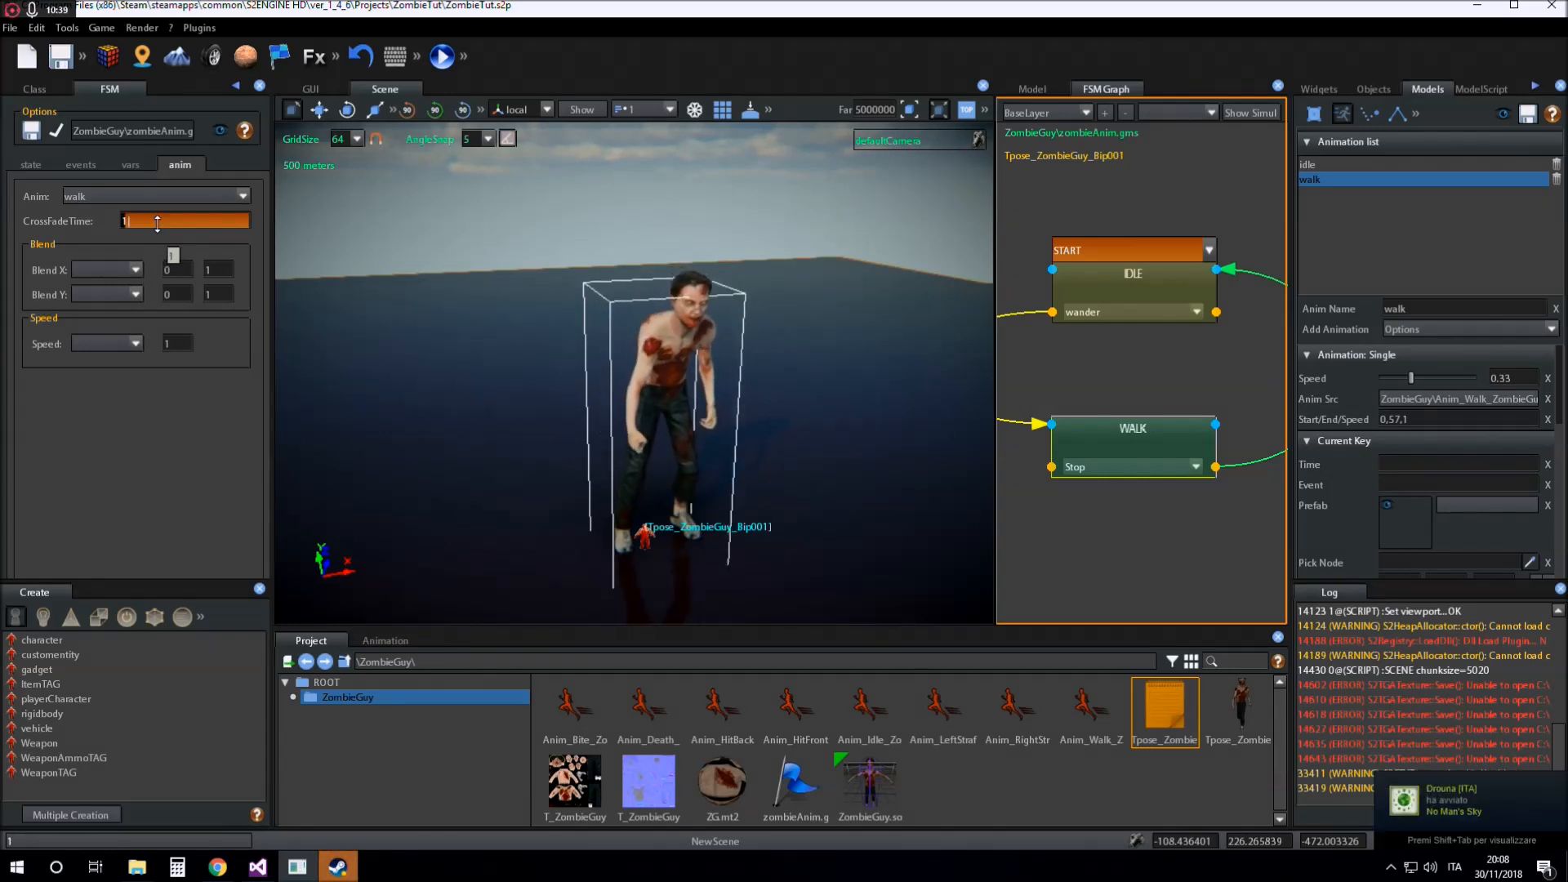
text(200)
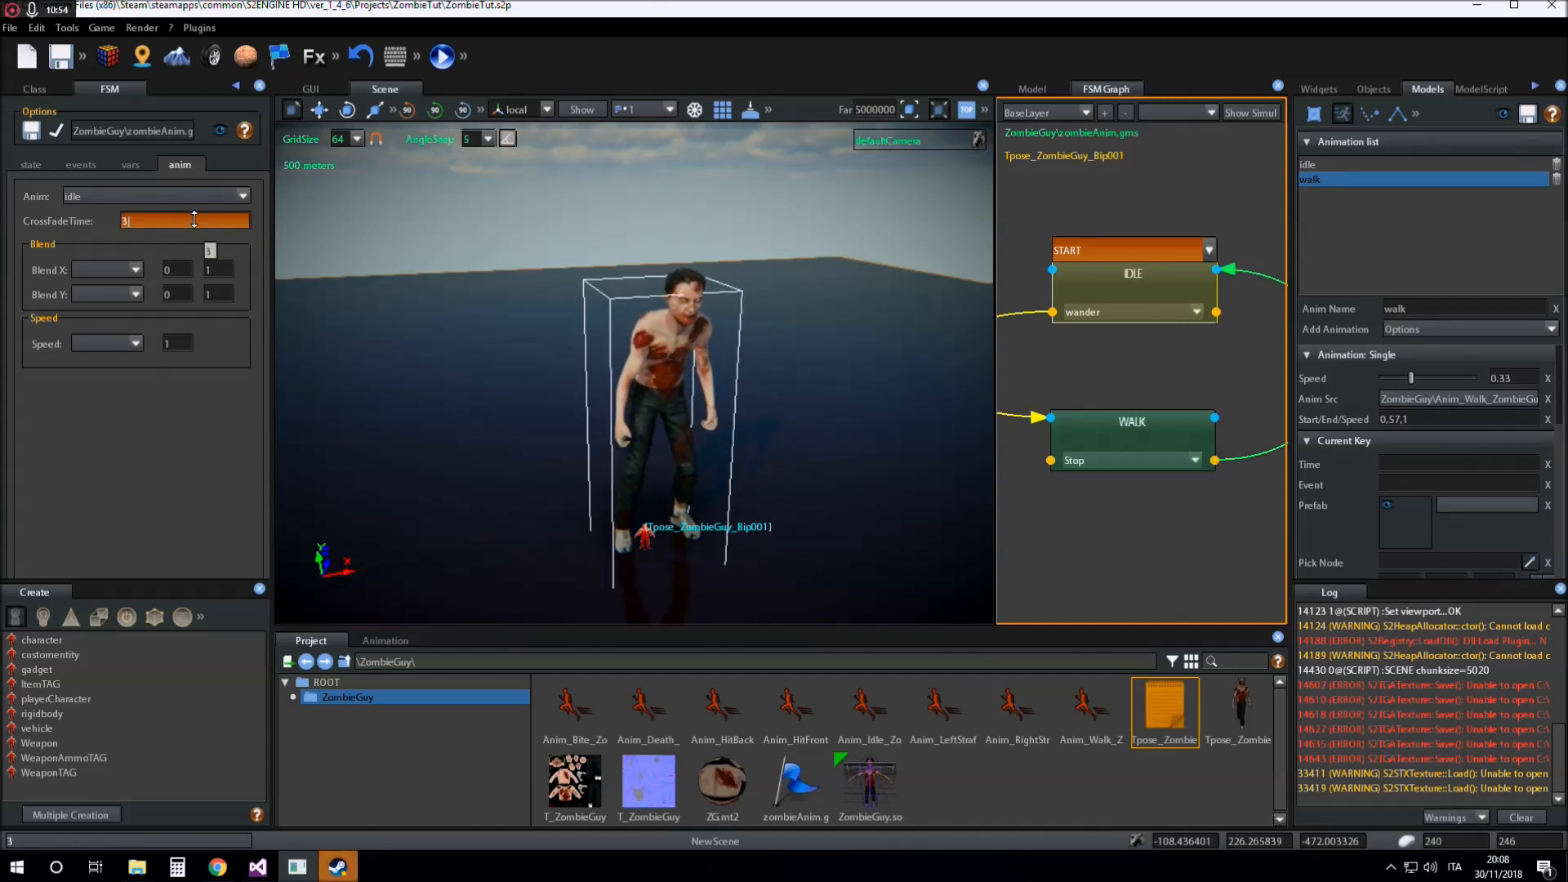
text(00)
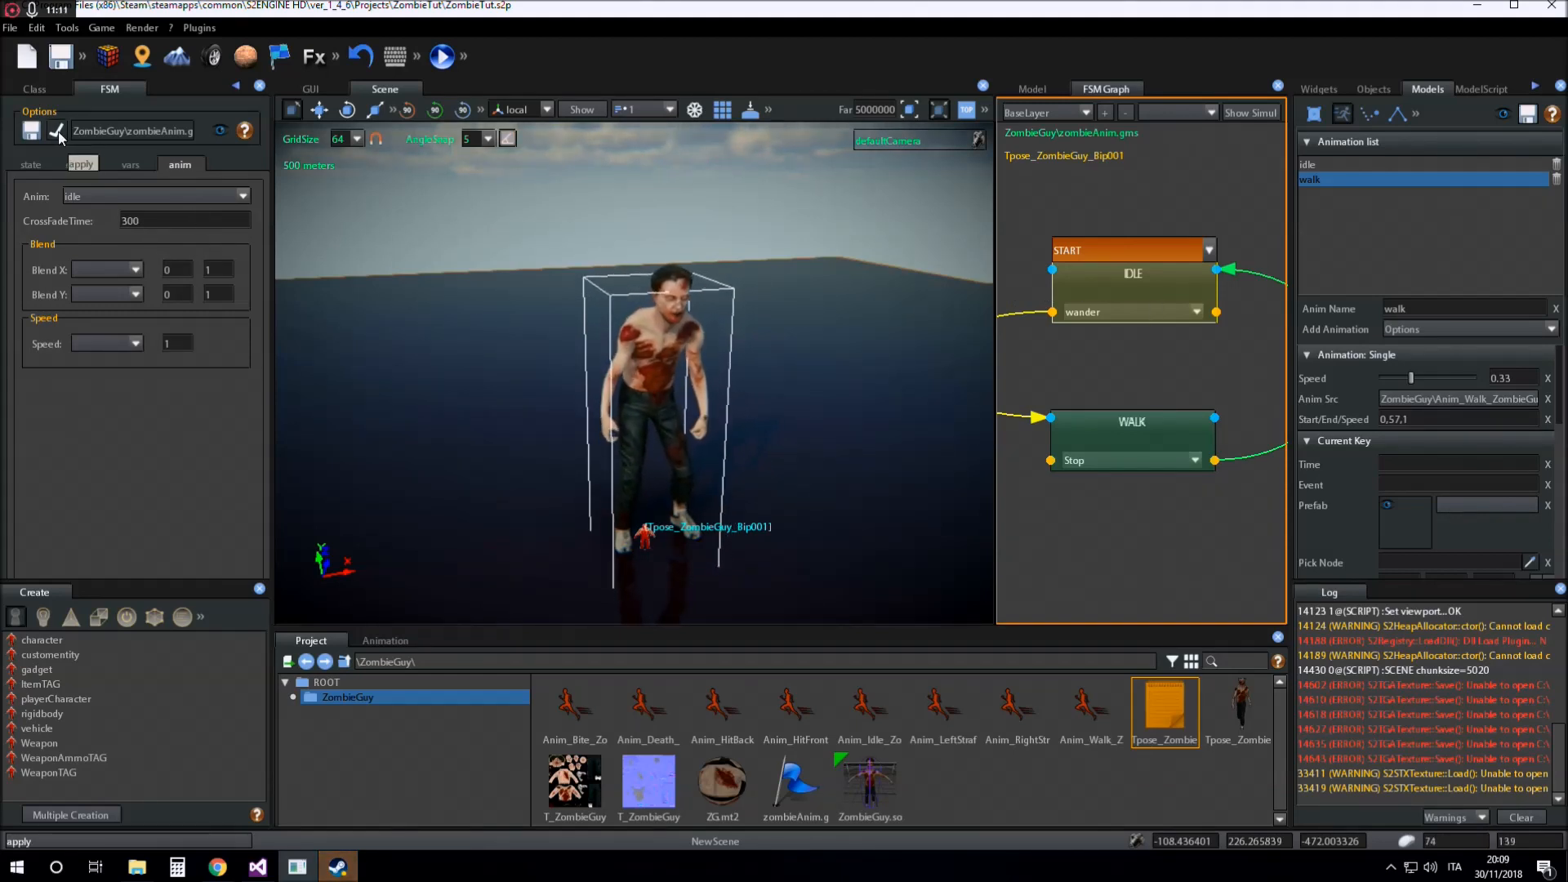
click(34, 88)
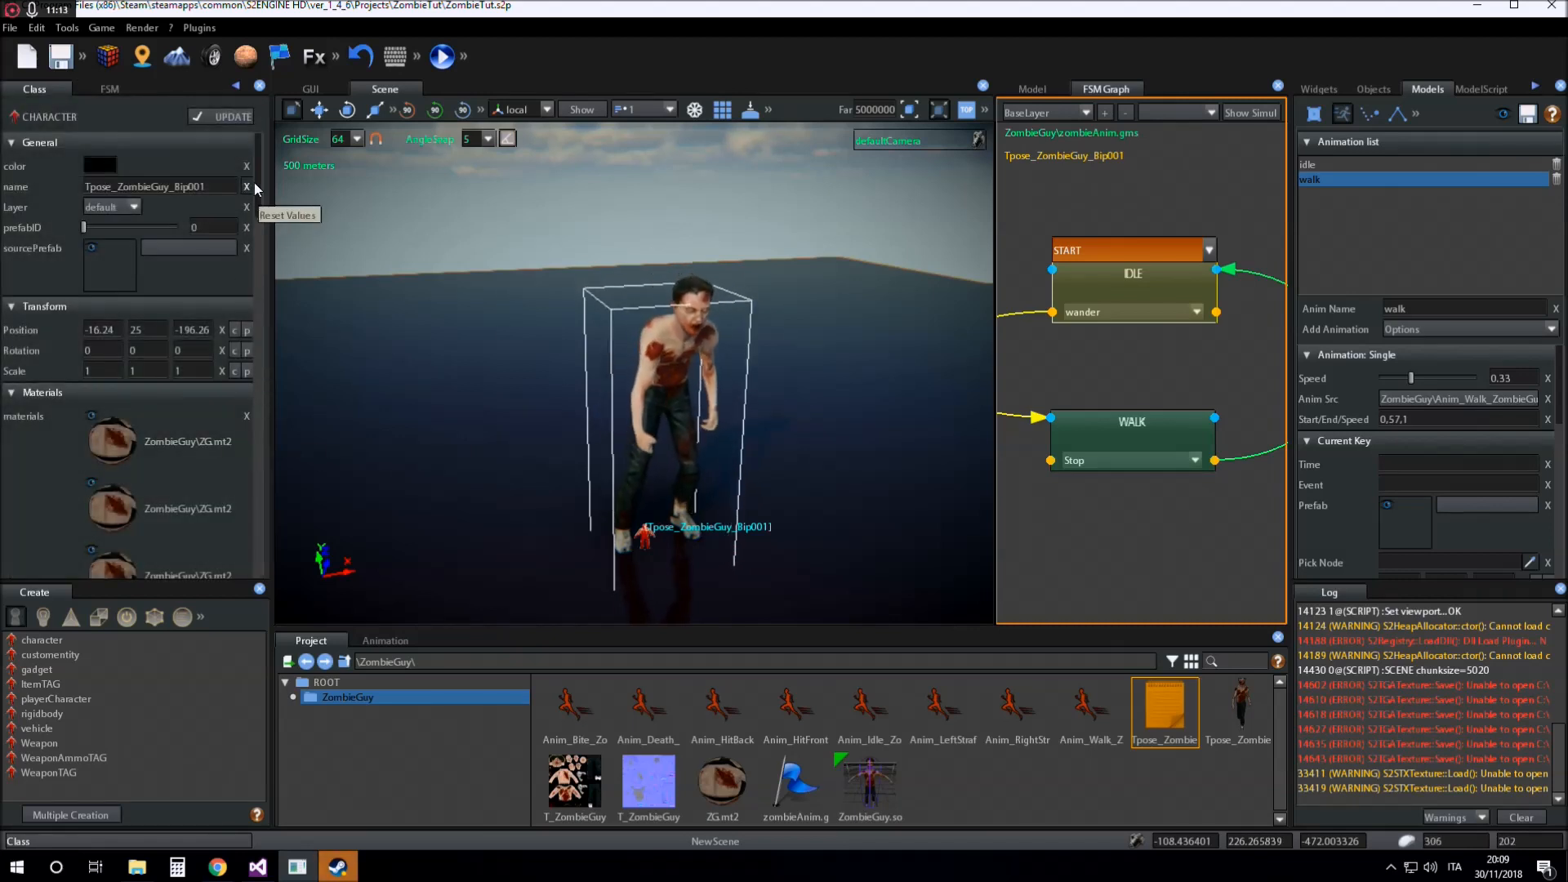